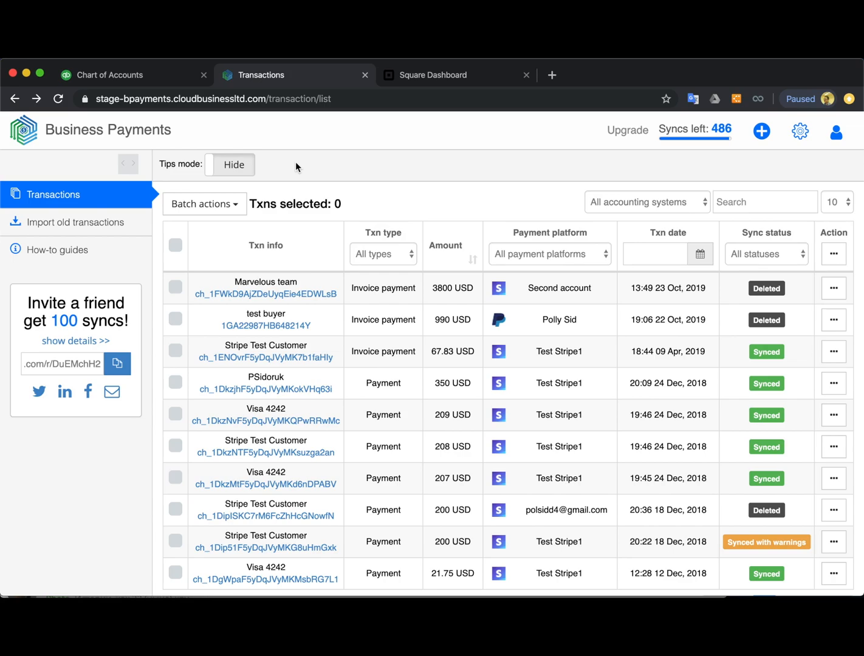
pyautogui.moveTo(197, 136)
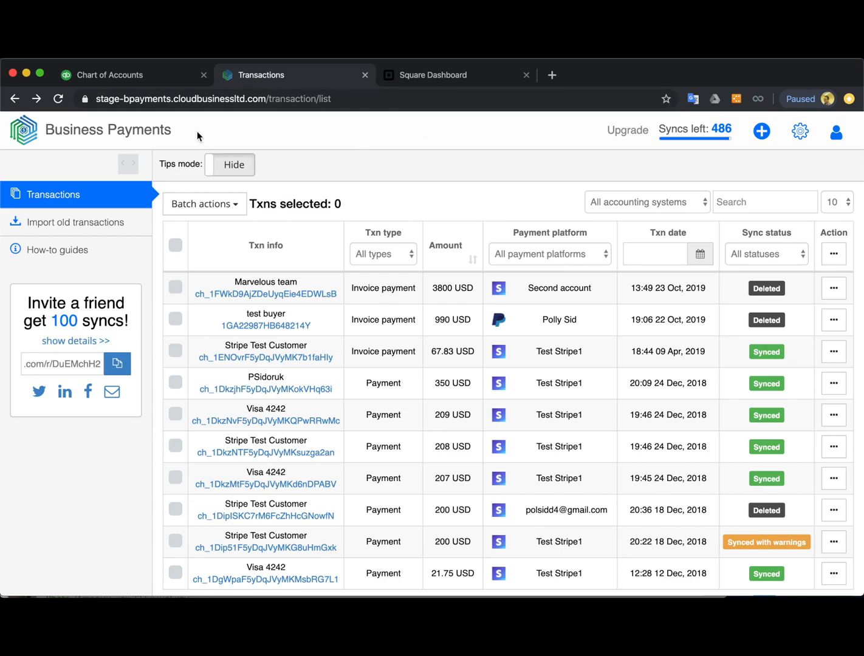
pyautogui.moveTo(172, 143)
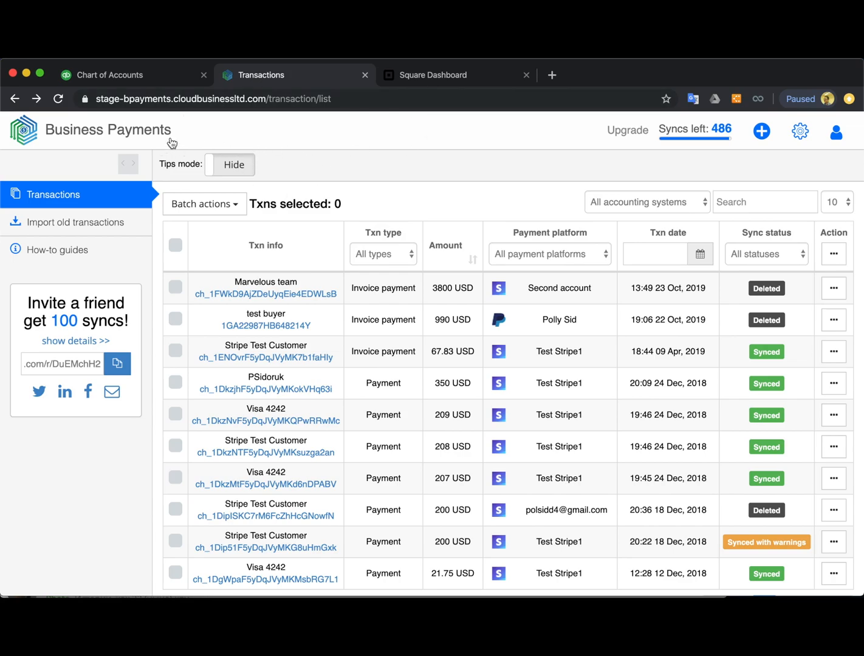
pyautogui.moveTo(222, 148)
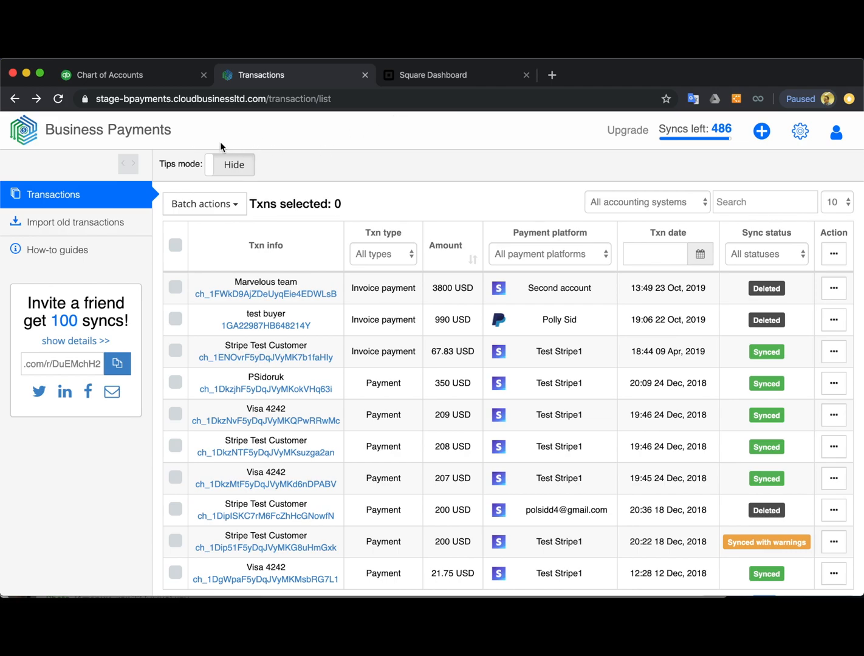
pyautogui.moveTo(355, 148)
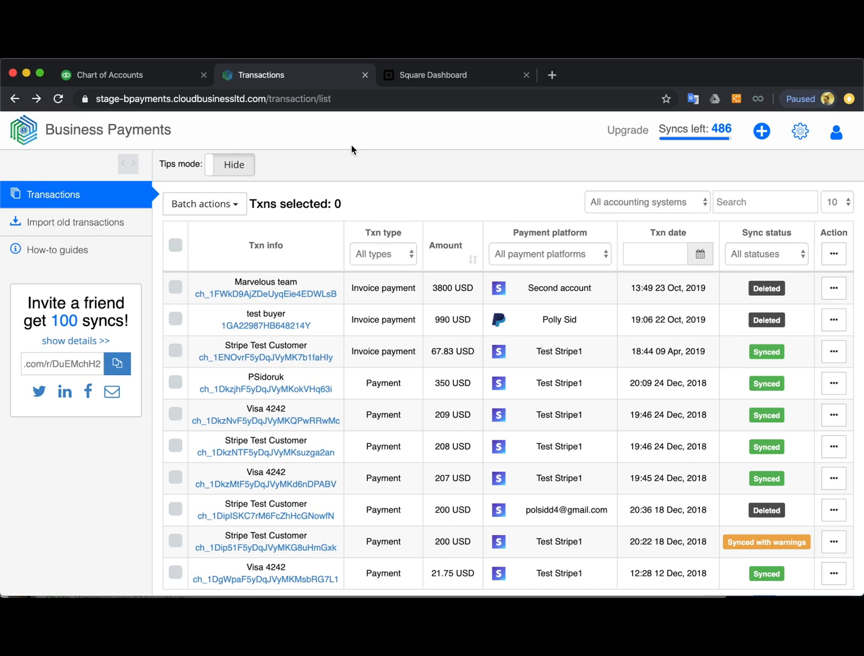
pyautogui.moveTo(384, 120)
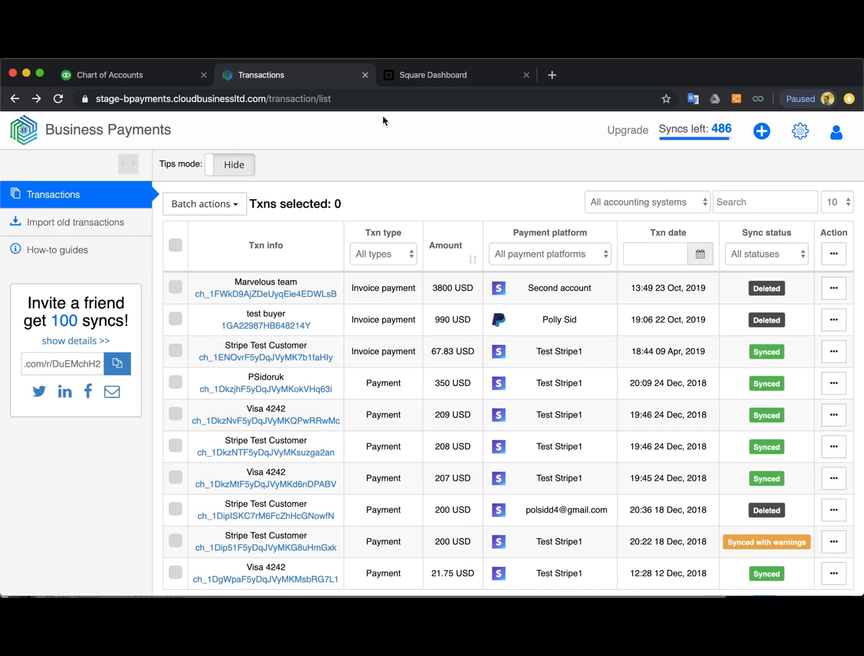
# Check the Gift For Thor sale in Square, then bring up the add-connection menu
pyautogui.click(434, 75)
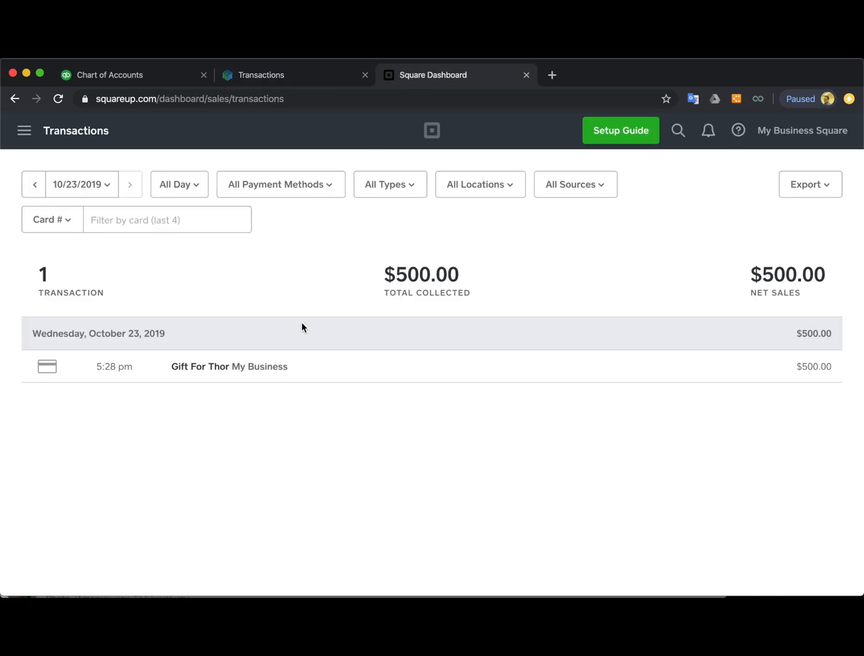
pyautogui.moveTo(382, 255)
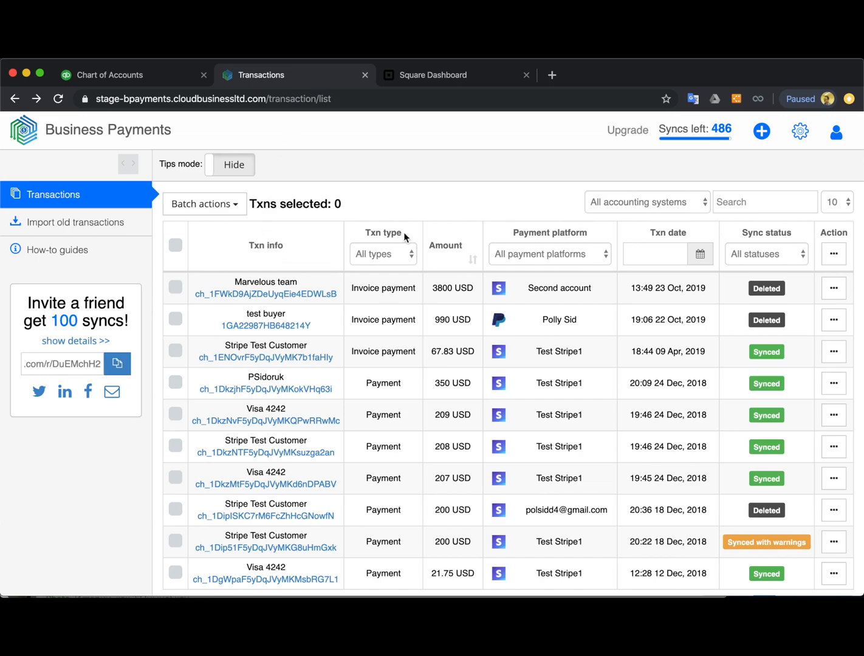
pyautogui.moveTo(383, 216)
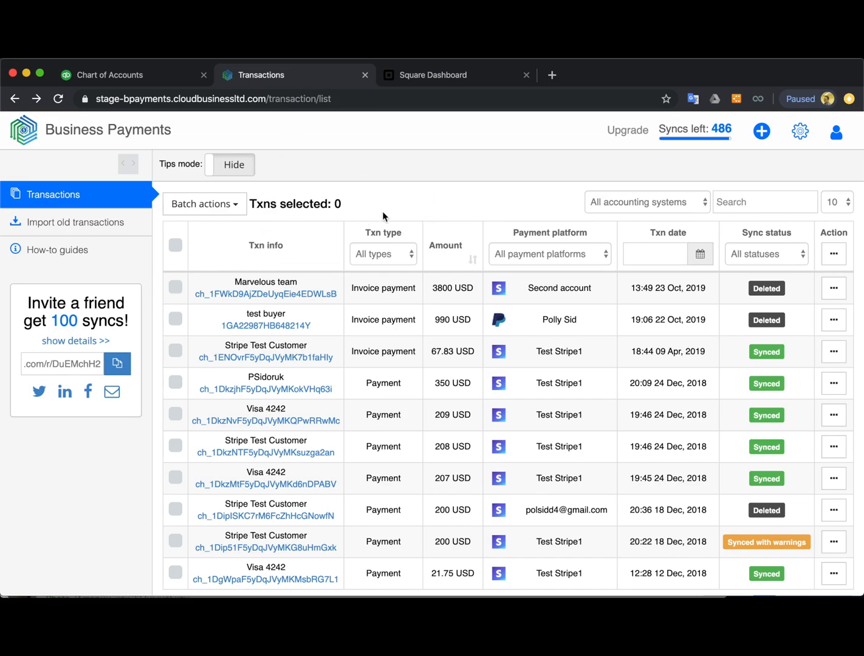
pyautogui.moveTo(707, 164)
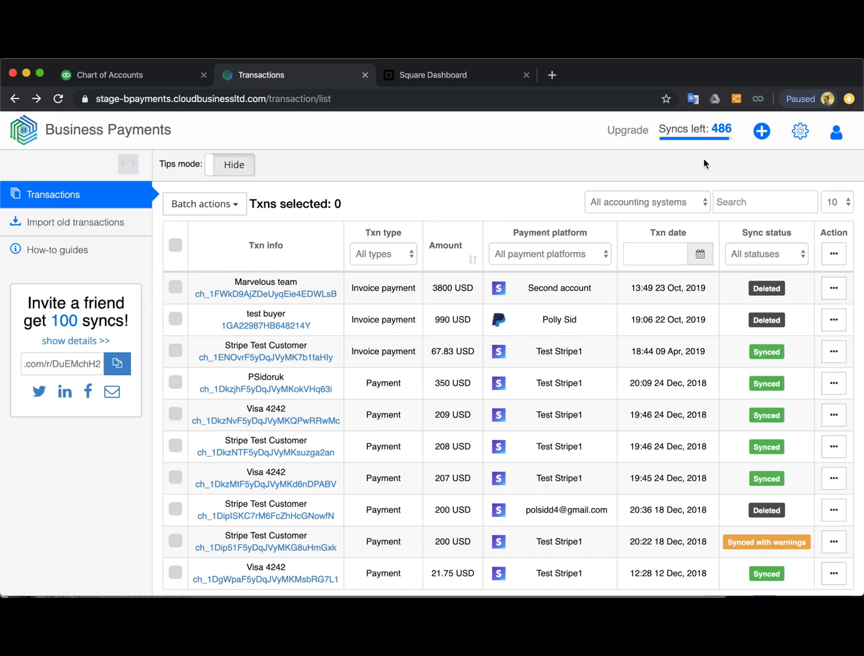
pyautogui.moveTo(529, 173)
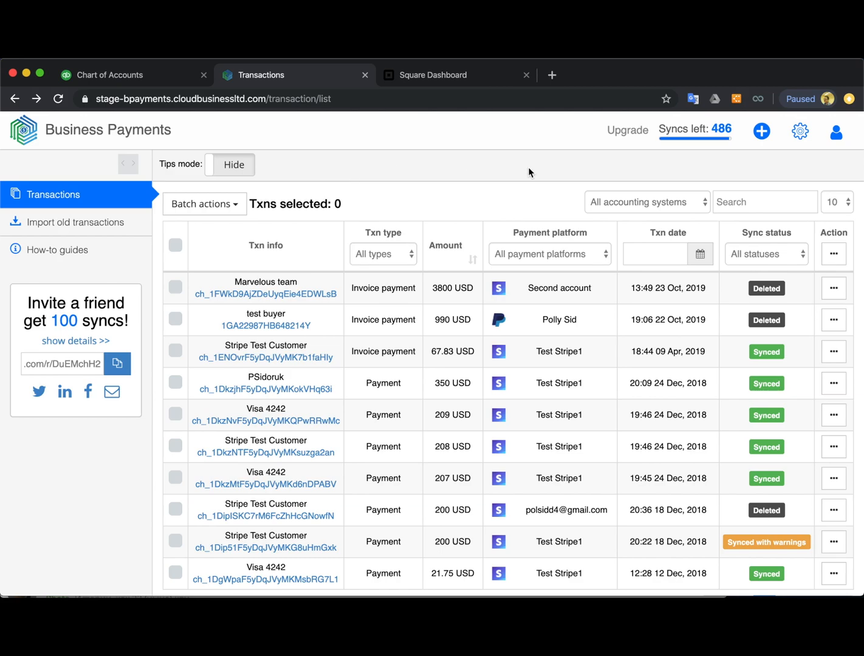
pyautogui.moveTo(710, 187)
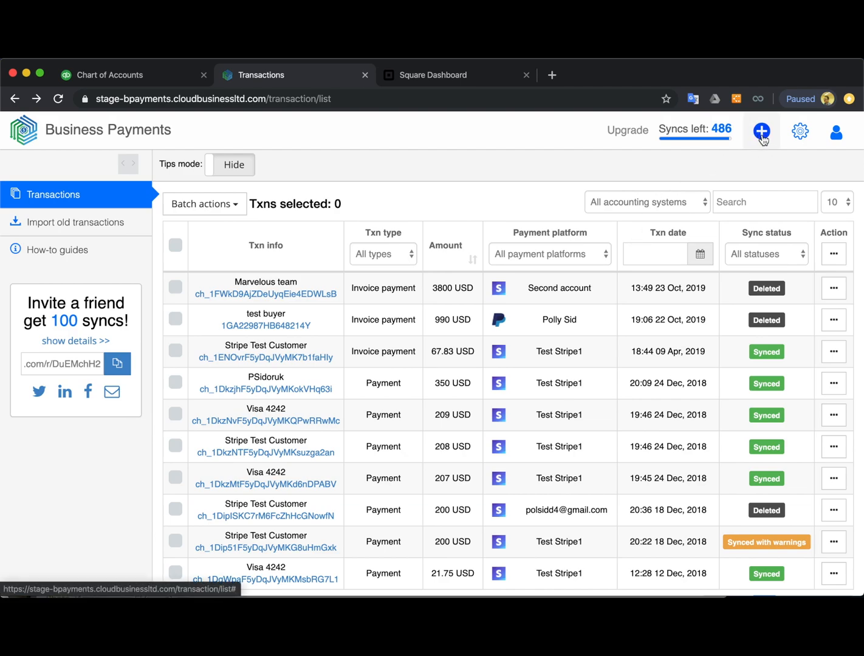
pyautogui.click(762, 131)
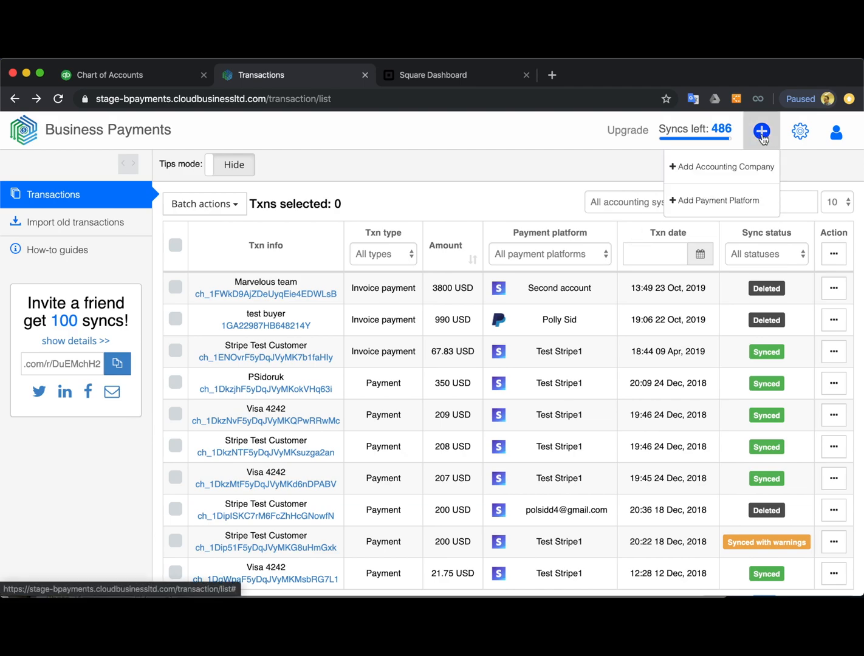
pyautogui.moveTo(747, 169)
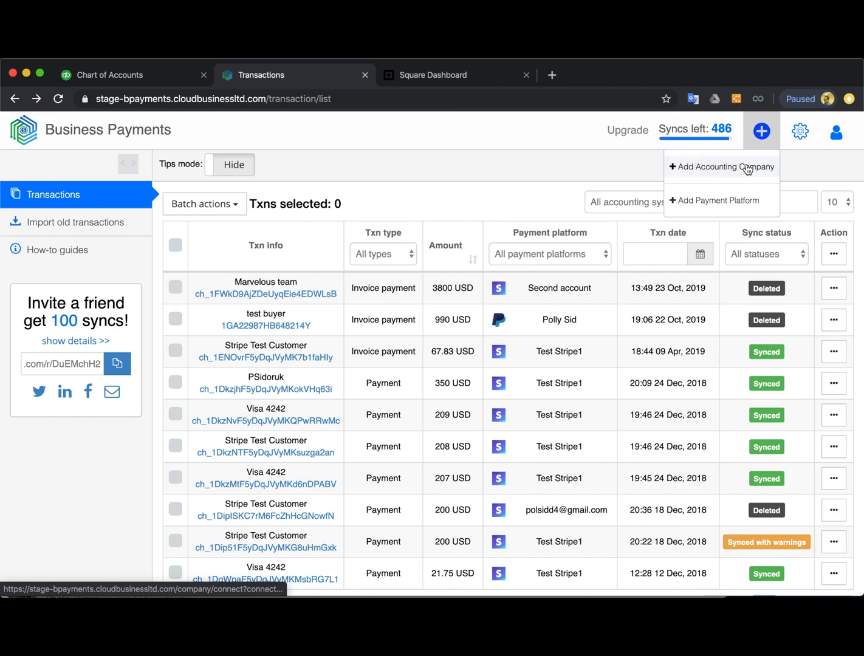
pyautogui.moveTo(739, 170)
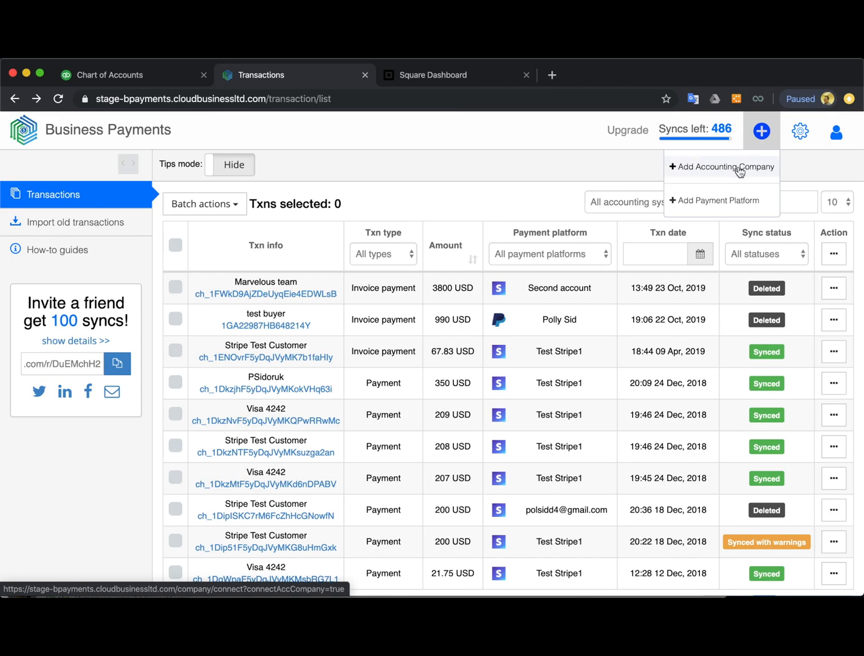
pyautogui.moveTo(763, 166)
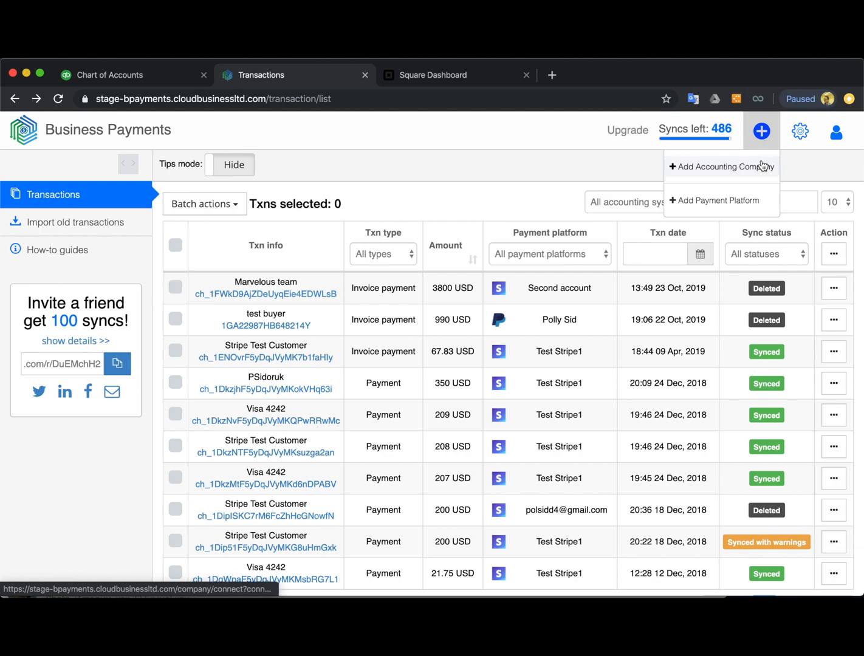
pyautogui.moveTo(722, 170)
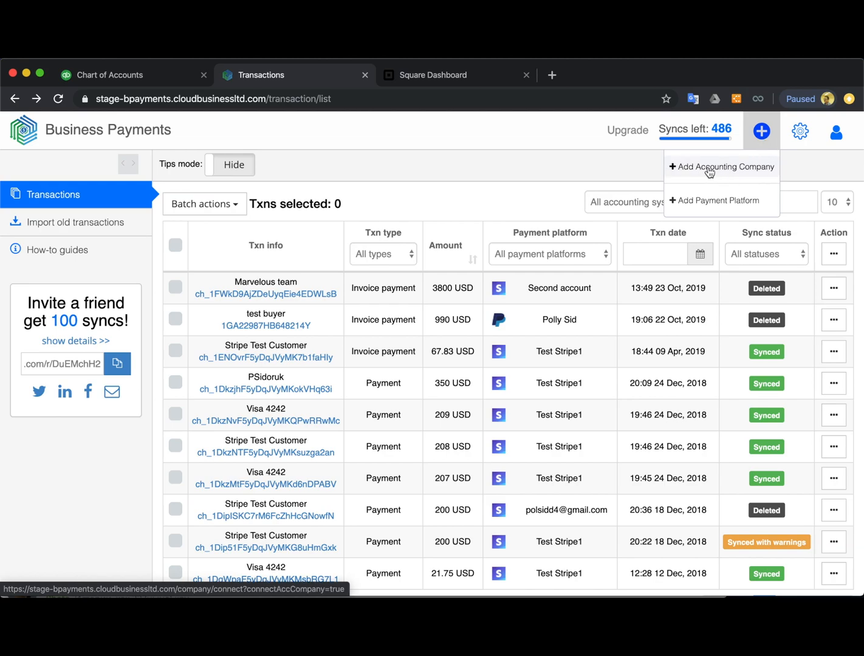
pyautogui.moveTo(729, 172)
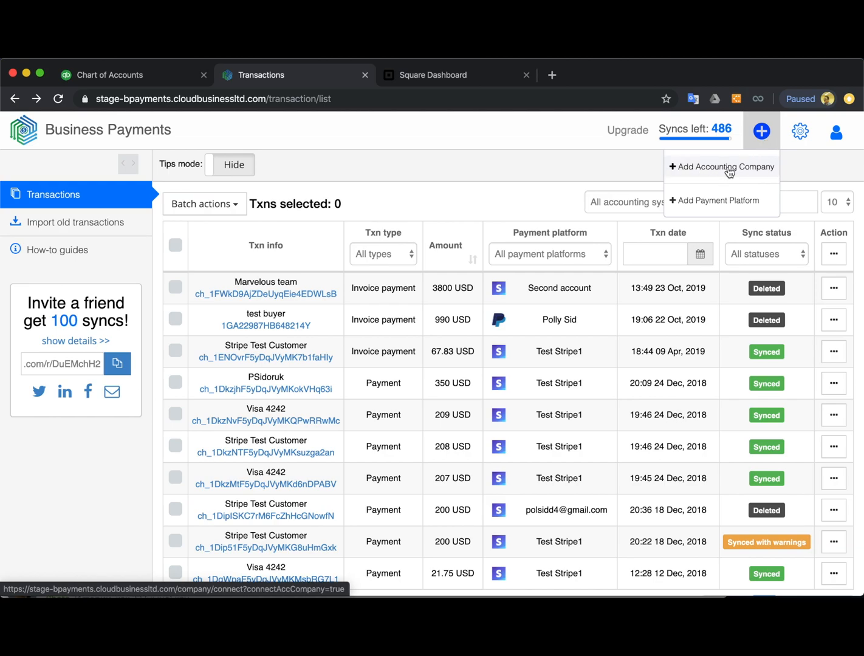
pyautogui.moveTo(720, 200)
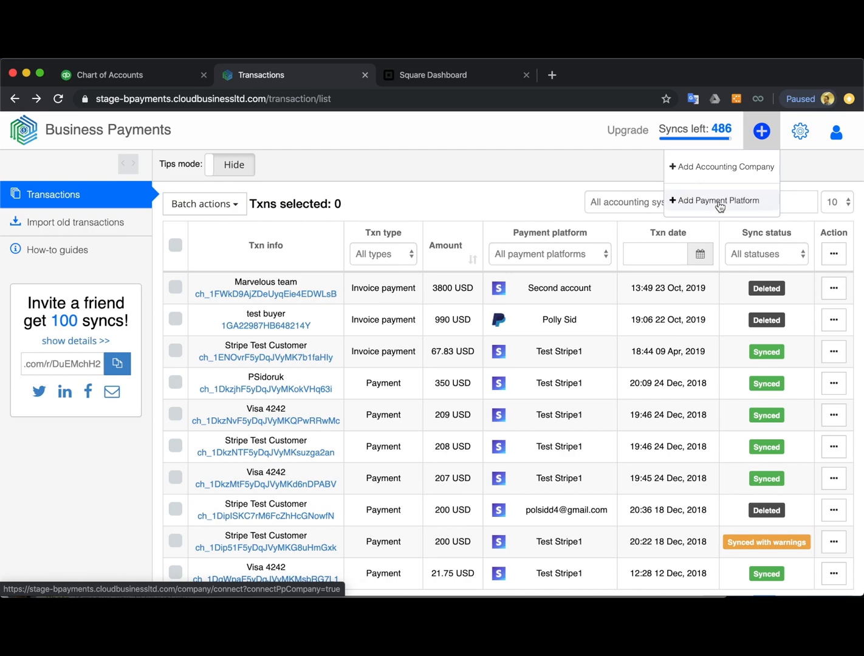
pyautogui.moveTo(708, 206)
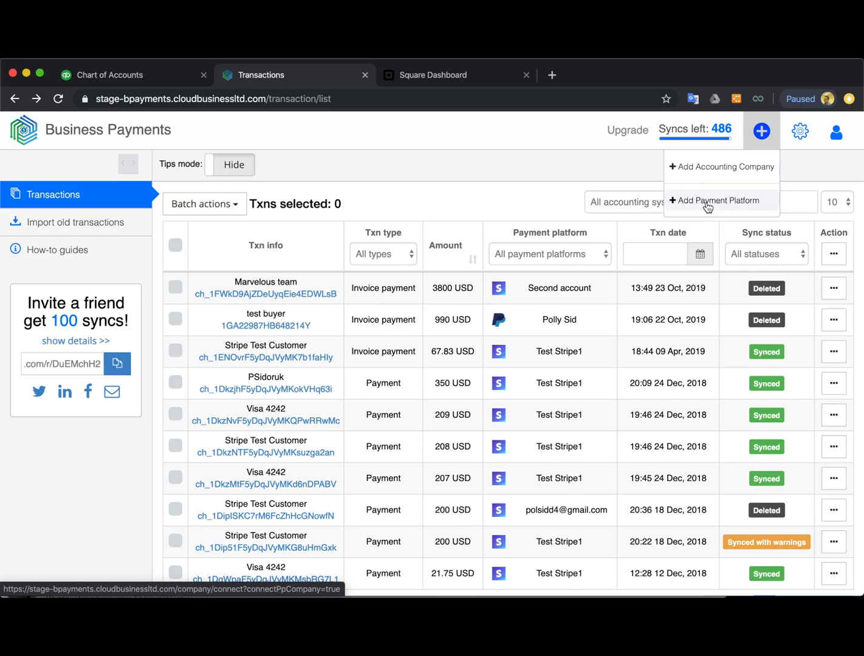
# Add a new payment platform, pick Square from the platform list, and connect
pyautogui.click(718, 200)
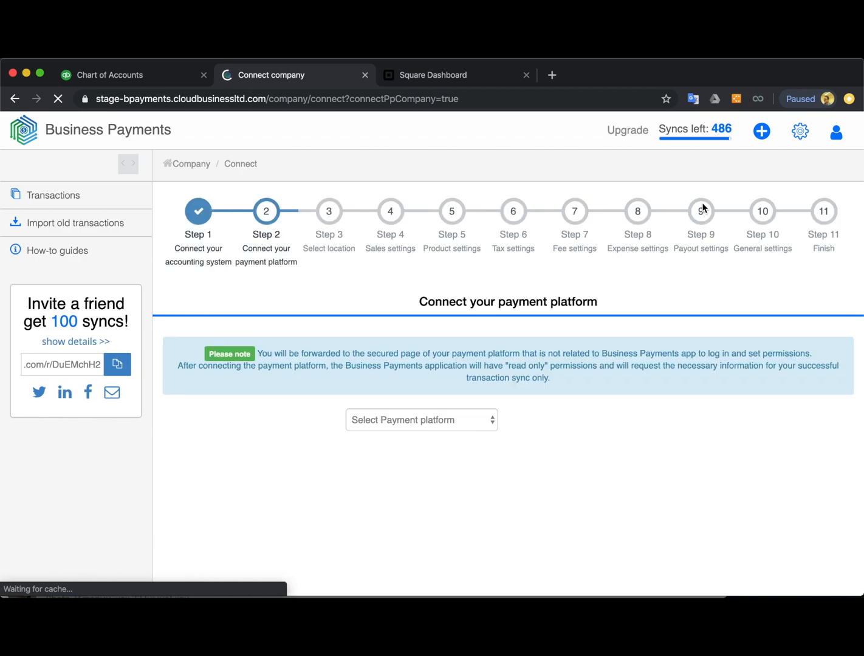
pyautogui.click(422, 420)
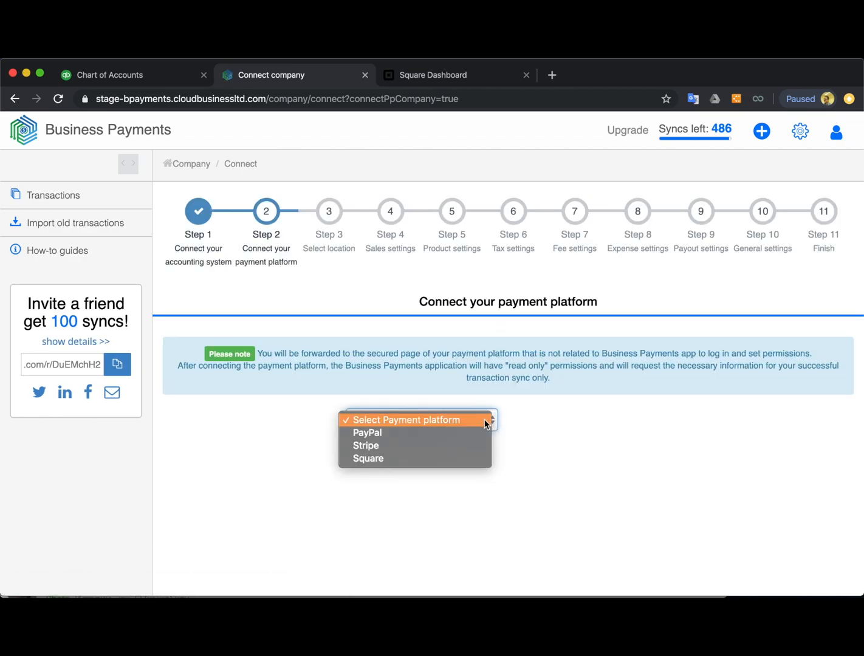
pyautogui.click(368, 458)
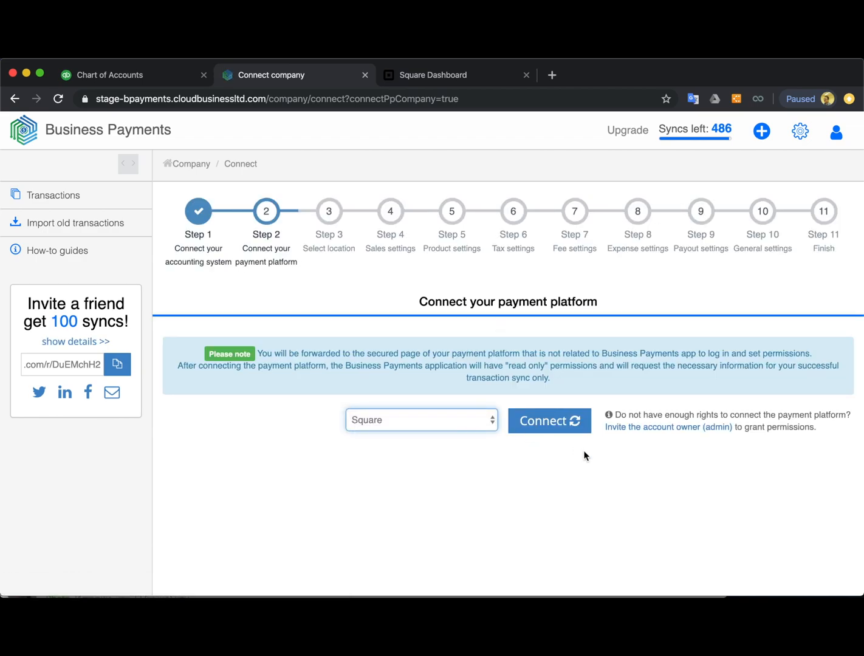
pyautogui.moveTo(661, 430)
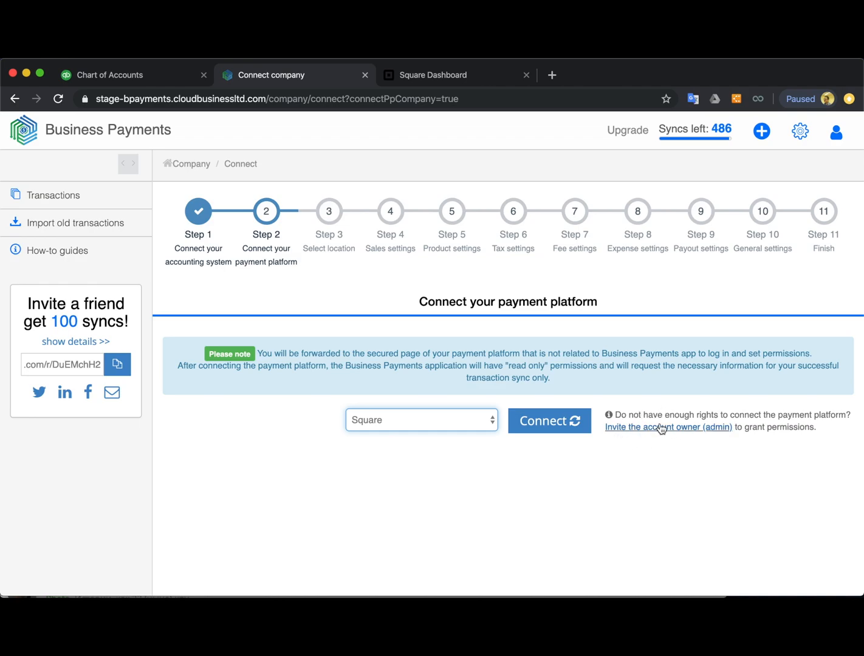
pyautogui.moveTo(649, 432)
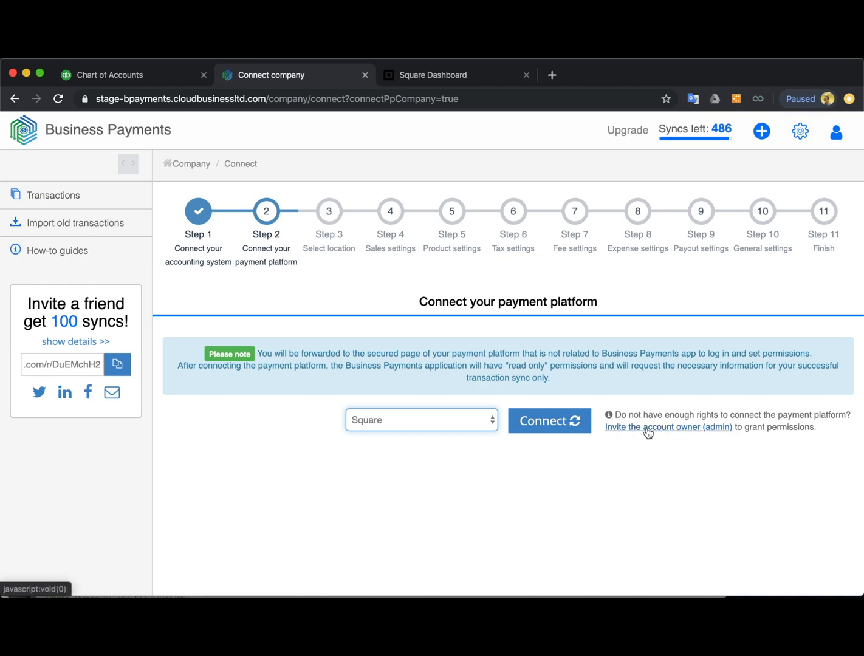
pyautogui.moveTo(549, 421)
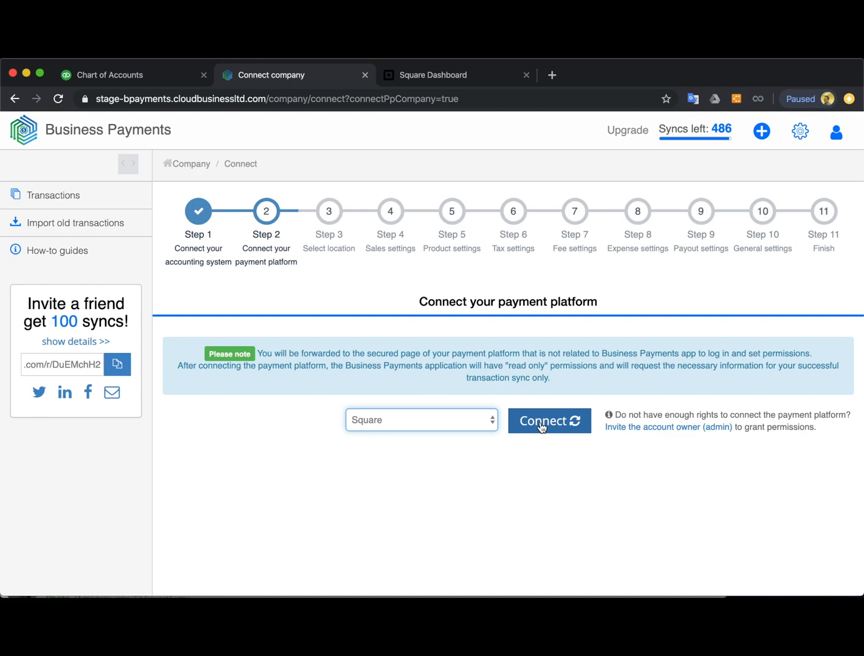
pyautogui.click(548, 420)
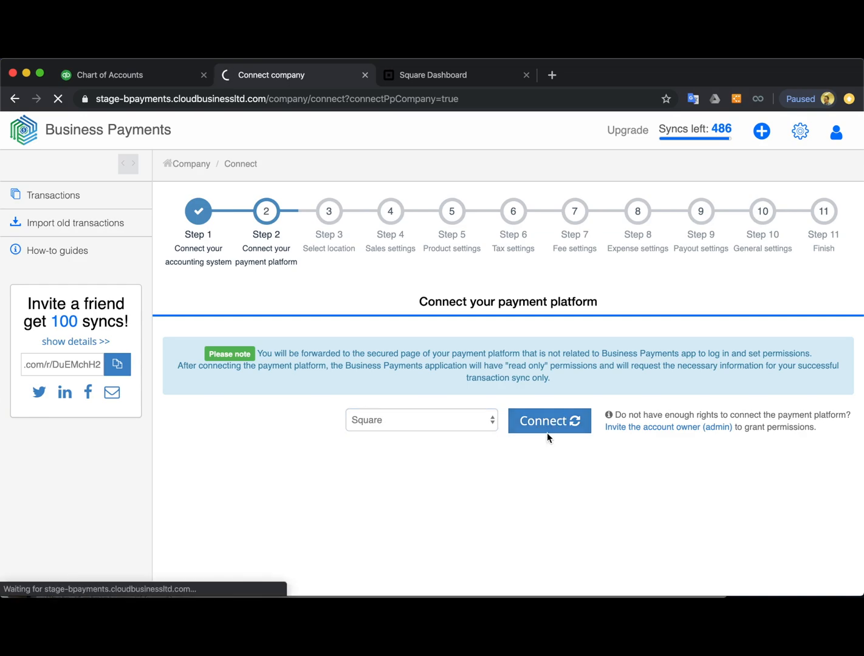
# Choose My Business as the Square location and submit Sandbox Company_US_1 as accounting company
pyautogui.click(547, 420)
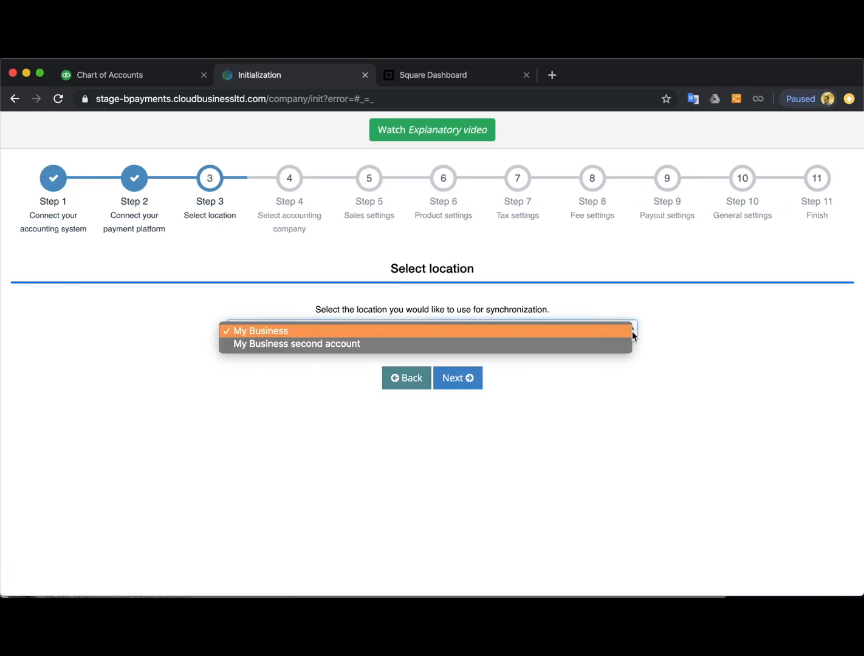
pyautogui.click(263, 331)
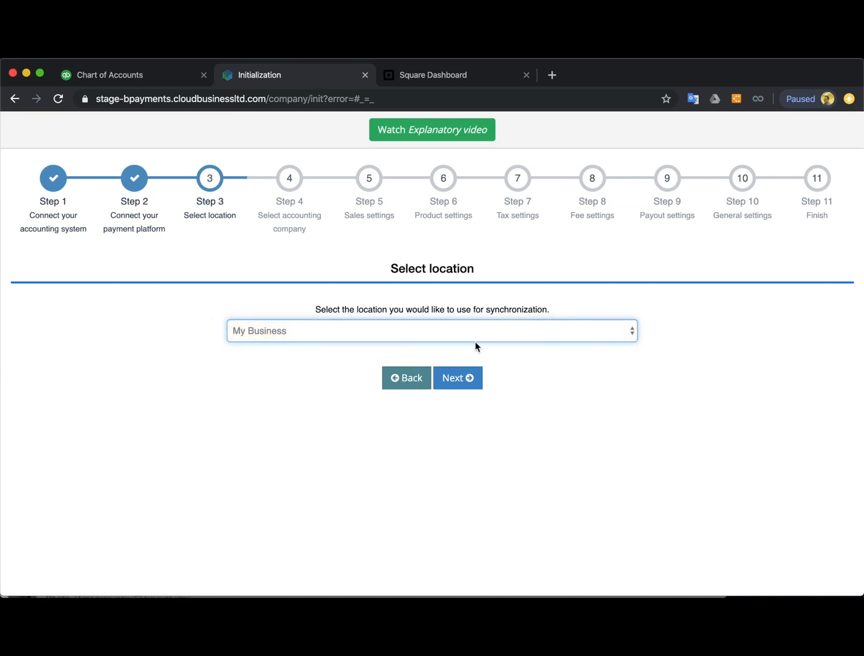
pyautogui.click(457, 378)
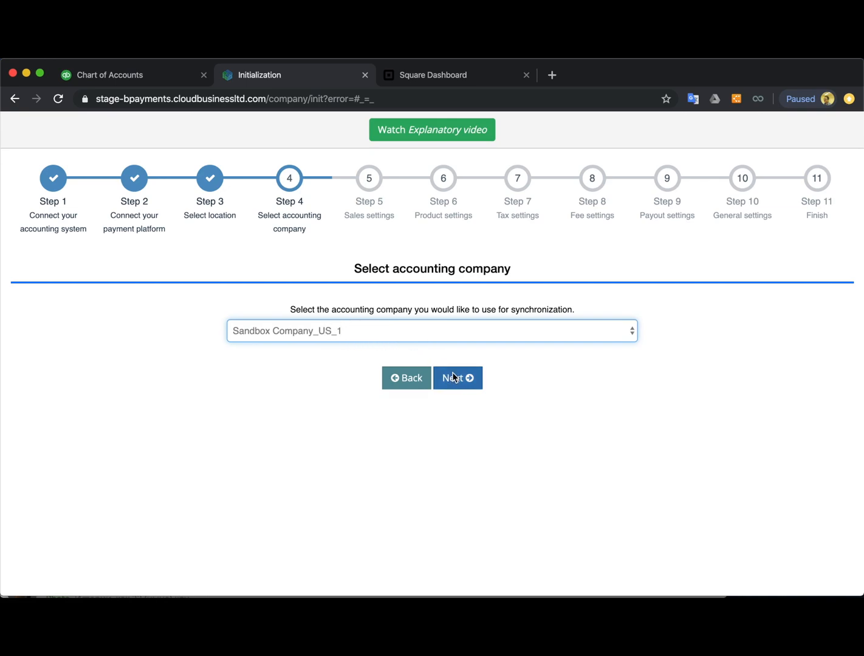
pyautogui.click(457, 377)
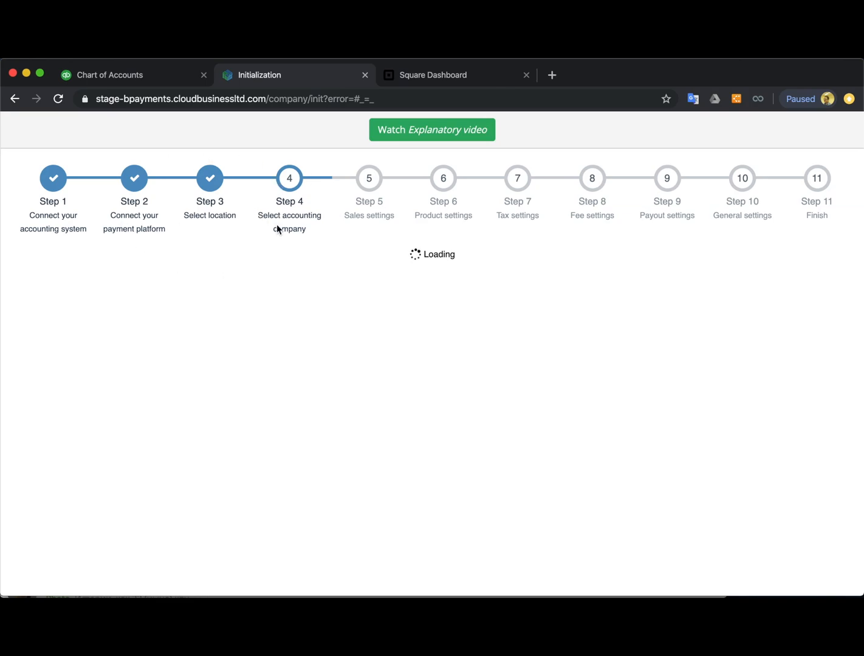
pyautogui.moveTo(461, 398)
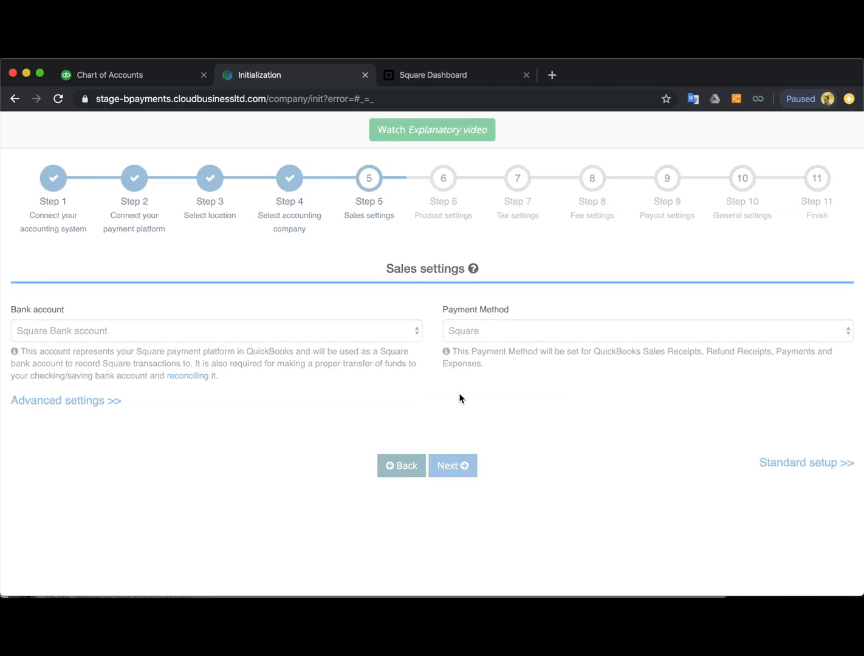
# Show the Standard setup summary: Square Bank account, Square fees, taxes and payouts off
pyautogui.click(806, 462)
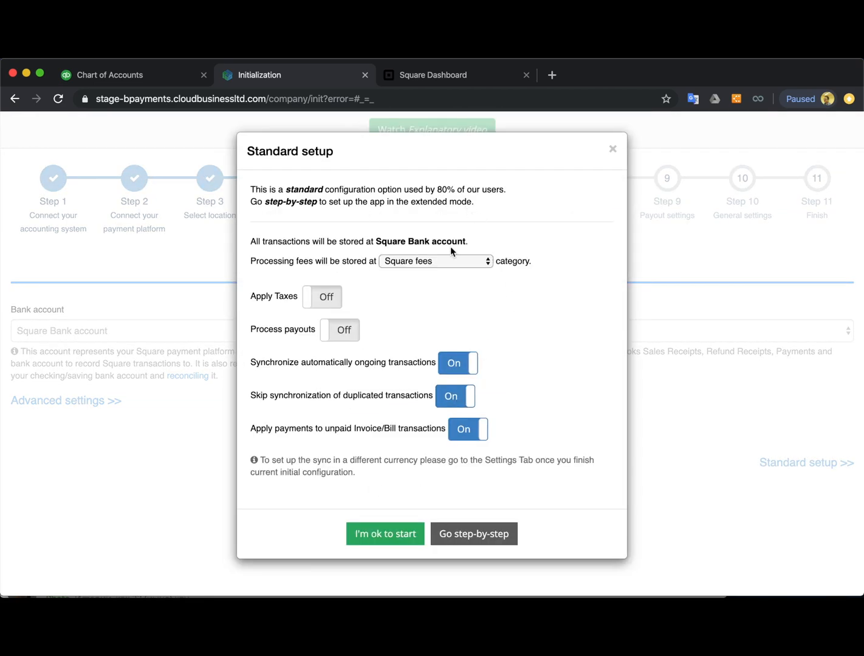
pyautogui.moveTo(407, 322)
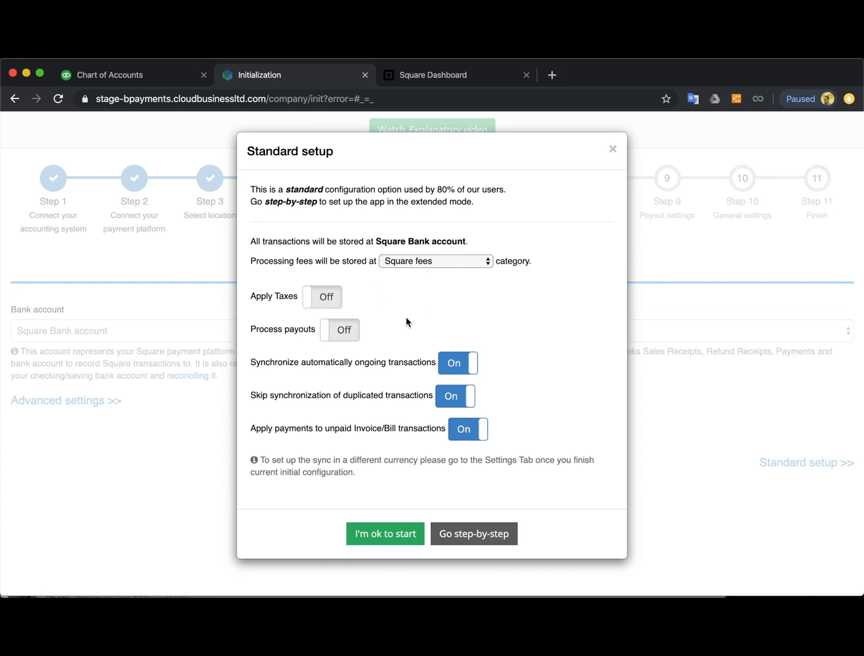
pyautogui.moveTo(385, 534)
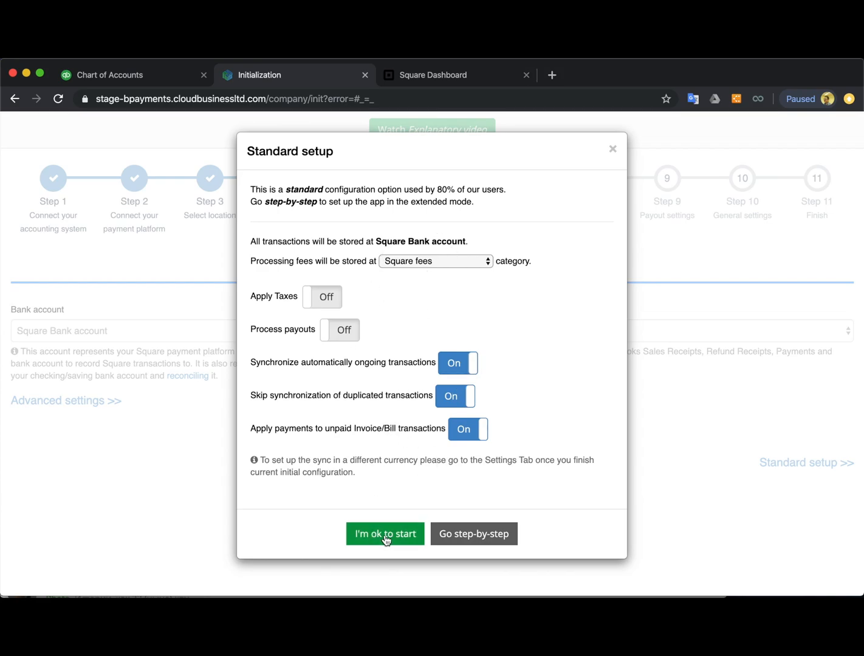
pyautogui.moveTo(159, 393)
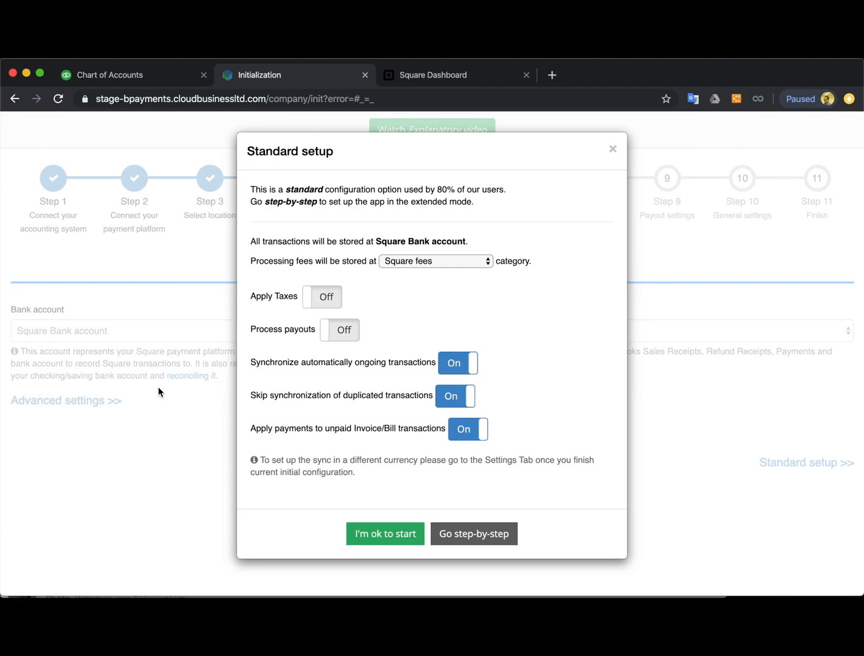
pyautogui.moveTo(522, 298)
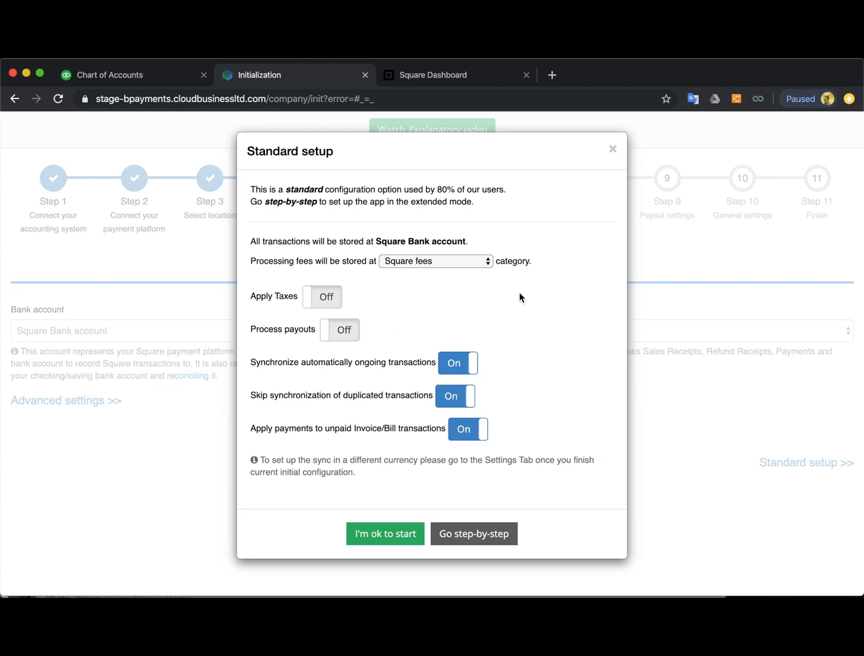
pyautogui.moveTo(533, 307)
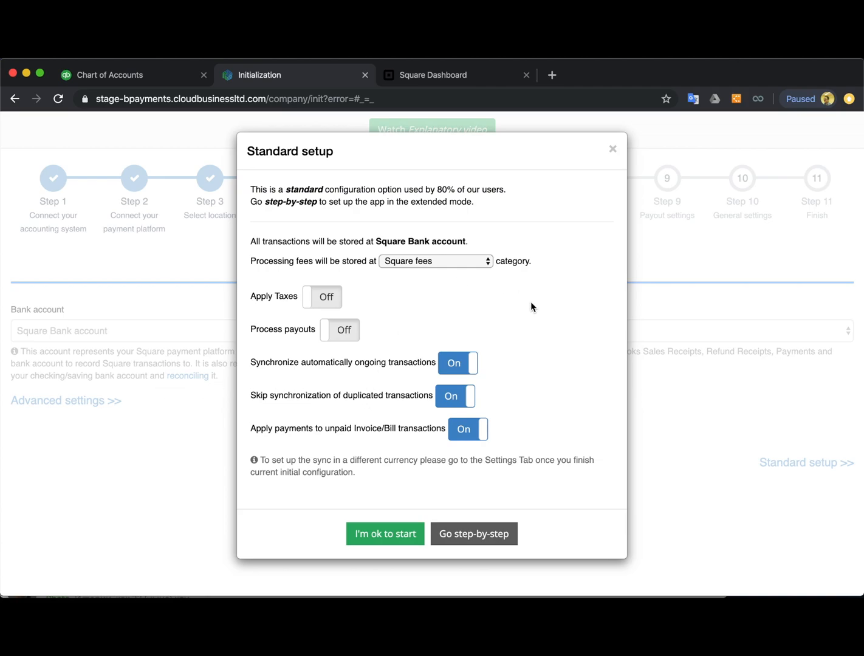
pyautogui.moveTo(473, 534)
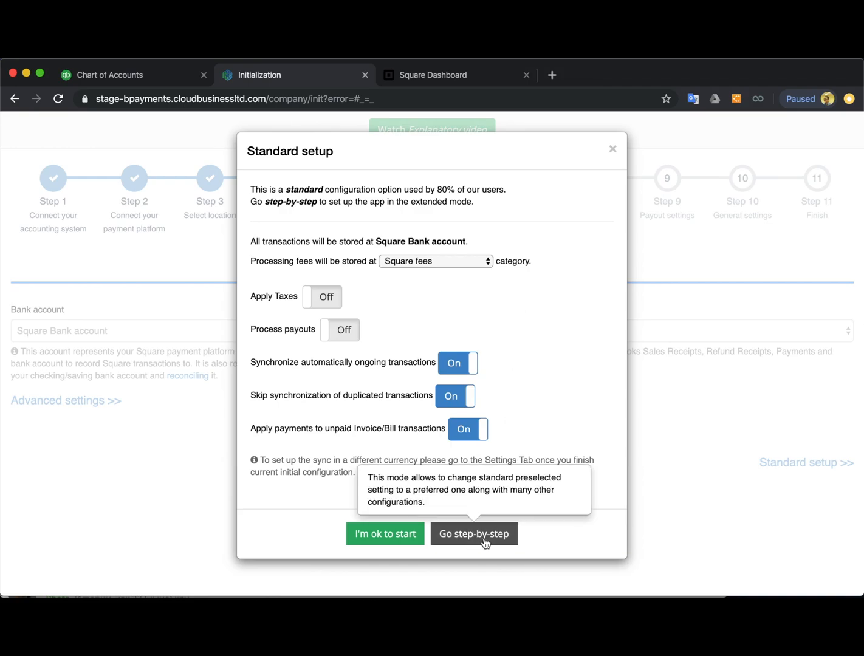
# Switch to step-by-step setup, landing on sales settings with Square Bank account and payment method
pyautogui.click(473, 534)
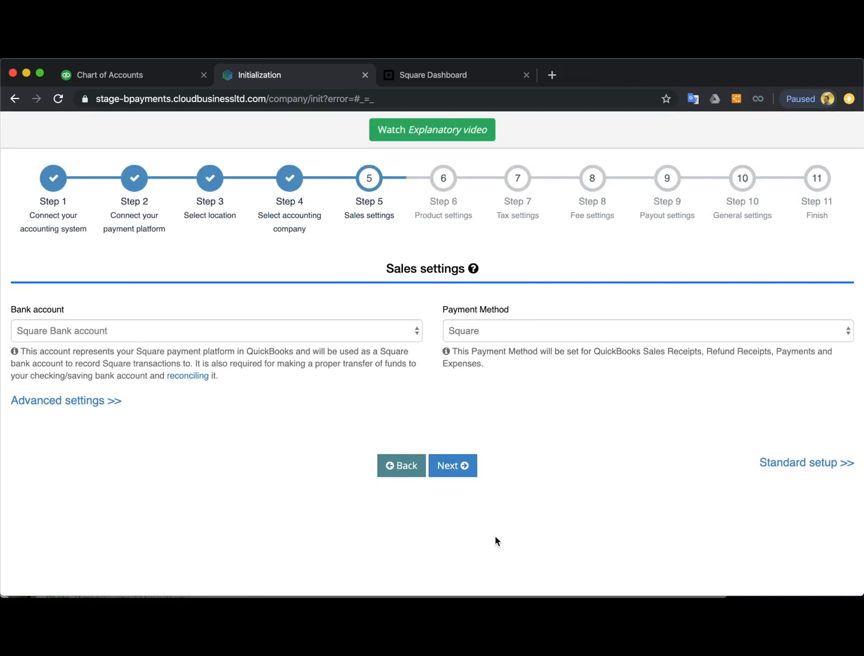
pyautogui.moveTo(439, 262)
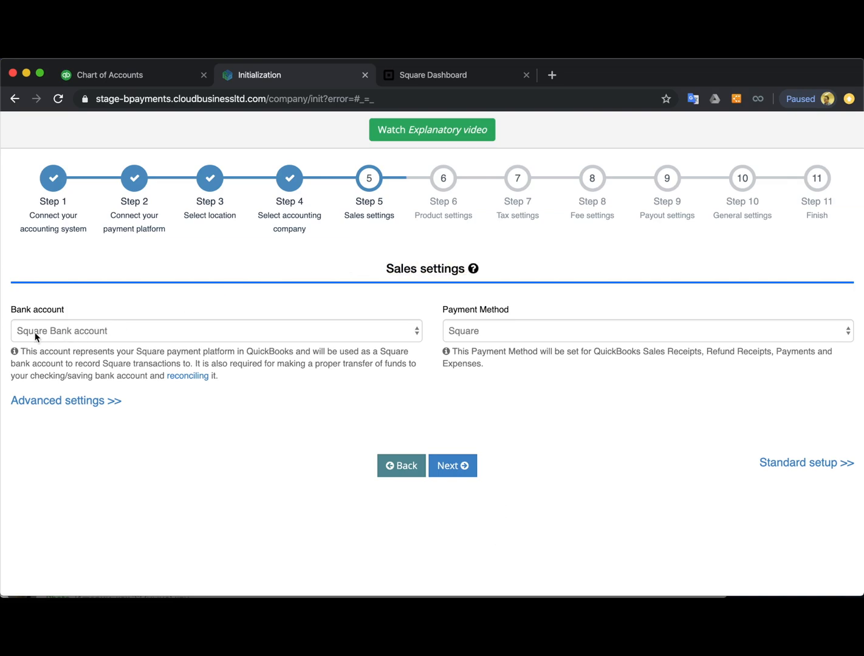
pyautogui.moveTo(137, 338)
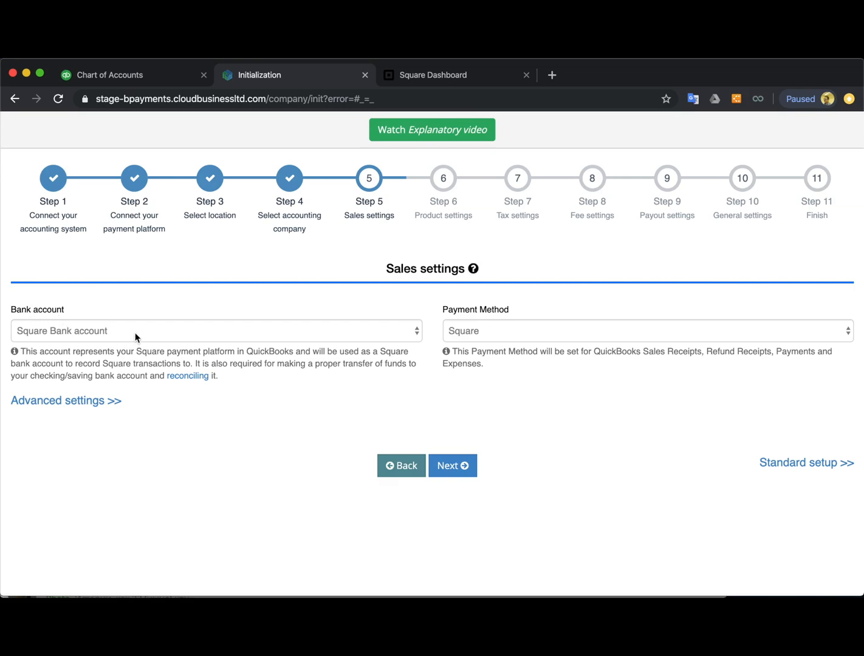
pyautogui.moveTo(110, 344)
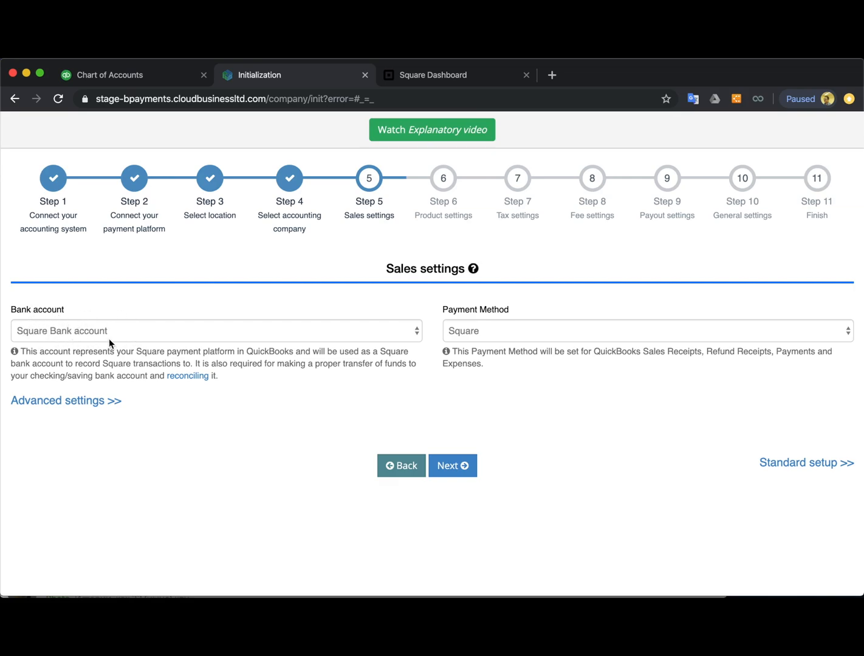
pyautogui.moveTo(108, 334)
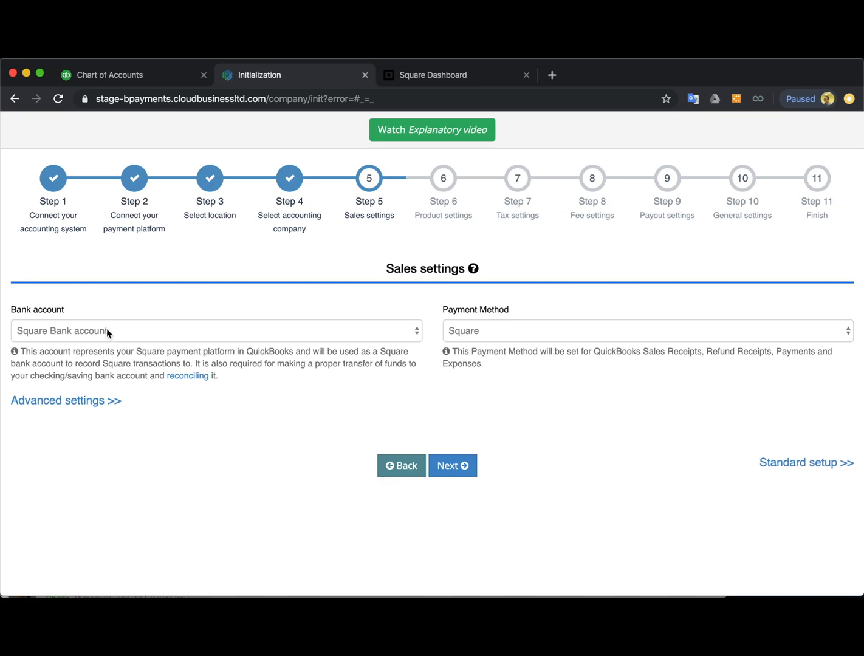
pyautogui.moveTo(102, 349)
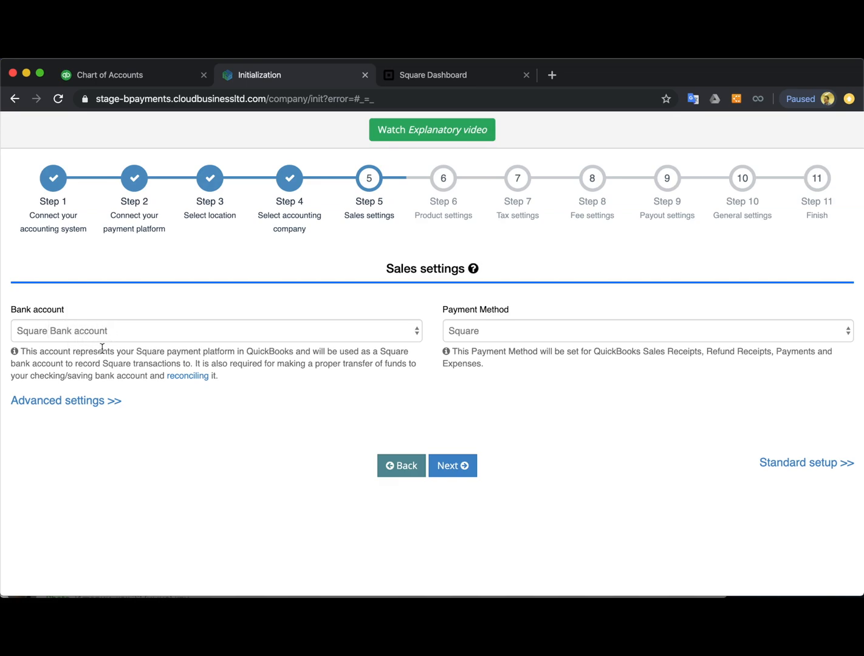
pyautogui.moveTo(124, 339)
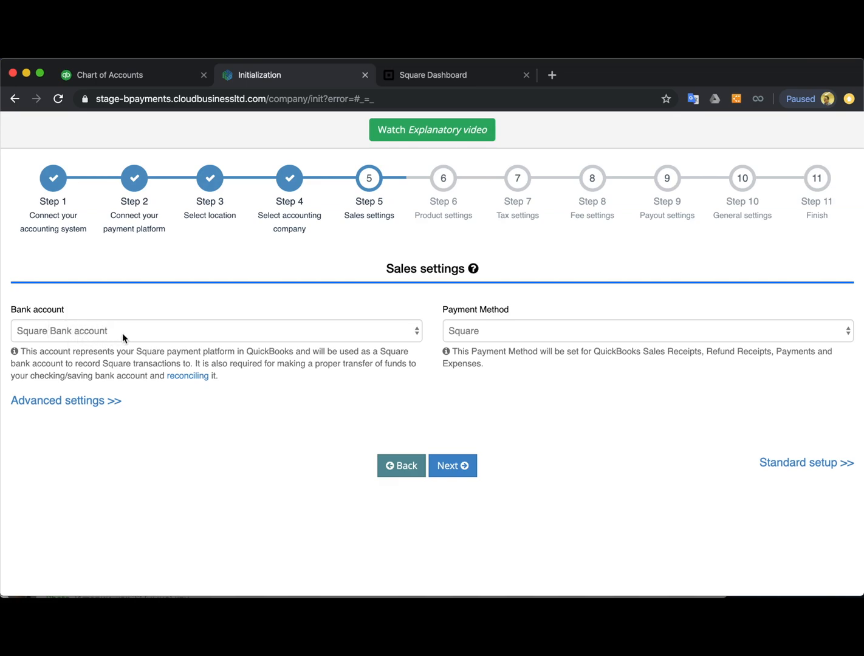
pyautogui.moveTo(135, 339)
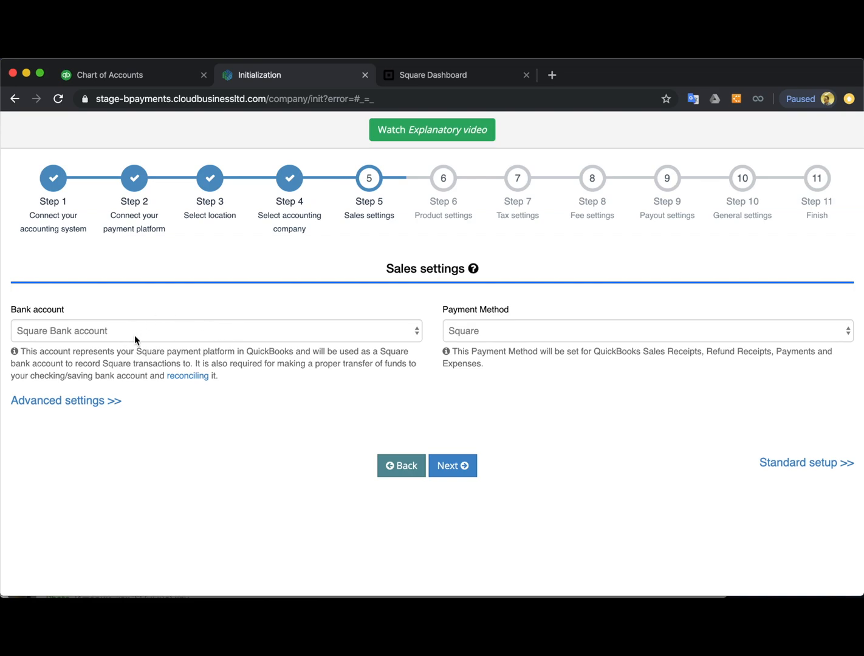
pyautogui.moveTo(162, 327)
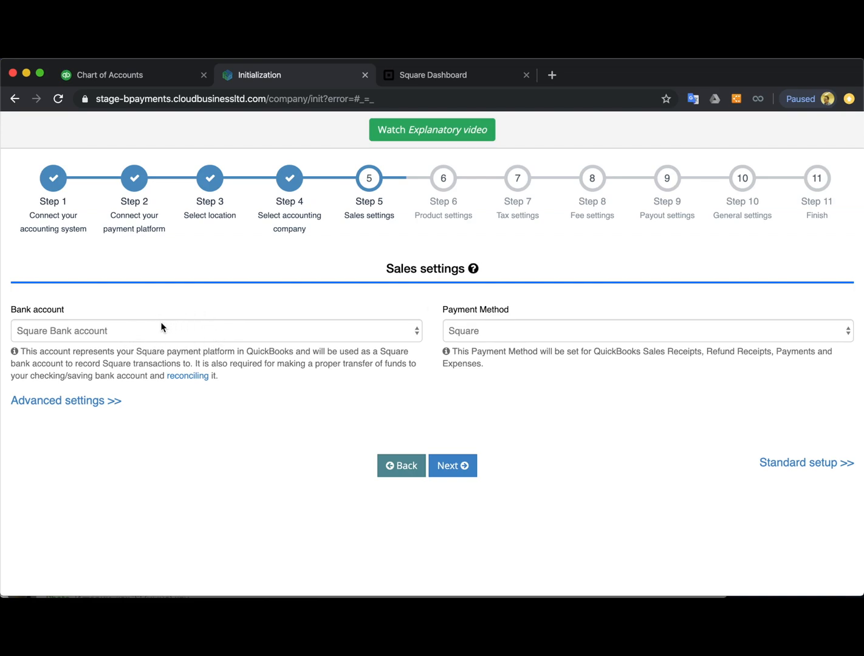
pyautogui.moveTo(126, 334)
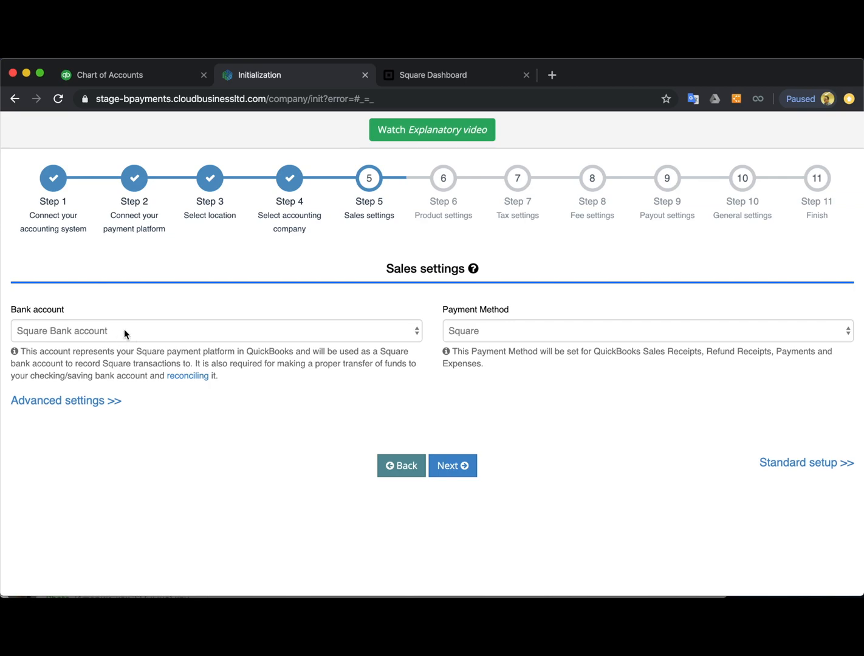
pyautogui.moveTo(144, 335)
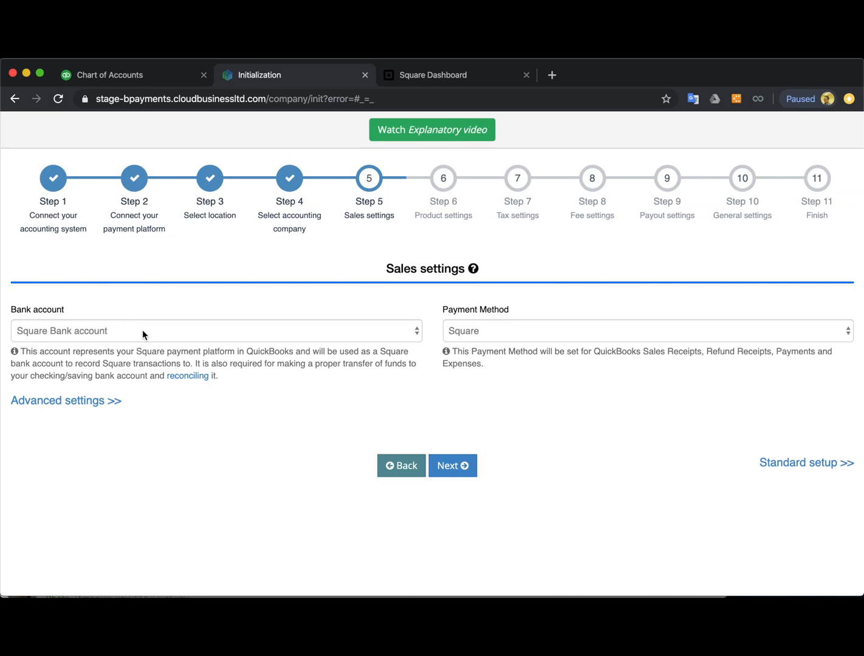
pyautogui.moveTo(247, 282)
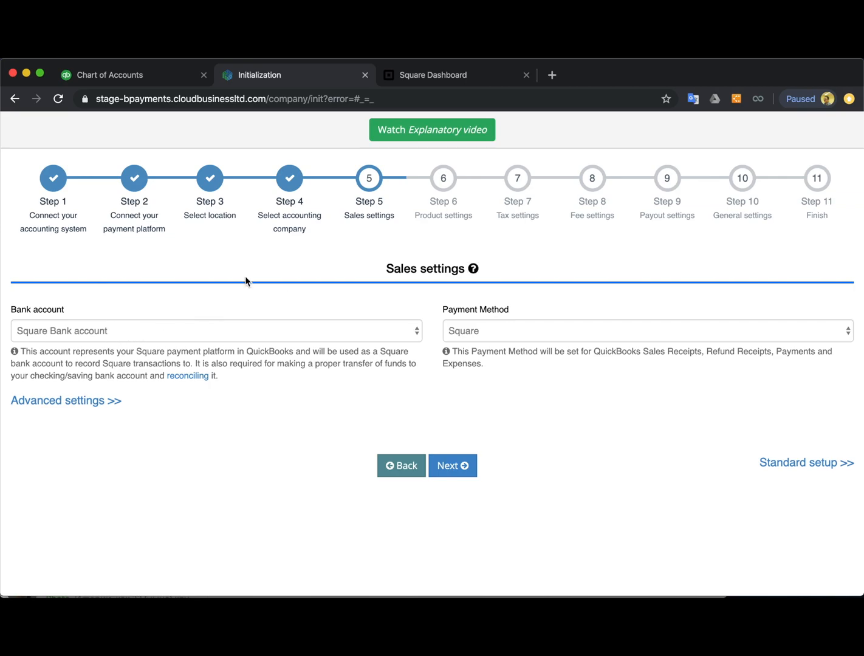
pyautogui.moveTo(129, 332)
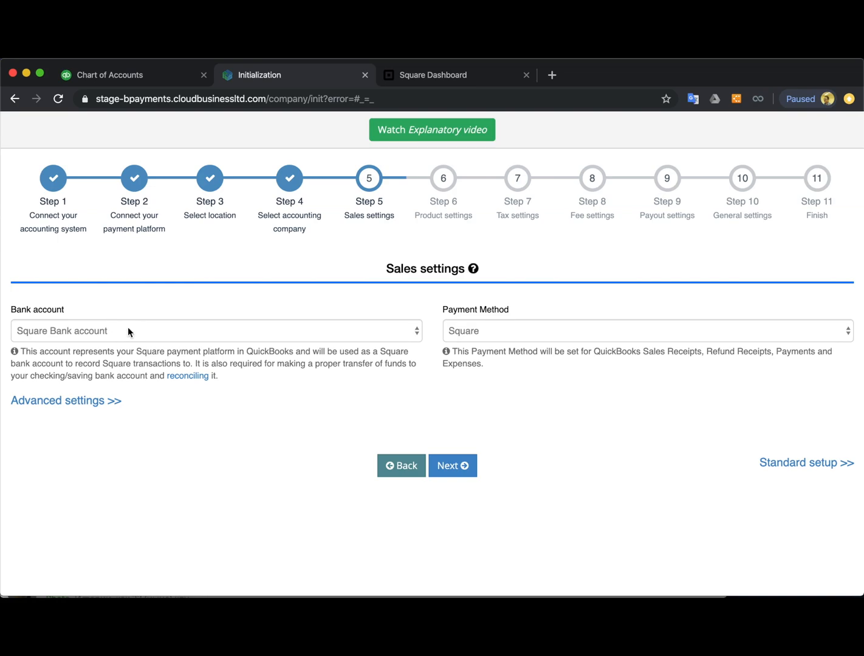
pyautogui.moveTo(123, 327)
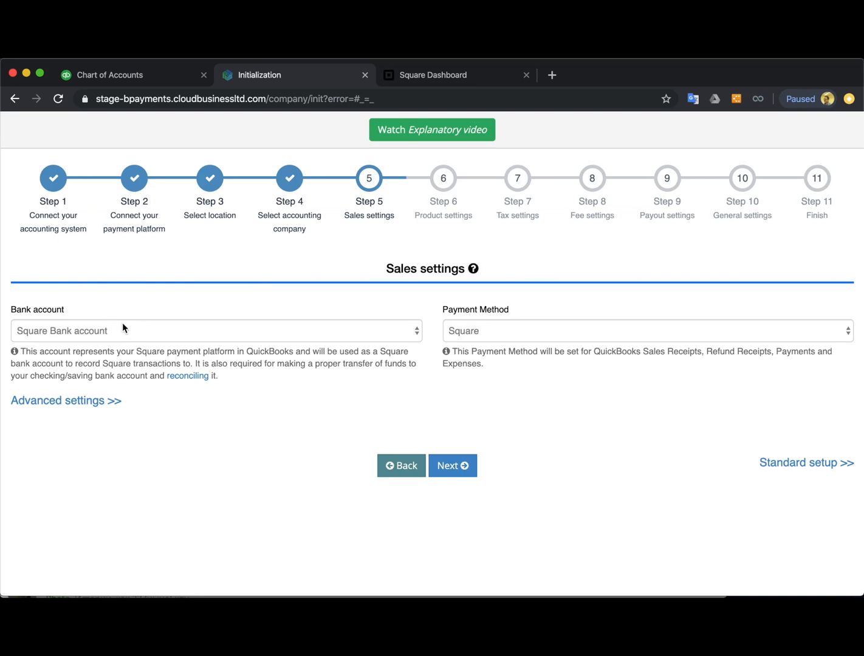
pyautogui.moveTo(112, 331)
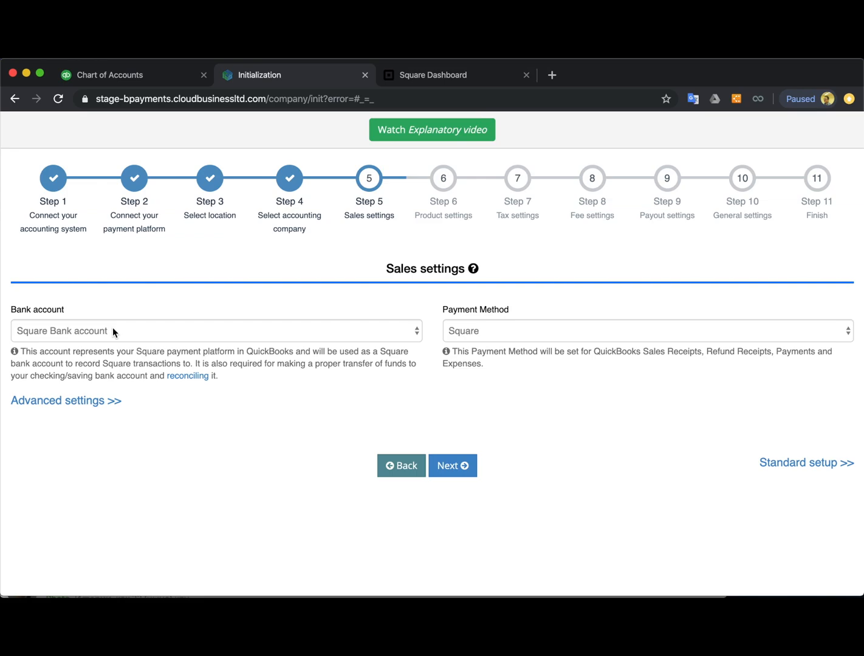
pyautogui.moveTo(212, 303)
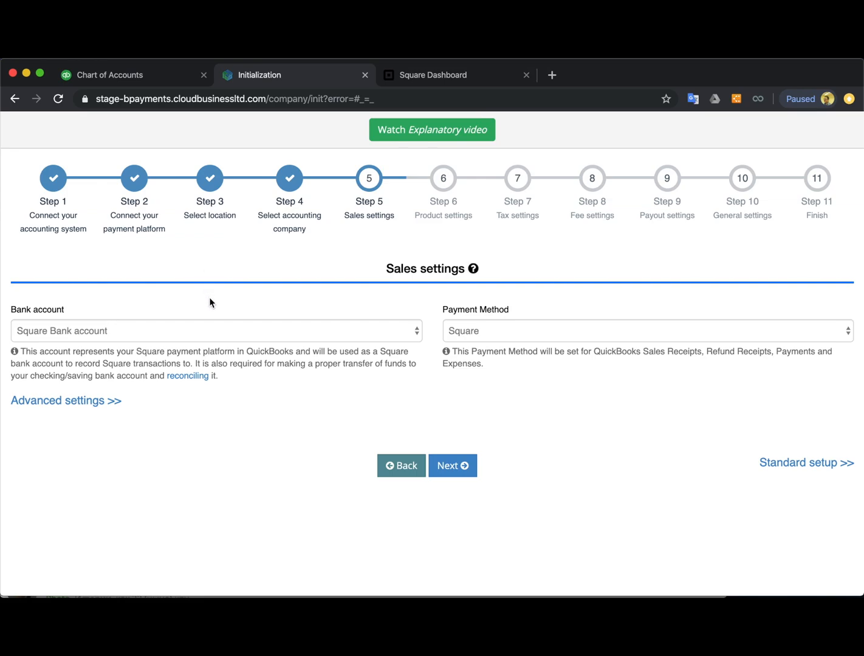
pyautogui.moveTo(217, 278)
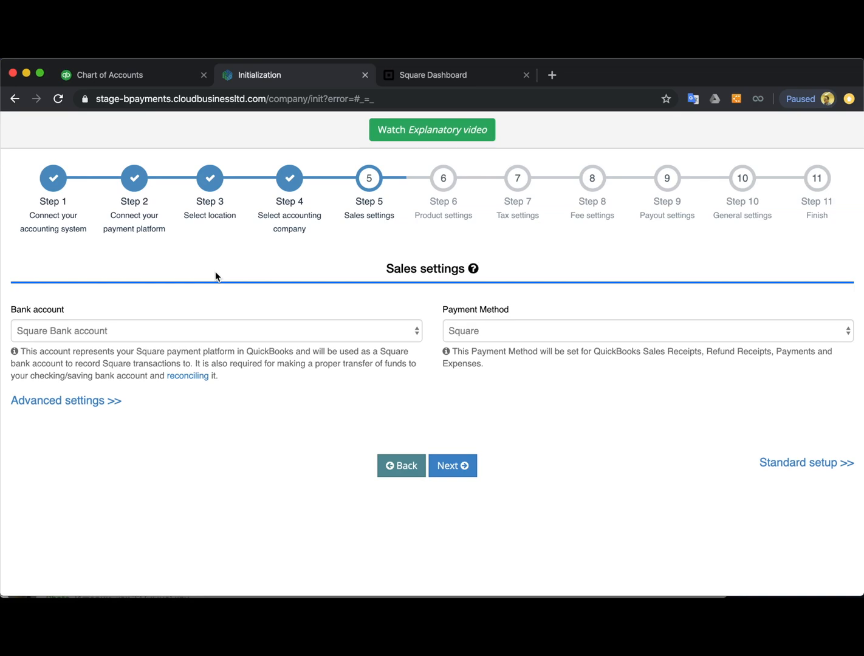
pyautogui.moveTo(497, 335)
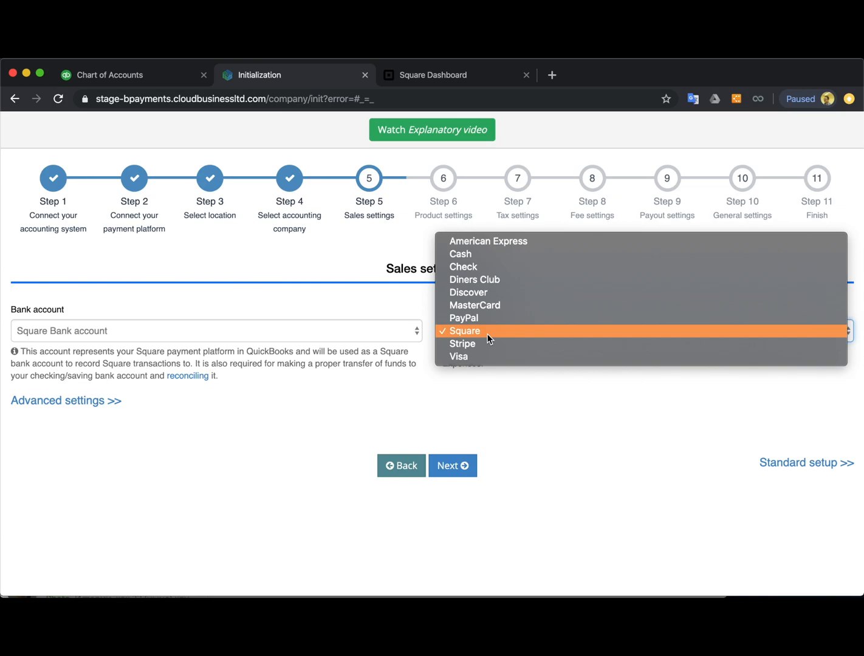
# Choose Square as payment method, and try then disable Apply default customer in Advanced settings
pyautogui.click(464, 331)
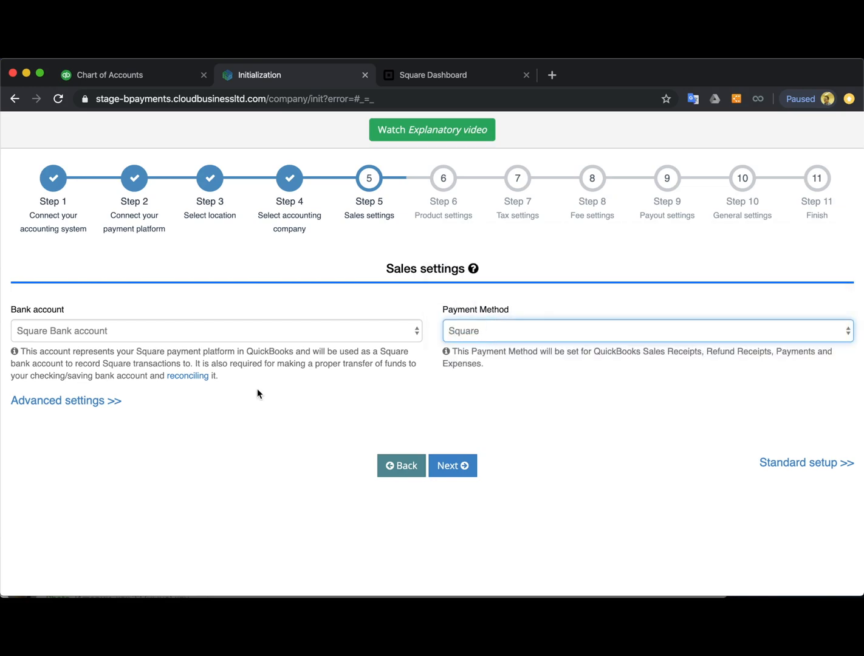
pyautogui.click(66, 401)
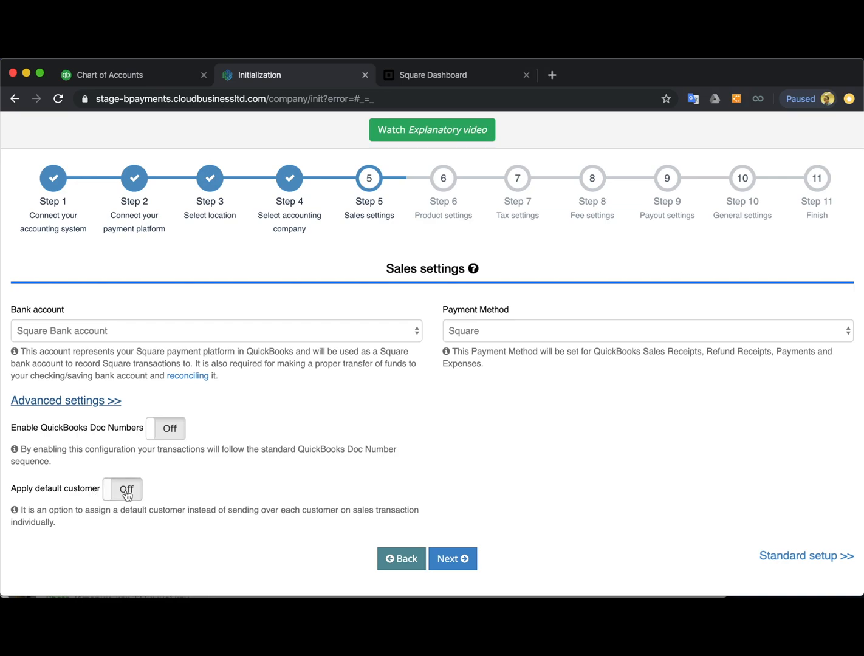
pyautogui.click(122, 489)
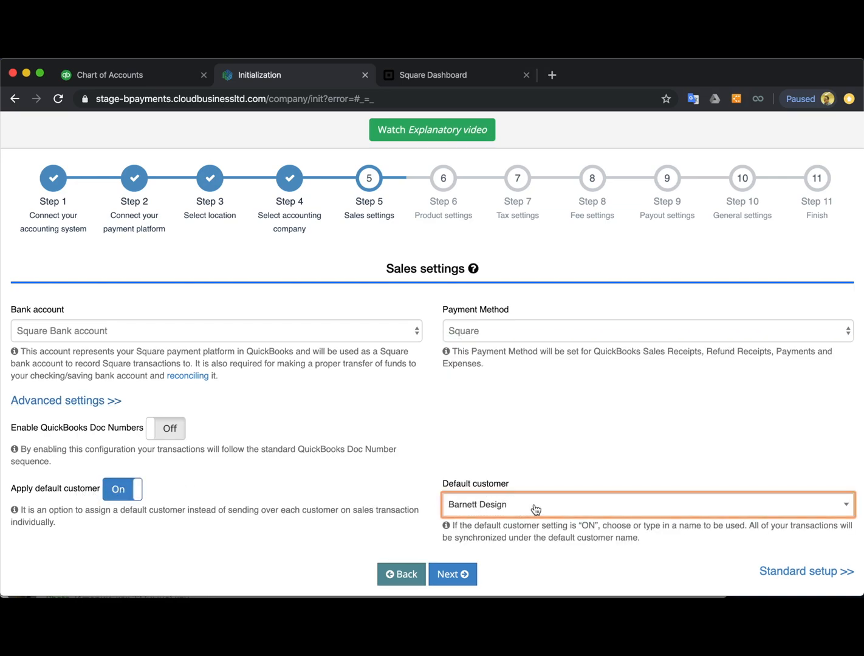
pyautogui.moveTo(523, 508)
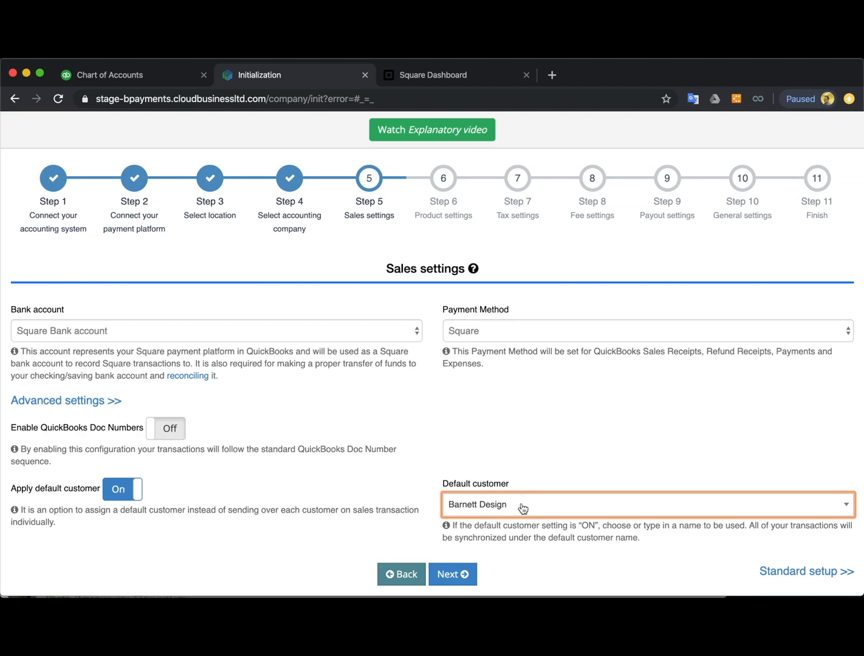
pyautogui.moveTo(464, 522)
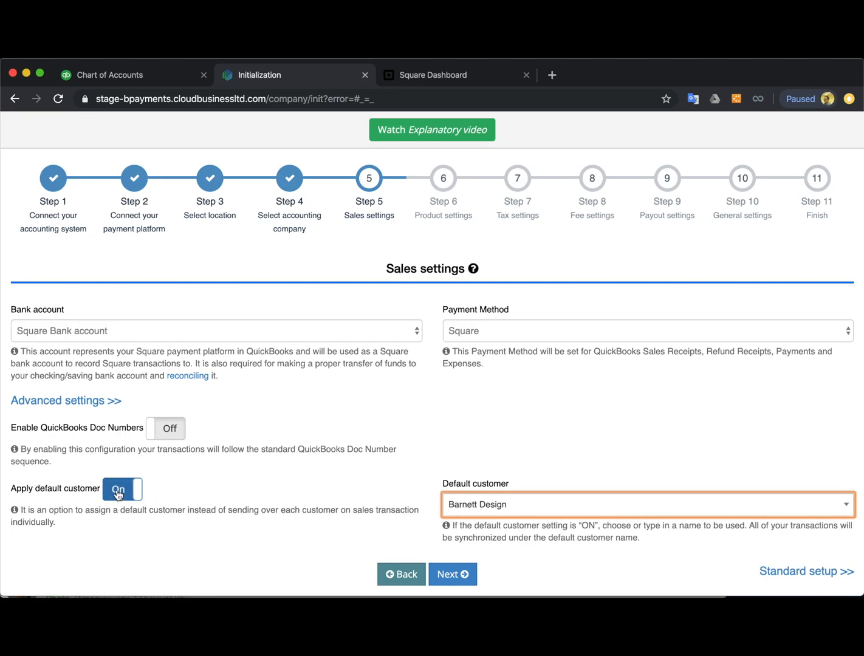
pyautogui.click(123, 489)
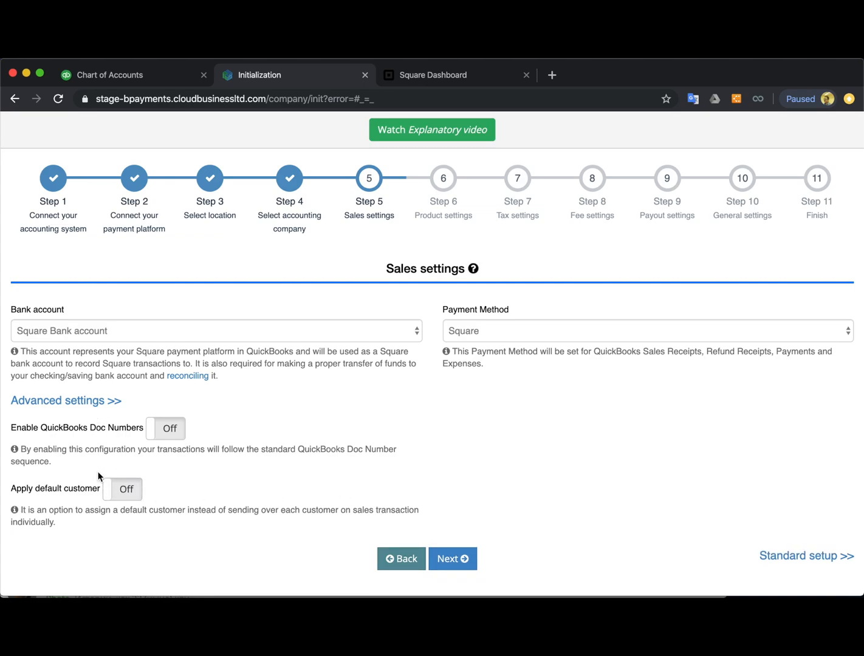
pyautogui.click(66, 401)
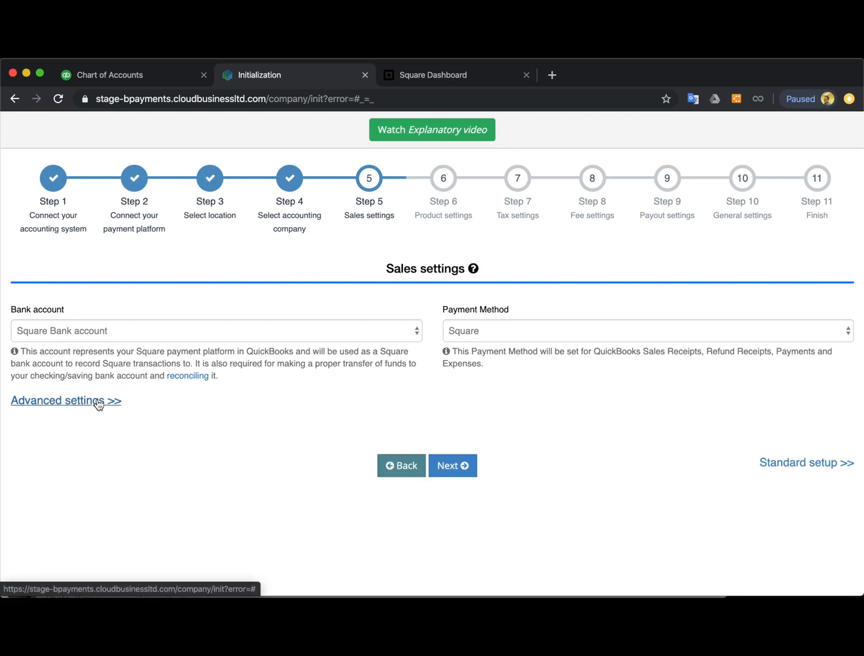
pyautogui.moveTo(330, 374)
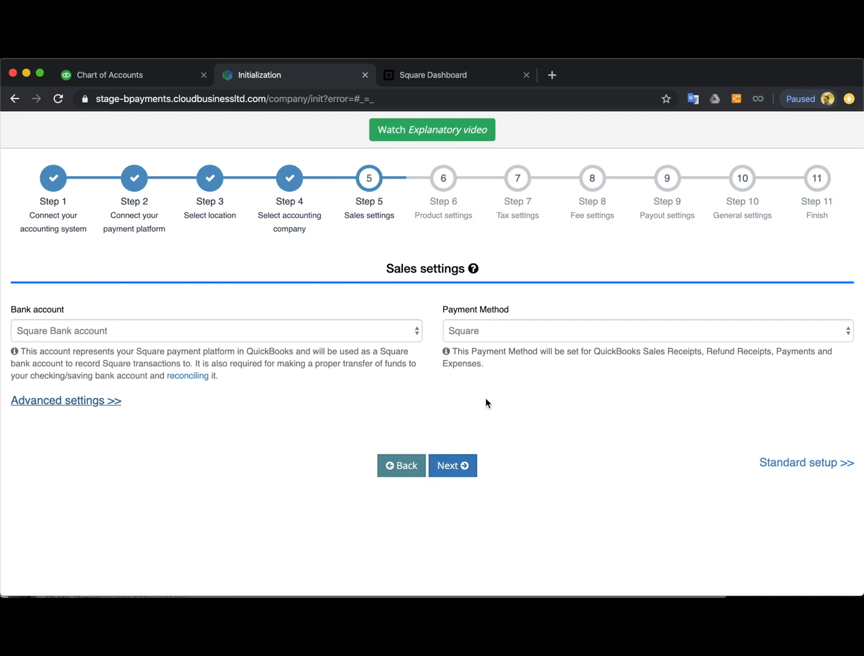
pyautogui.moveTo(392, 431)
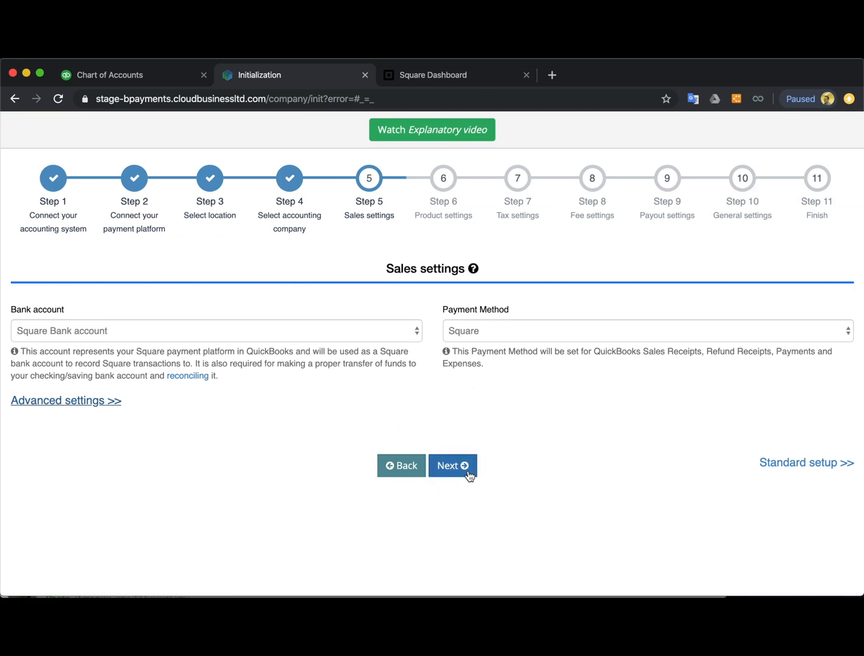
# Advance to Step 6 Product settings, keeping Non-inventory type and Sales of Product Income
pyautogui.click(453, 465)
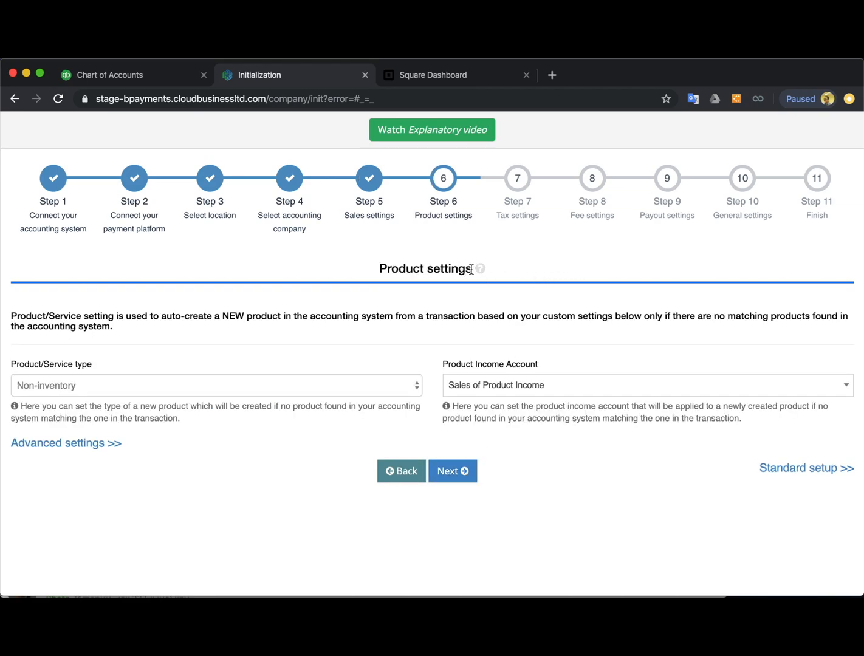
pyautogui.moveTo(361, 347)
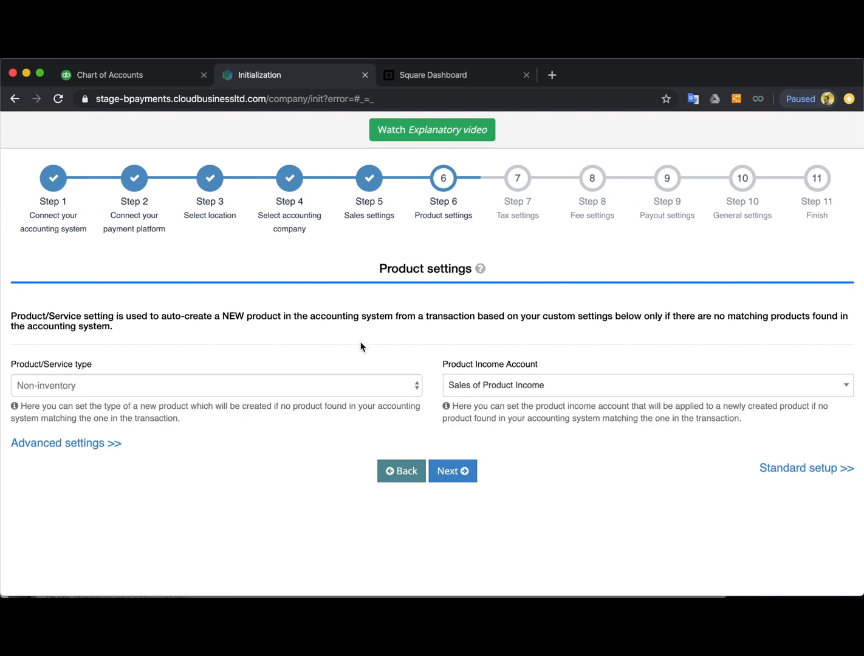
pyautogui.moveTo(190, 399)
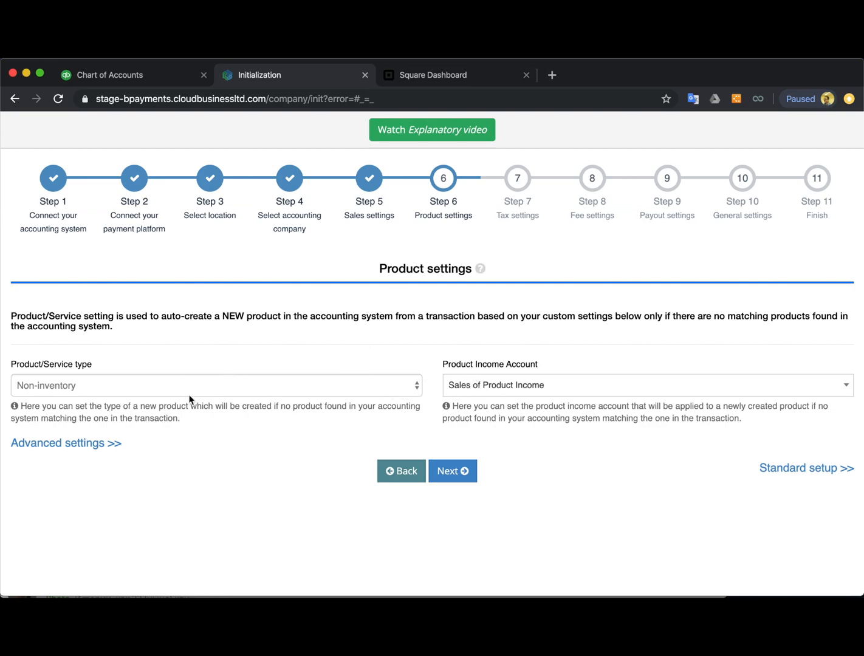
pyautogui.moveTo(187, 393)
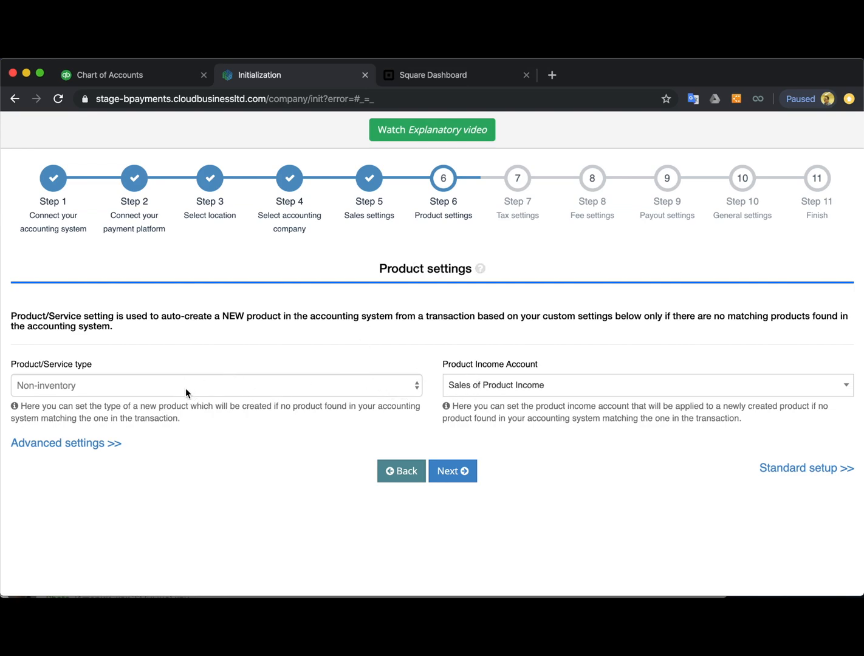
pyautogui.moveTo(477, 364)
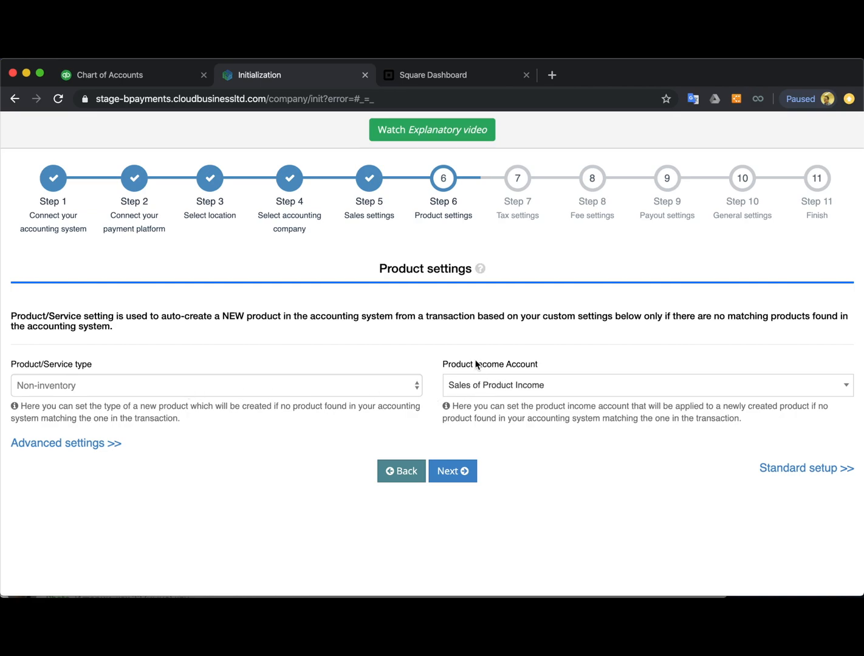
pyautogui.moveTo(555, 390)
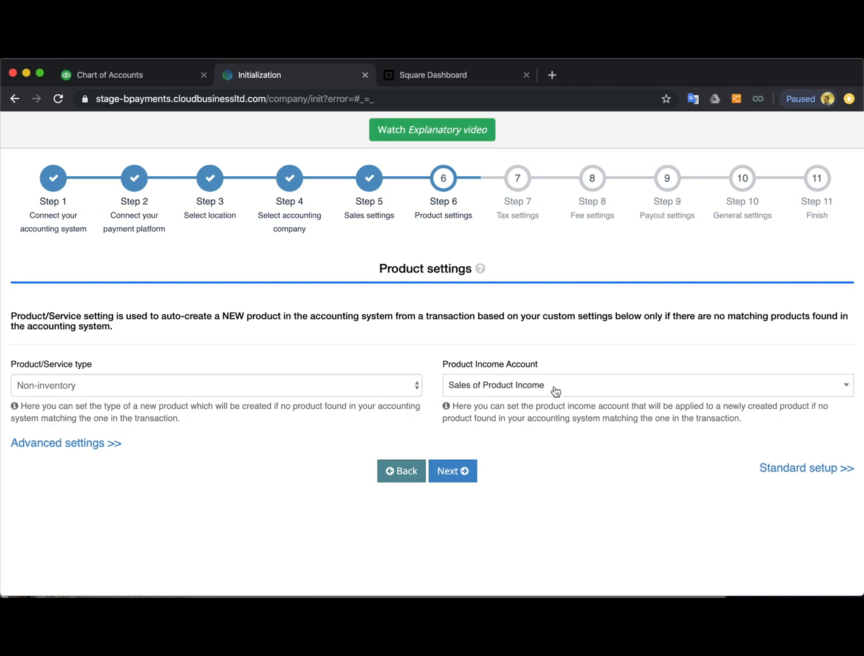
pyautogui.moveTo(306, 347)
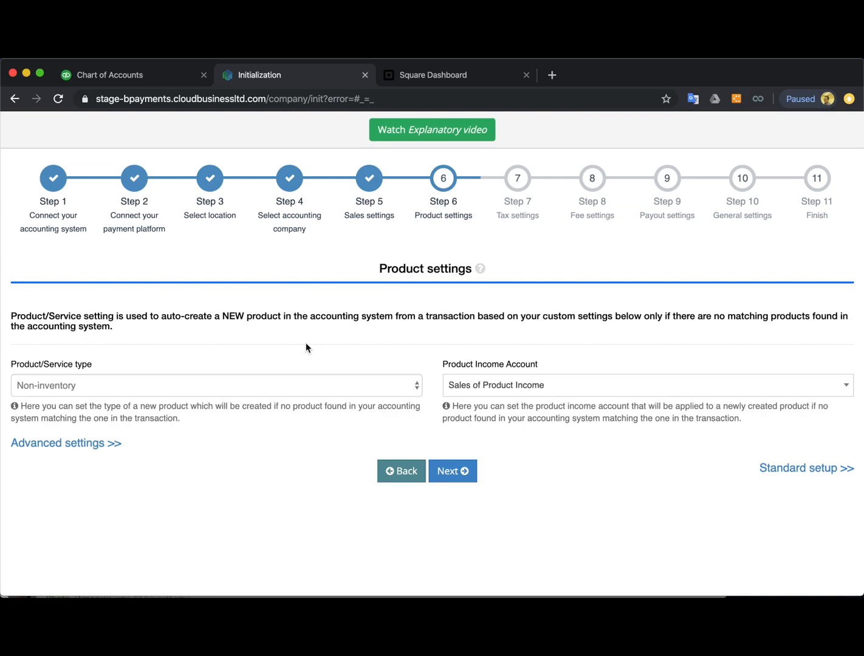
pyautogui.moveTo(227, 326)
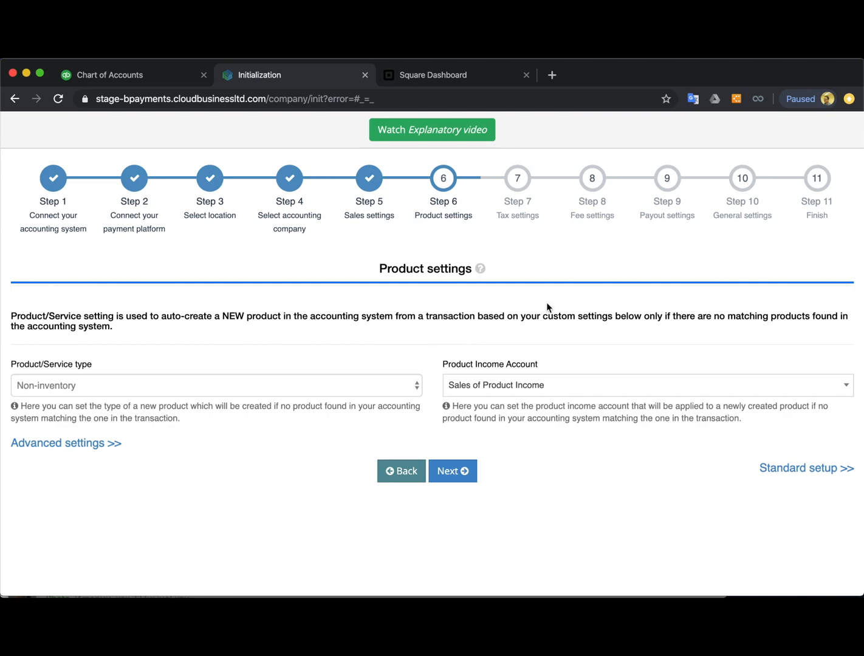
pyautogui.moveTo(421, 362)
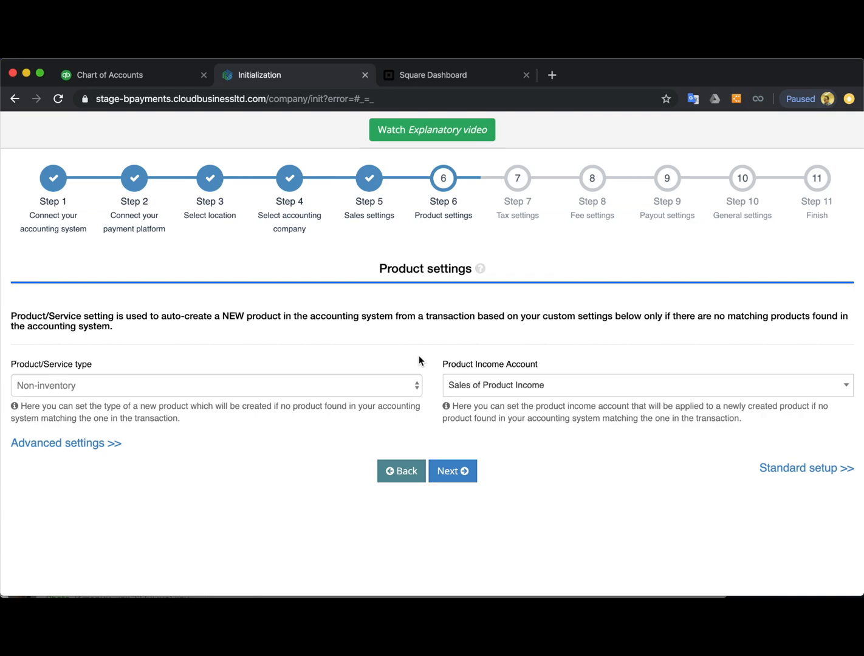
pyautogui.moveTo(439, 346)
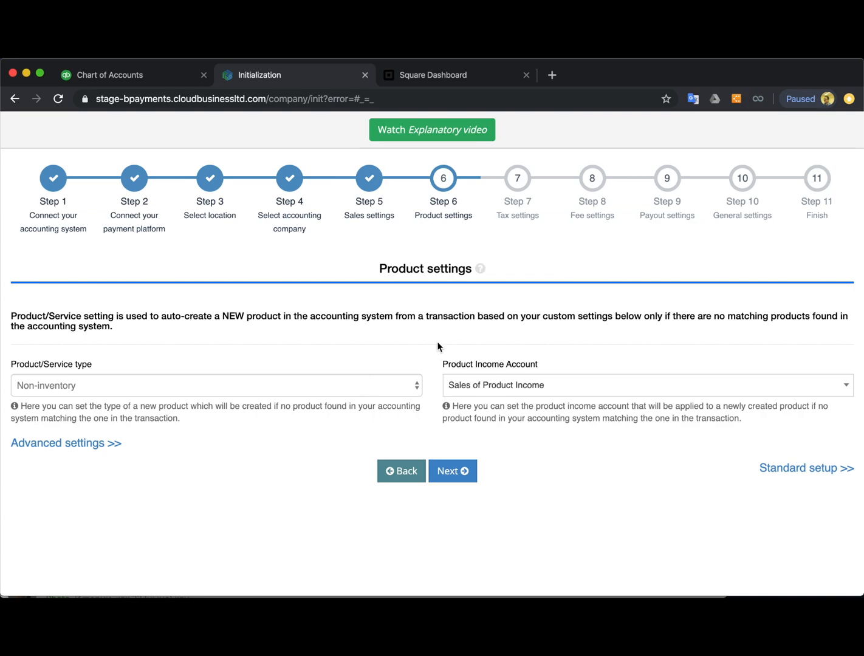
pyautogui.moveTo(341, 341)
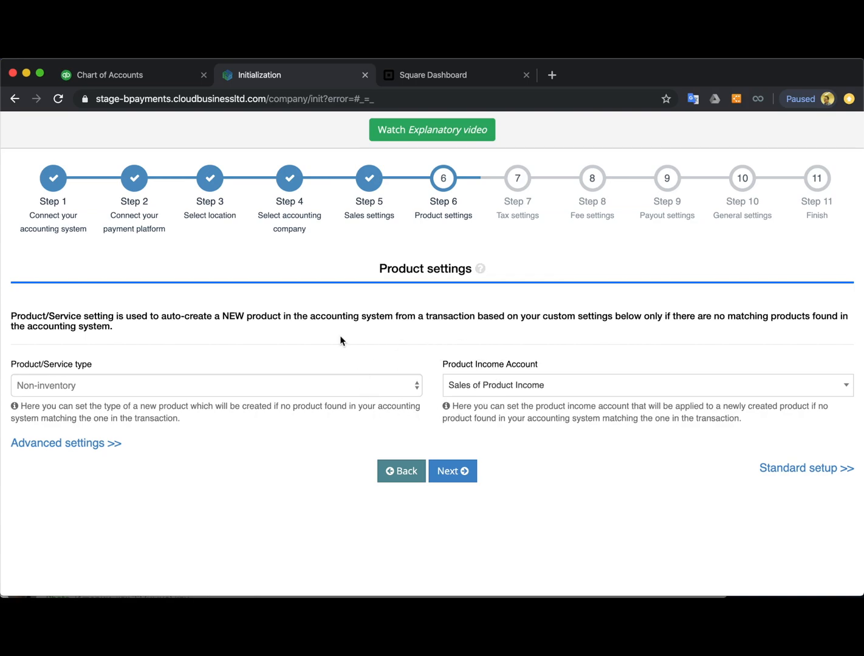
pyautogui.moveTo(399, 296)
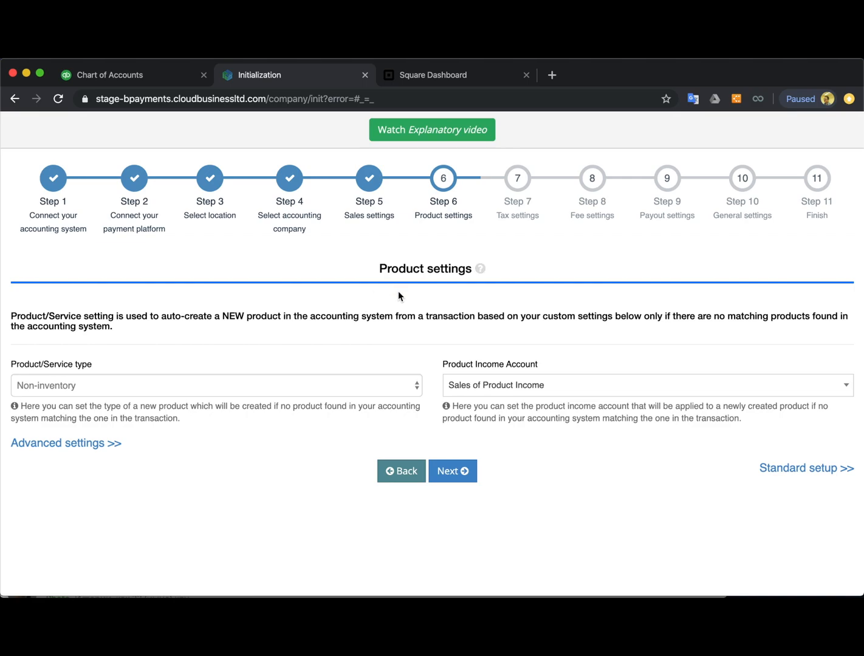
pyautogui.moveTo(374, 305)
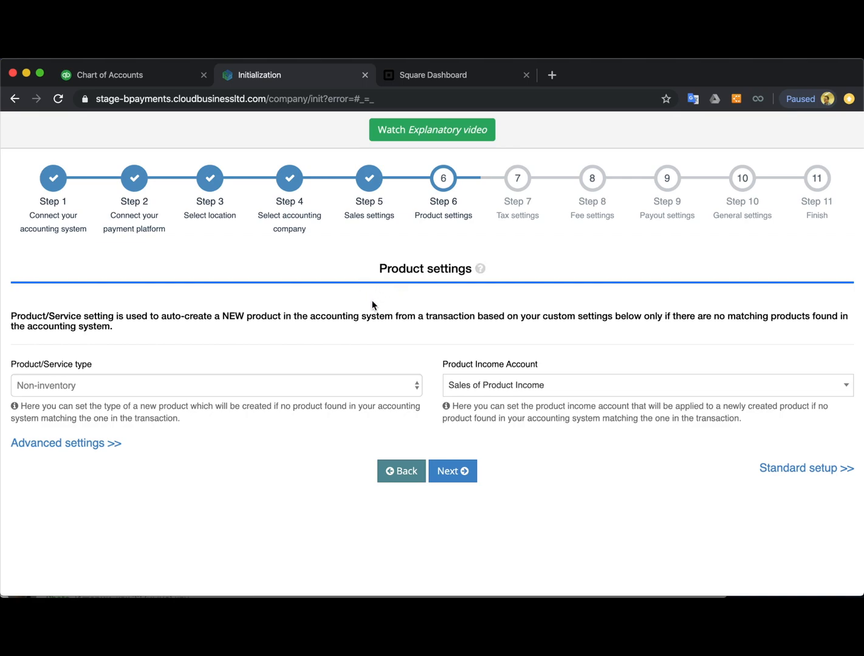
pyautogui.moveTo(389, 403)
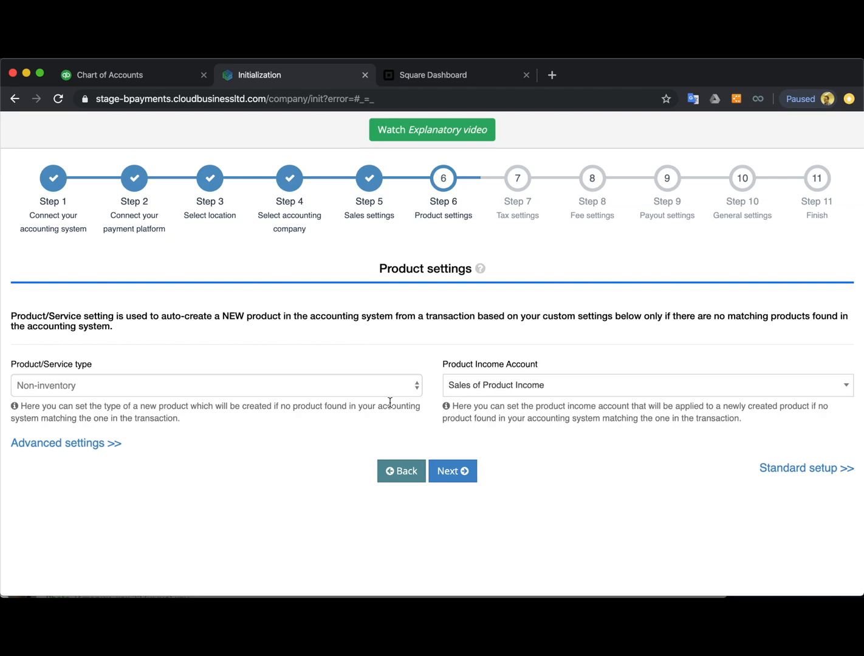
pyautogui.click(58, 443)
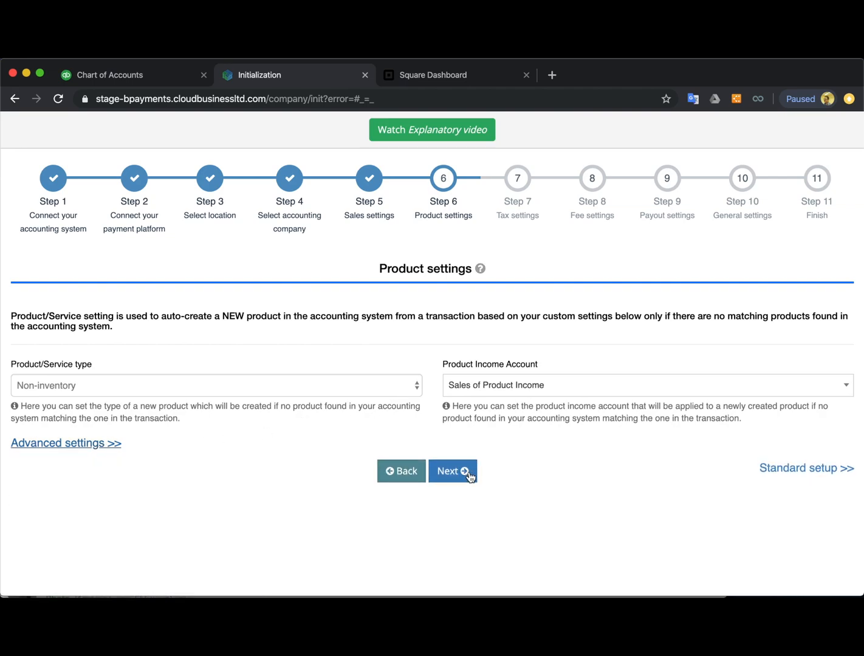
# Advance to Step 7 Tax settings, leaving Apply Taxes switched on
pyautogui.click(453, 471)
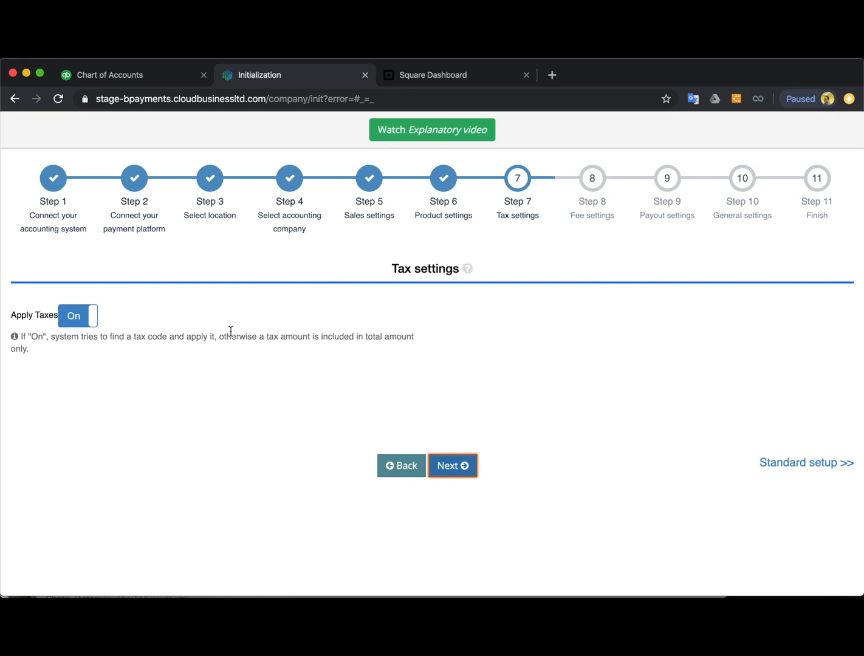
pyautogui.moveTo(213, 287)
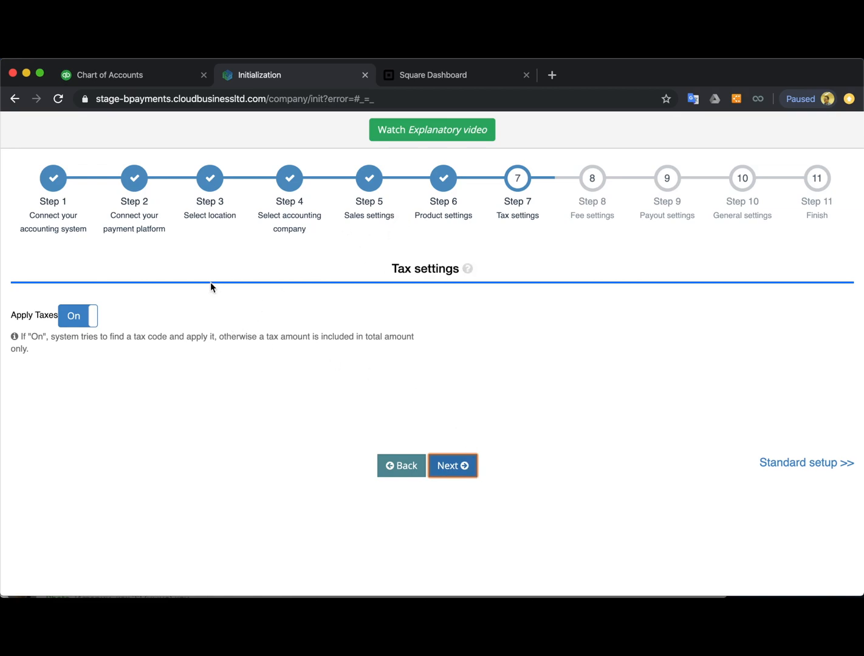
pyautogui.moveTo(75, 316)
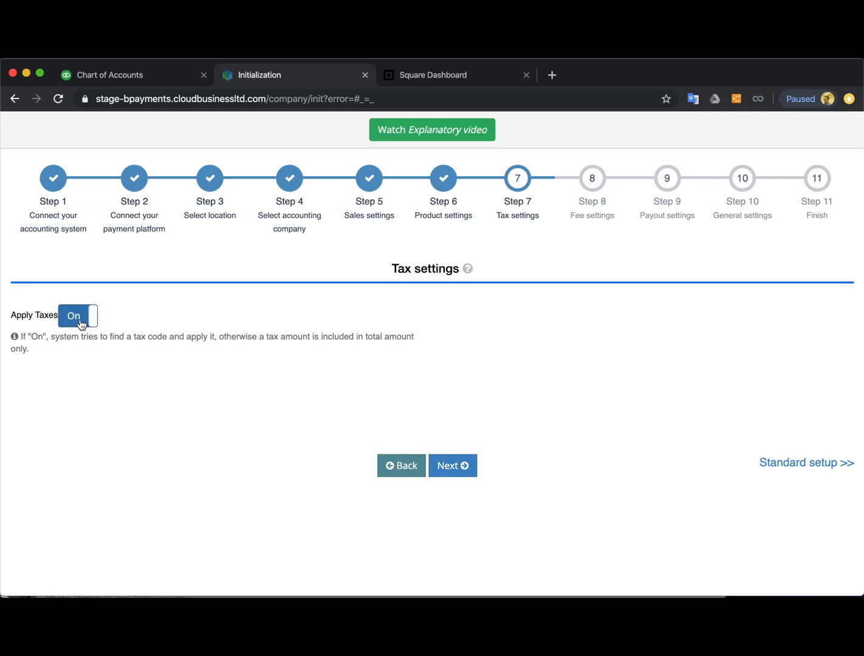
# Advance to Step 8 Fee settings and categorise Square fees as Bank Charges
pyautogui.click(452, 466)
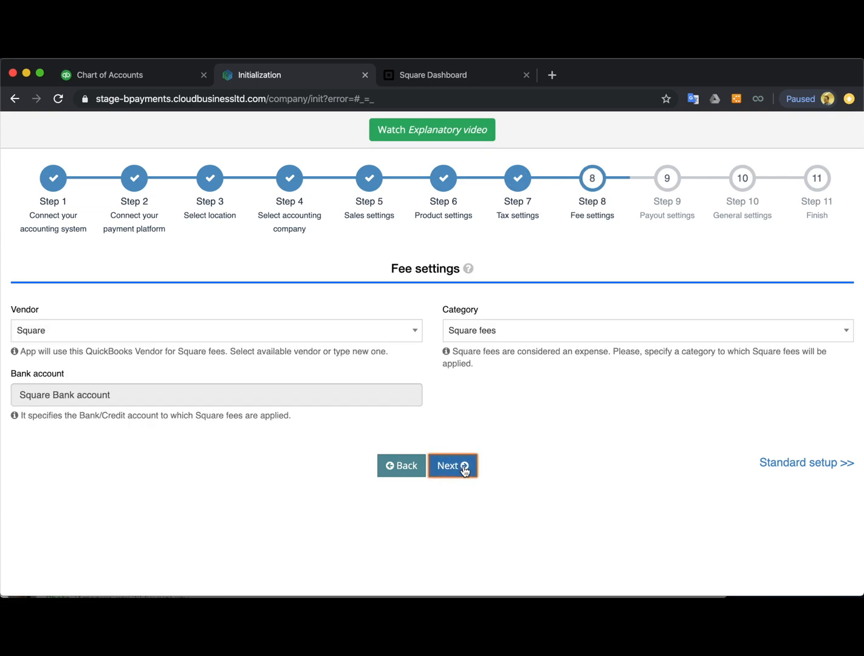
pyautogui.moveTo(441, 229)
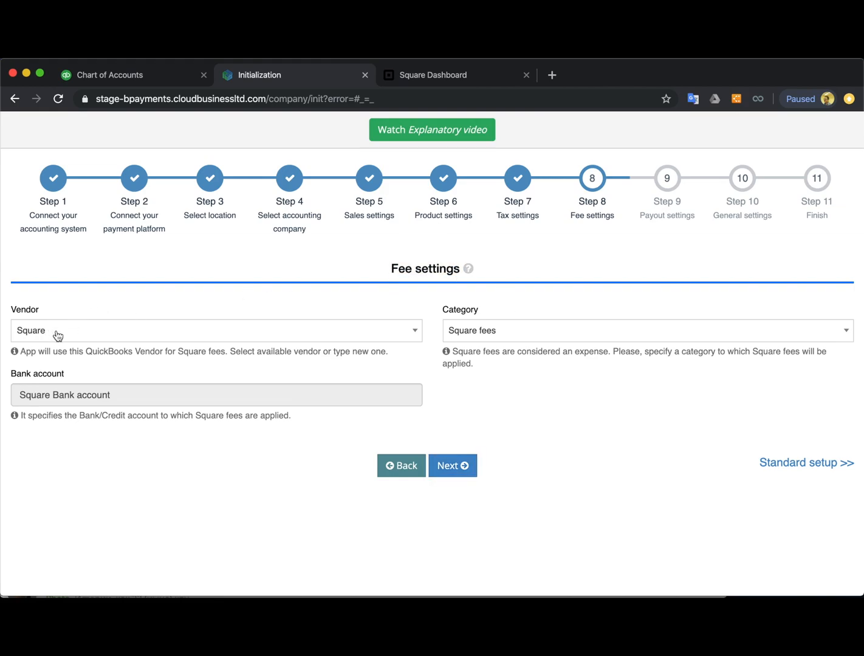
pyautogui.moveTo(492, 340)
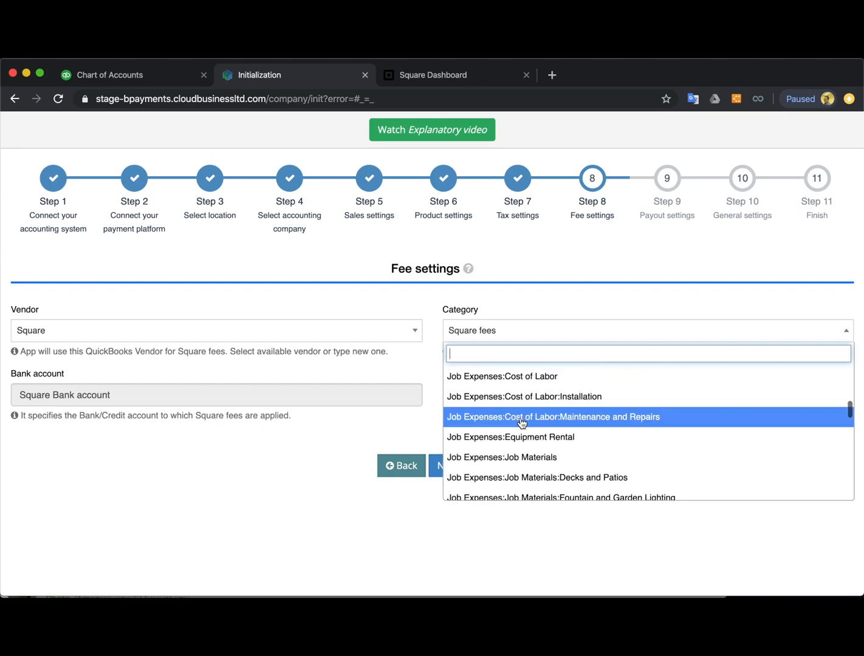
pyautogui.scroll(3)
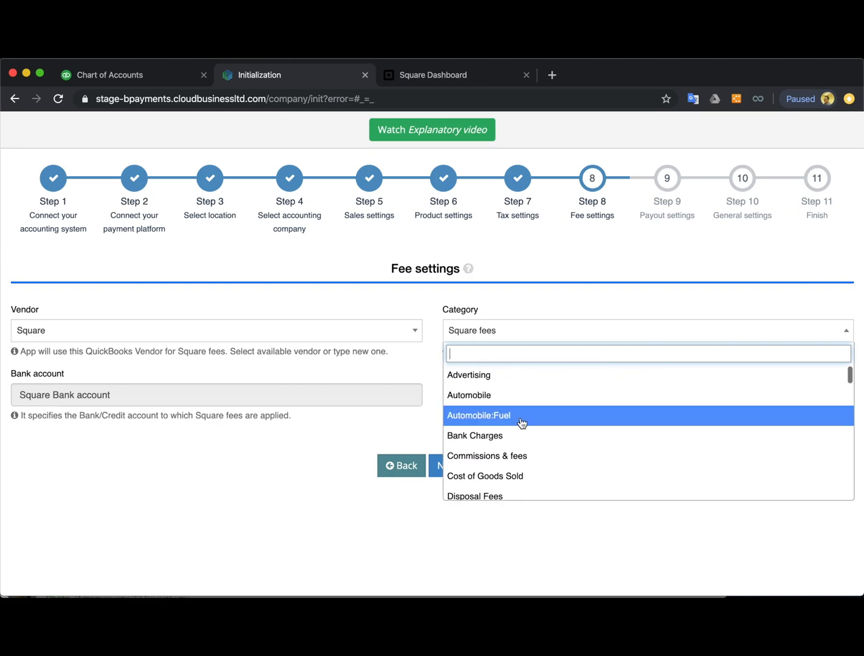
pyautogui.click(475, 436)
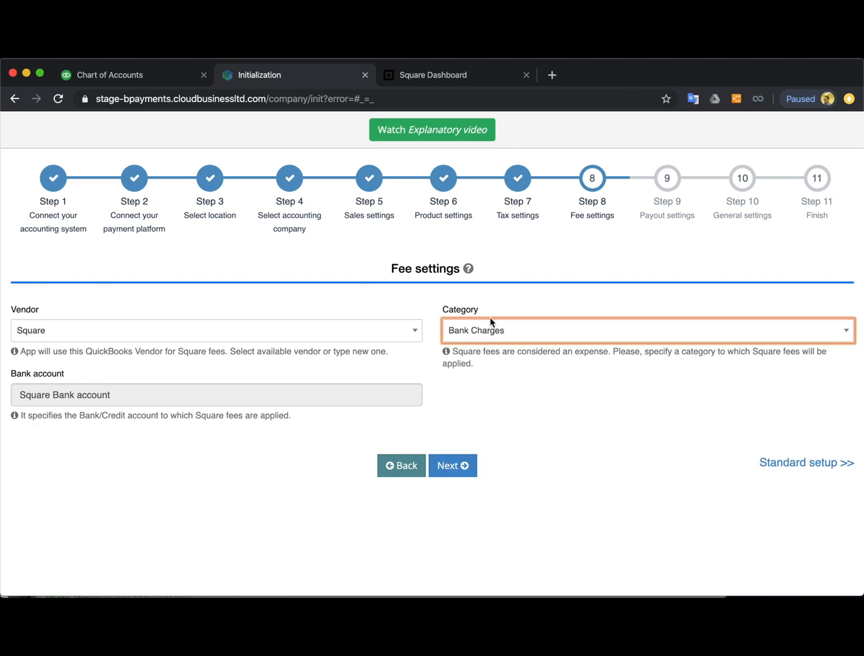
pyautogui.moveTo(462, 429)
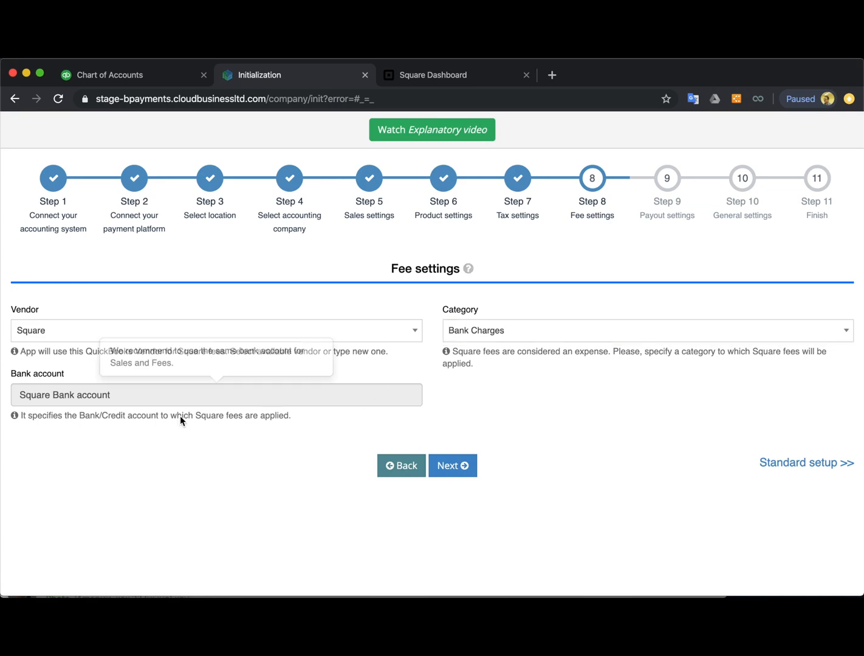
pyautogui.moveTo(99, 403)
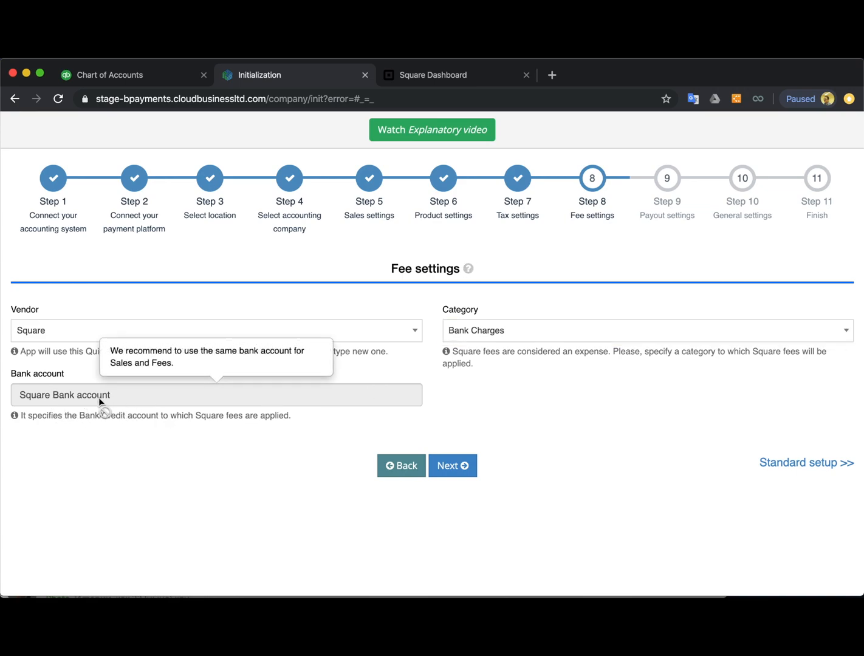
pyautogui.moveTo(64, 401)
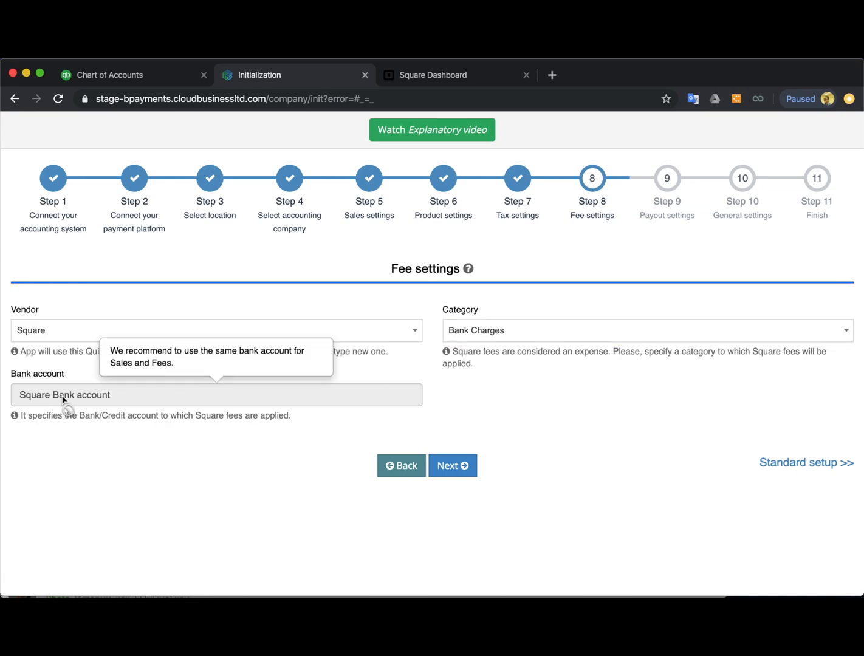
pyautogui.moveTo(466, 399)
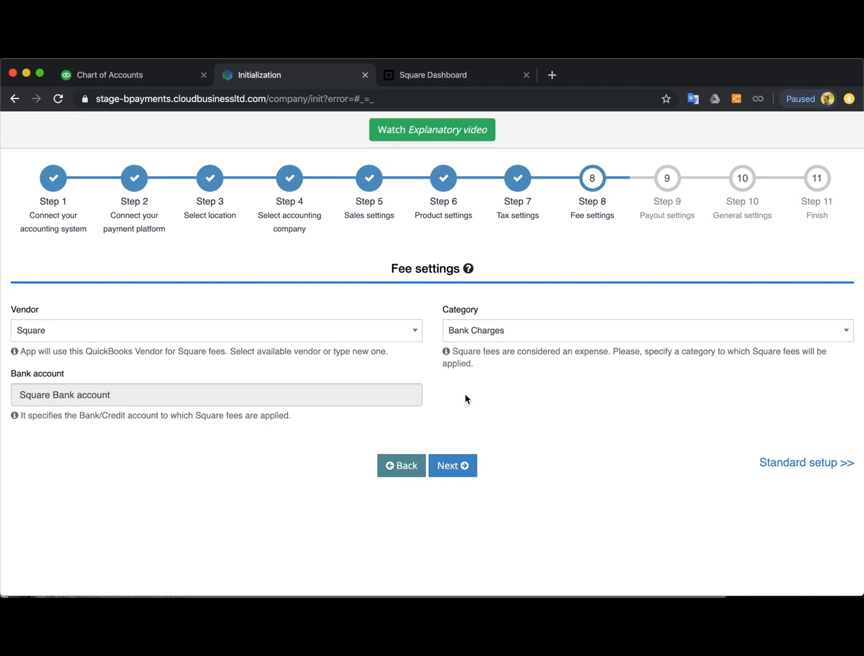
pyautogui.moveTo(452, 466)
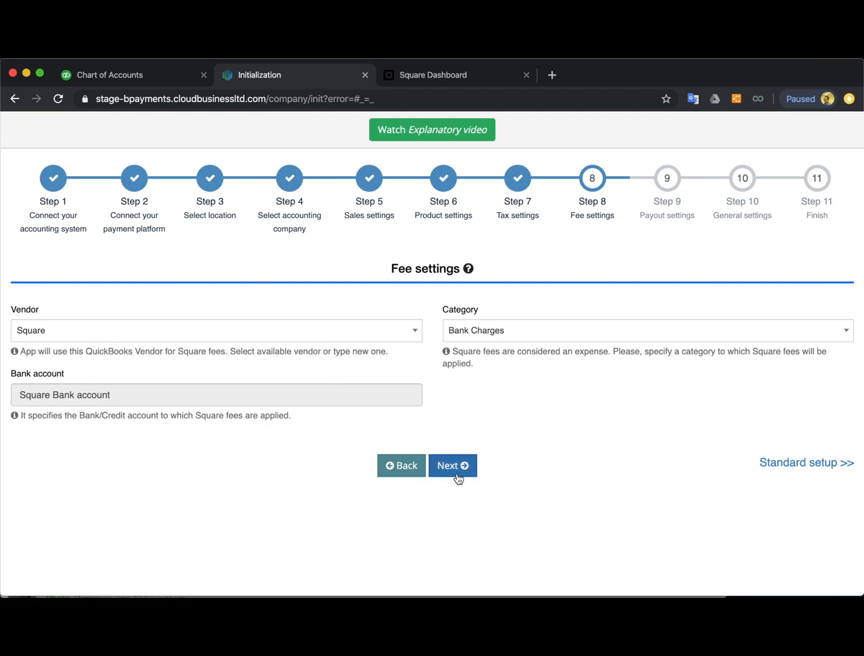
# Advance to Step 9 Payout settings and keep Checking as the Transfer Funds To account
pyautogui.click(453, 466)
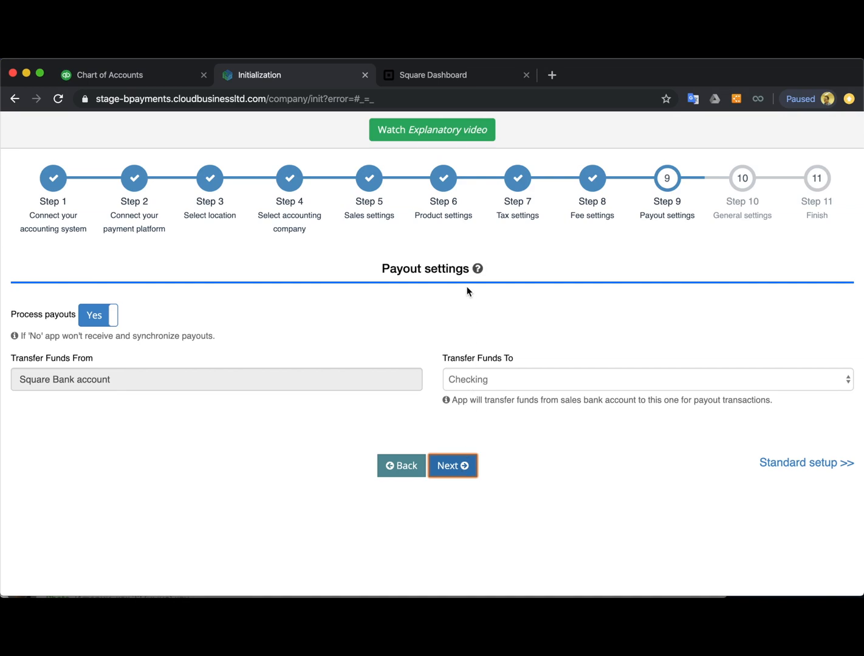
pyautogui.moveTo(473, 389)
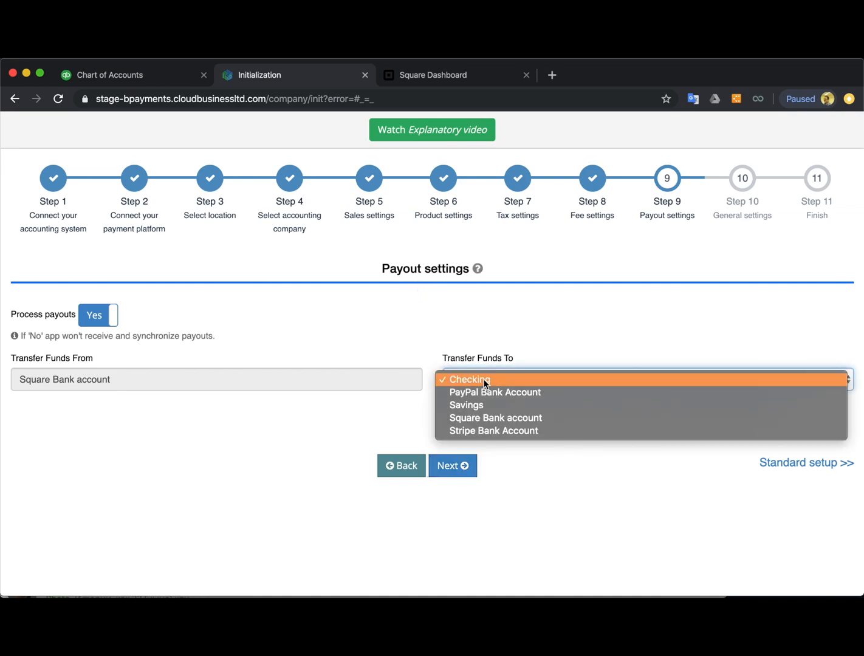
pyautogui.click(469, 379)
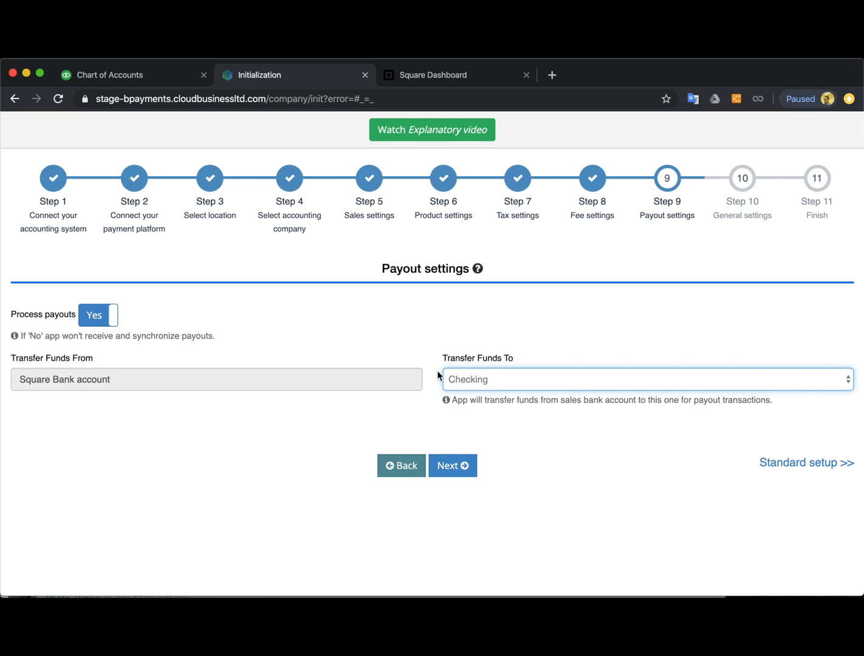
pyautogui.moveTo(126, 381)
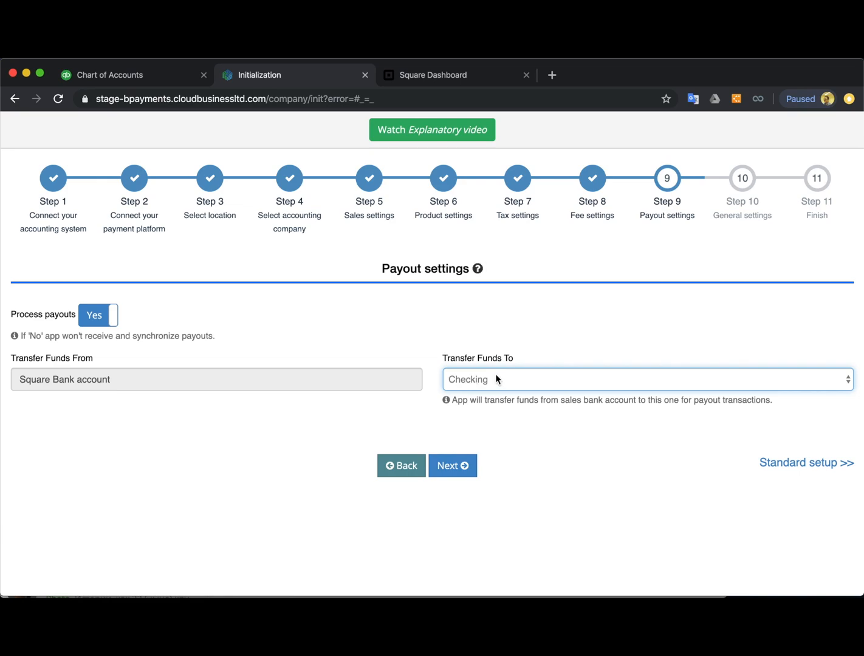
pyautogui.moveTo(578, 333)
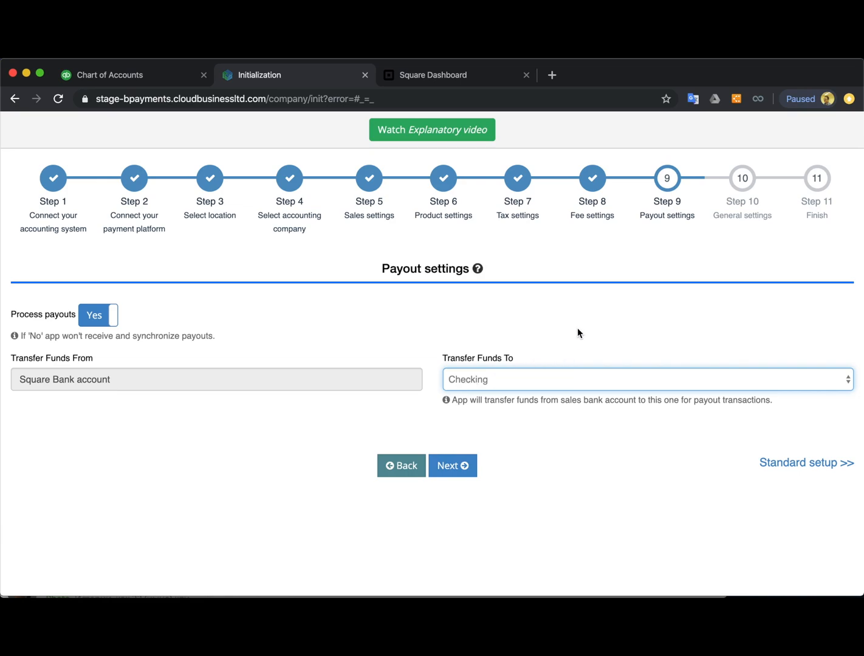
pyautogui.moveTo(427, 378)
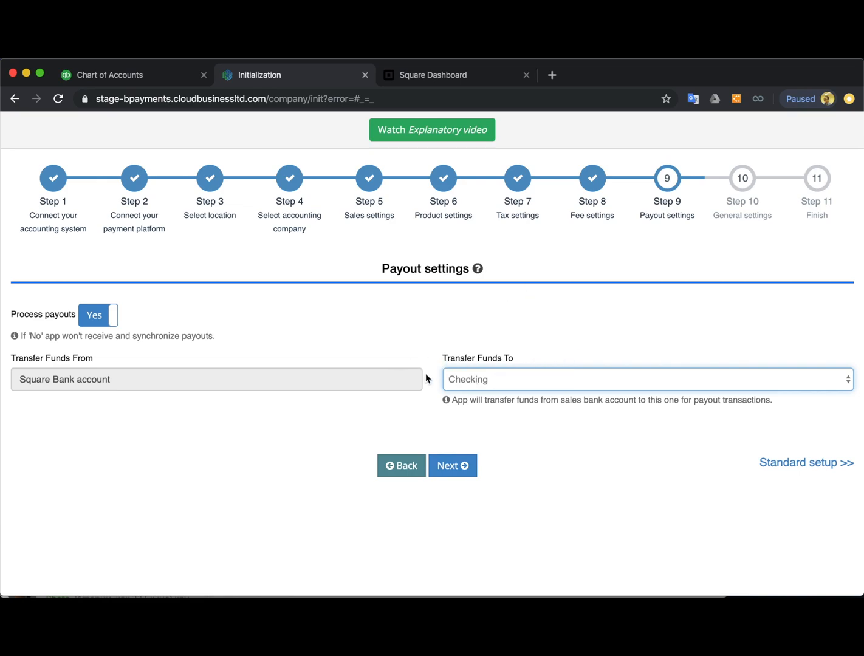
# Keep automatic syncing off, disable applying payments to unpaid invoices/bills, and reach Finish
pyautogui.click(452, 466)
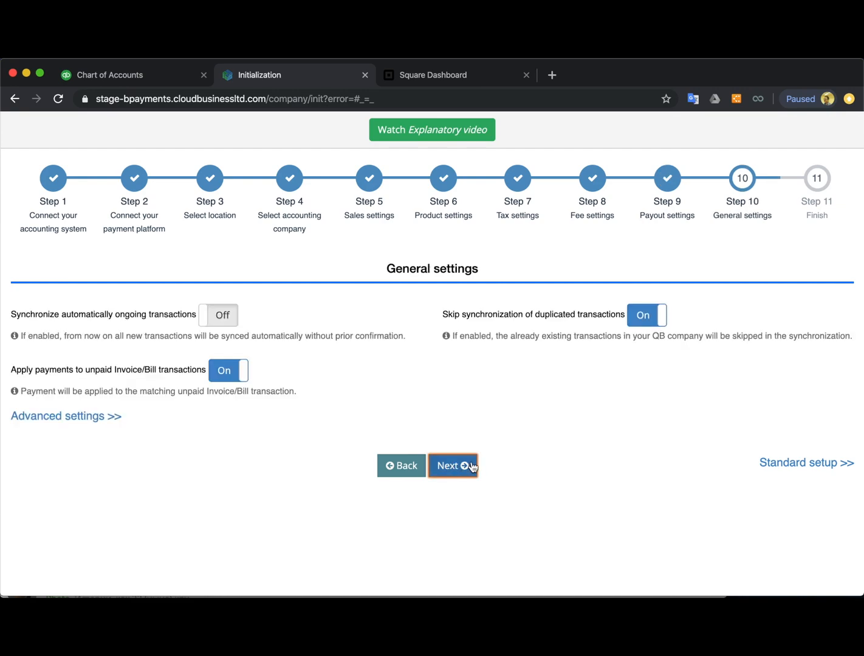
pyautogui.moveTo(371, 334)
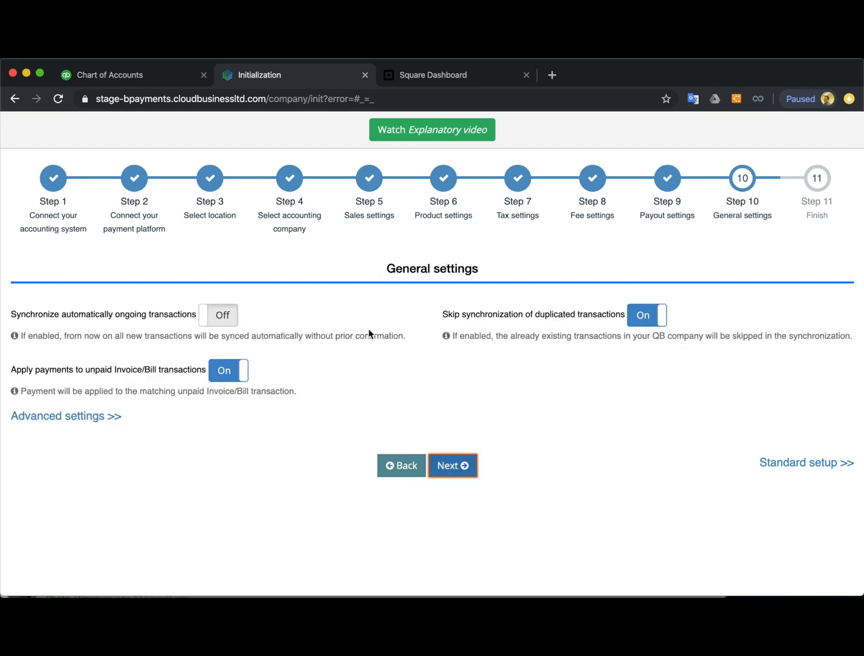
pyautogui.click(218, 315)
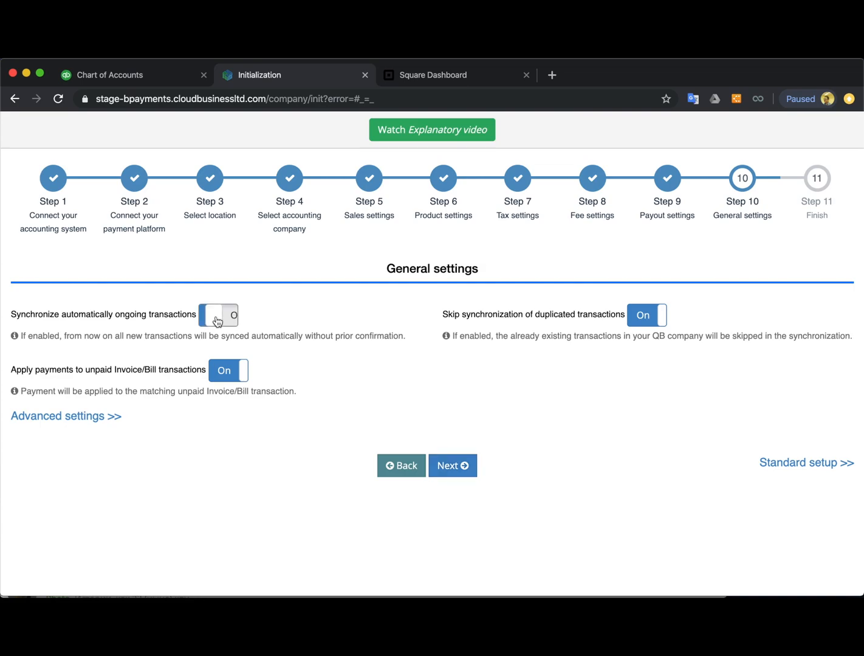
pyautogui.click(217, 314)
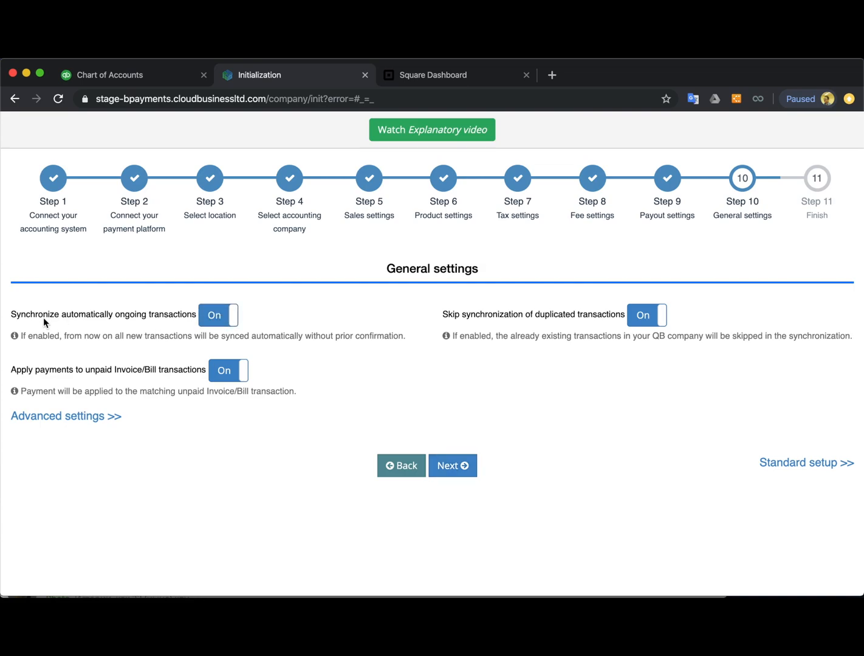
pyautogui.moveTo(183, 326)
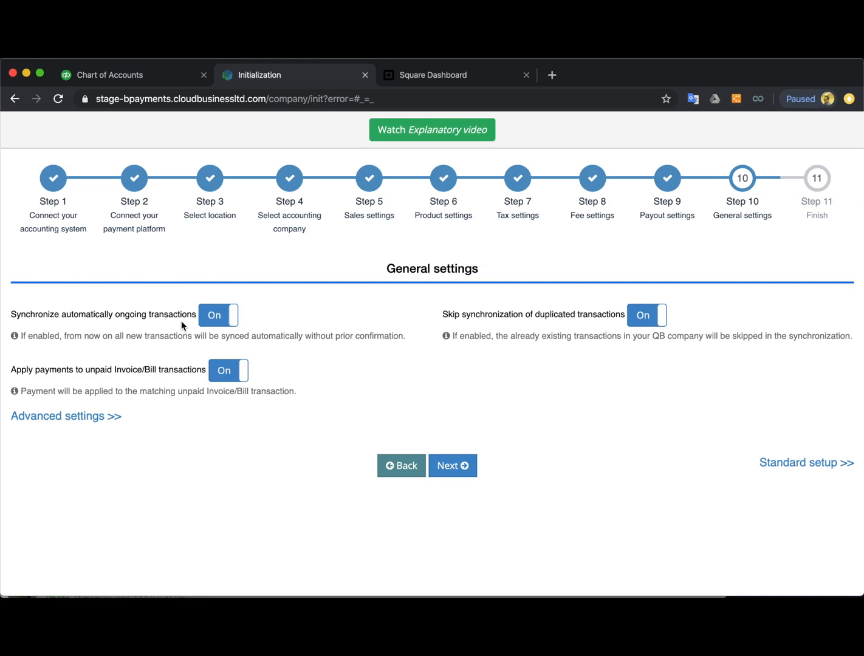
pyautogui.moveTo(298, 306)
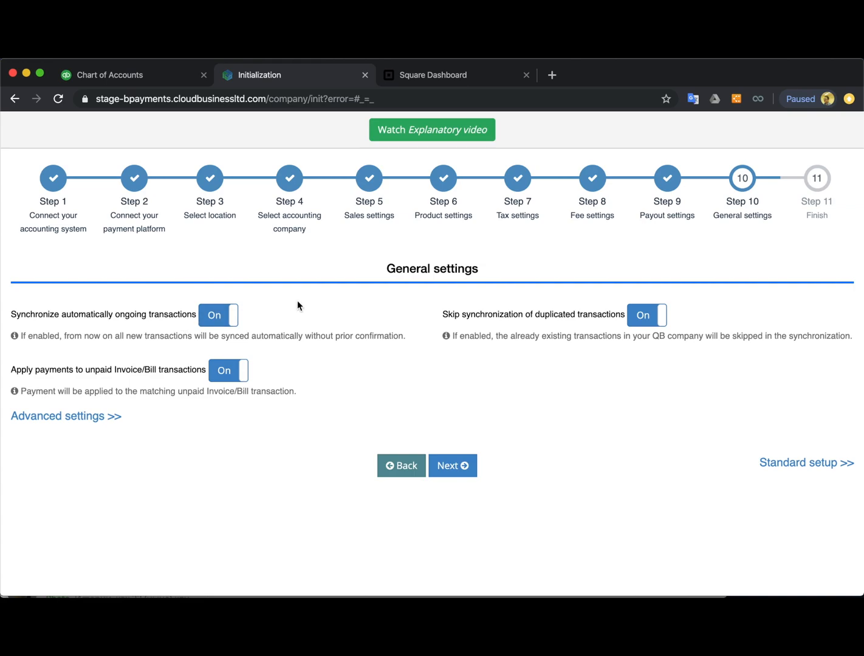
pyautogui.moveTo(182, 291)
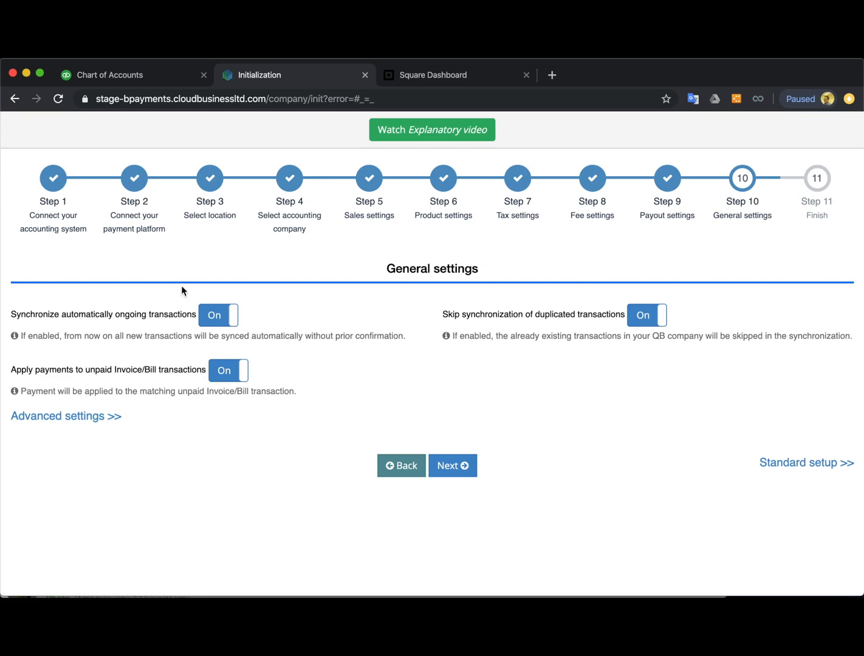
pyautogui.click(217, 315)
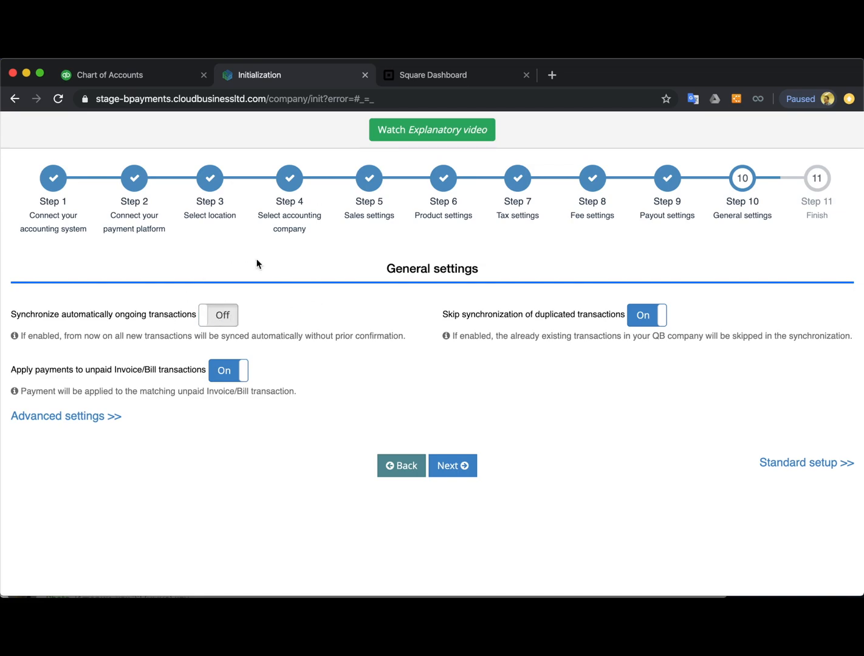
pyautogui.moveTo(309, 352)
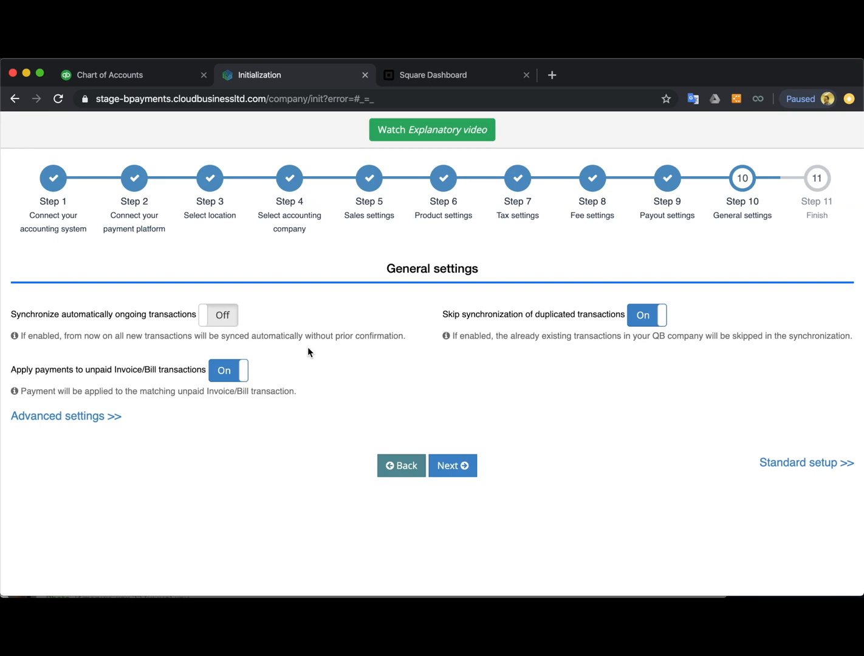
pyautogui.moveTo(297, 360)
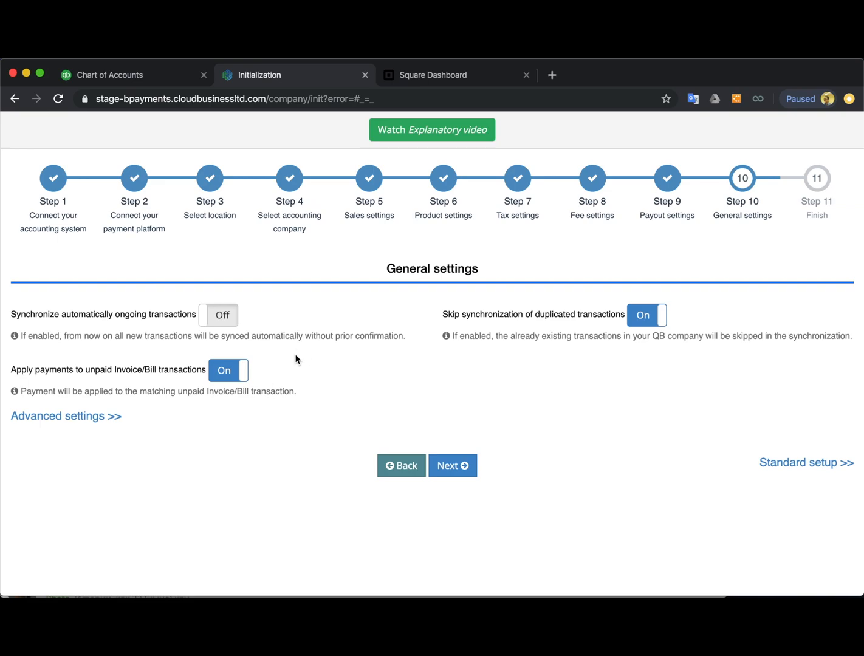
pyautogui.moveTo(86, 378)
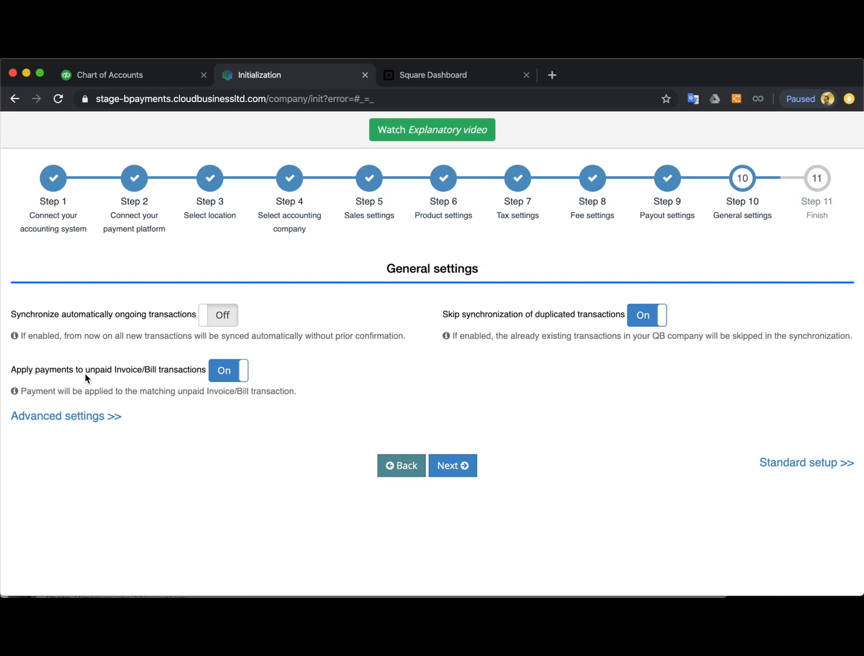
pyautogui.moveTo(133, 374)
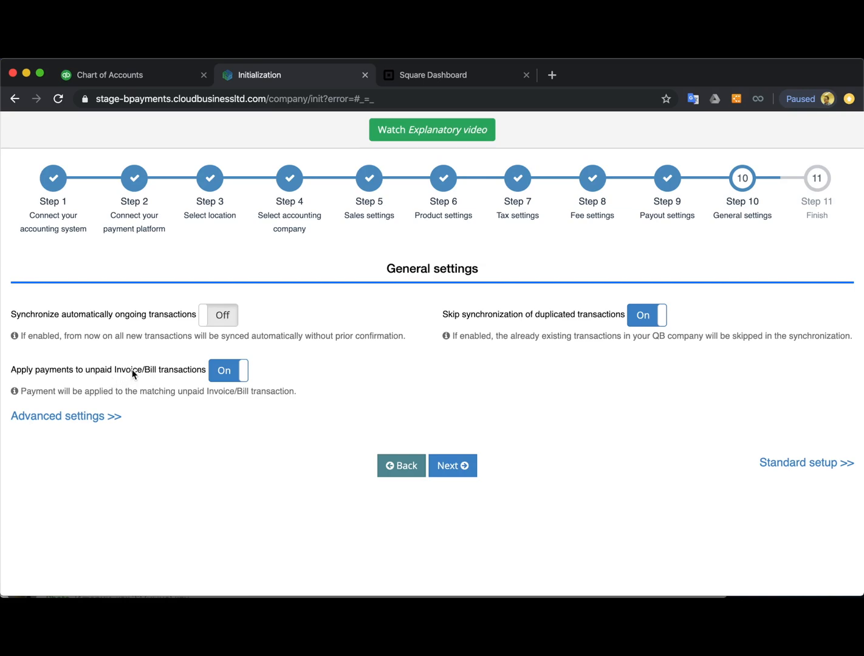
pyautogui.moveTo(137, 293)
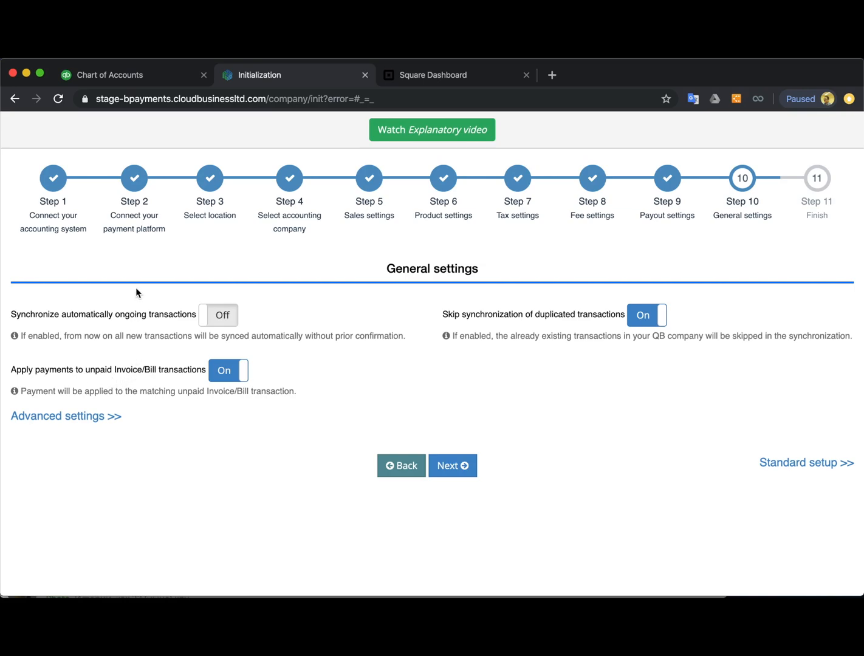
pyautogui.moveTo(288, 310)
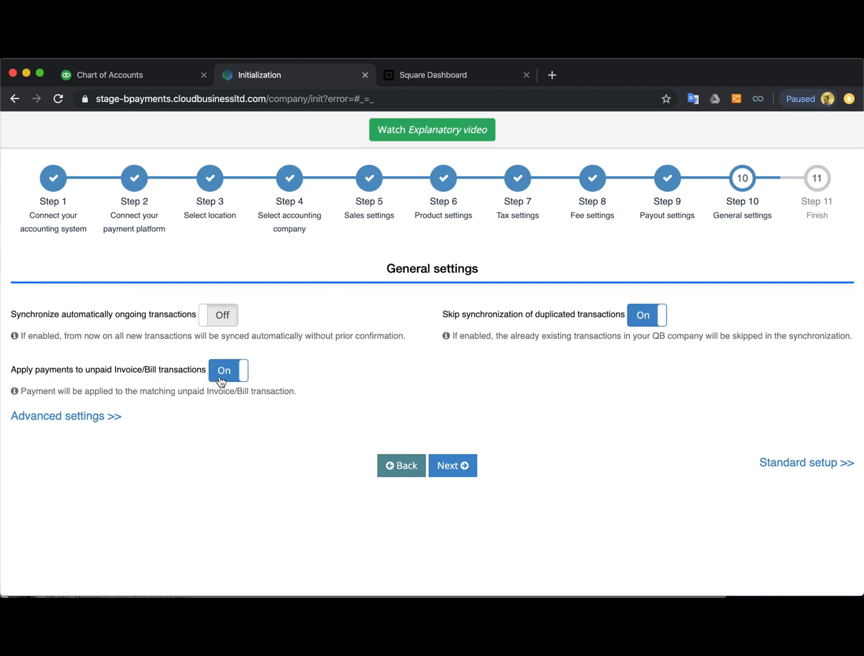
pyautogui.moveTo(192, 378)
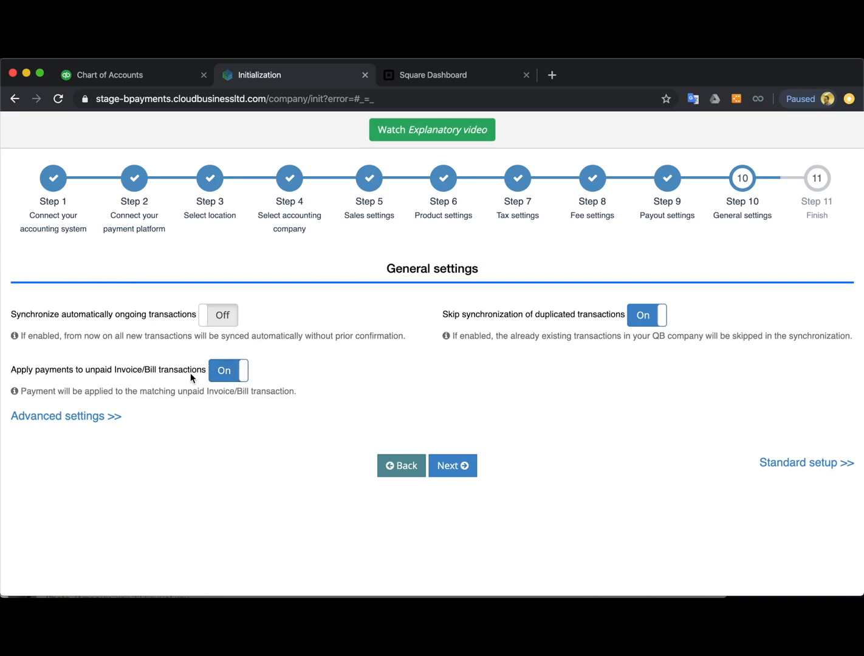
pyautogui.moveTo(350, 263)
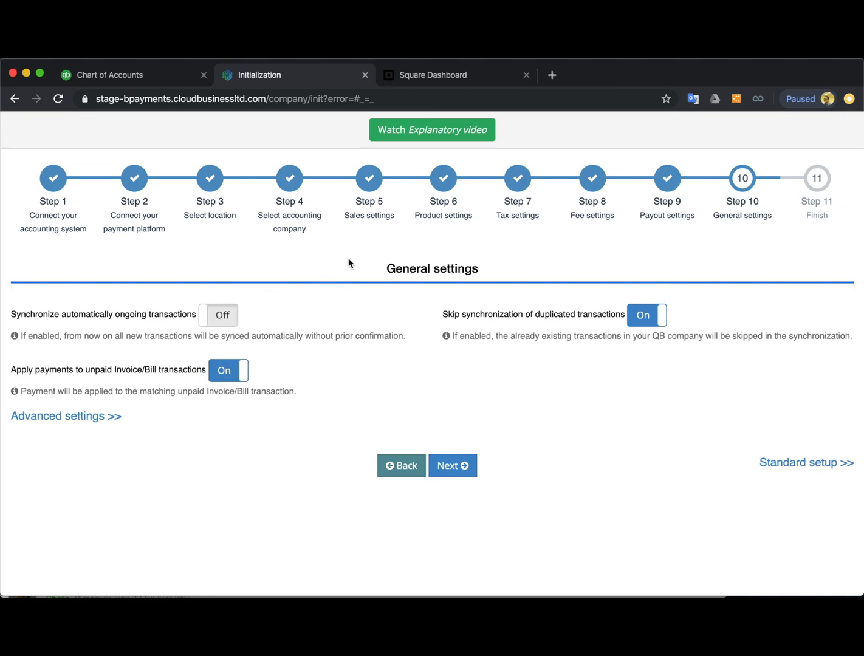
pyautogui.moveTo(176, 313)
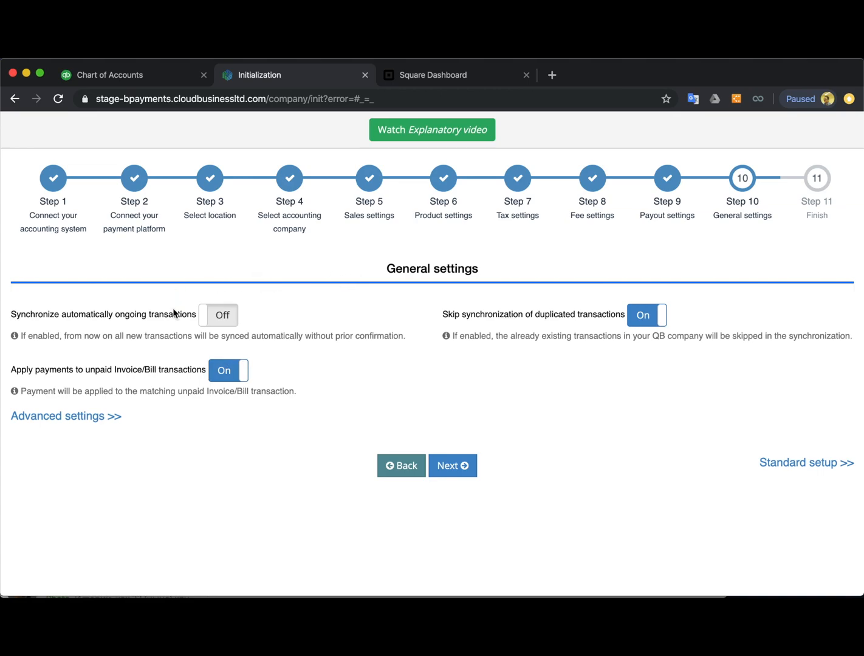
pyautogui.click(228, 370)
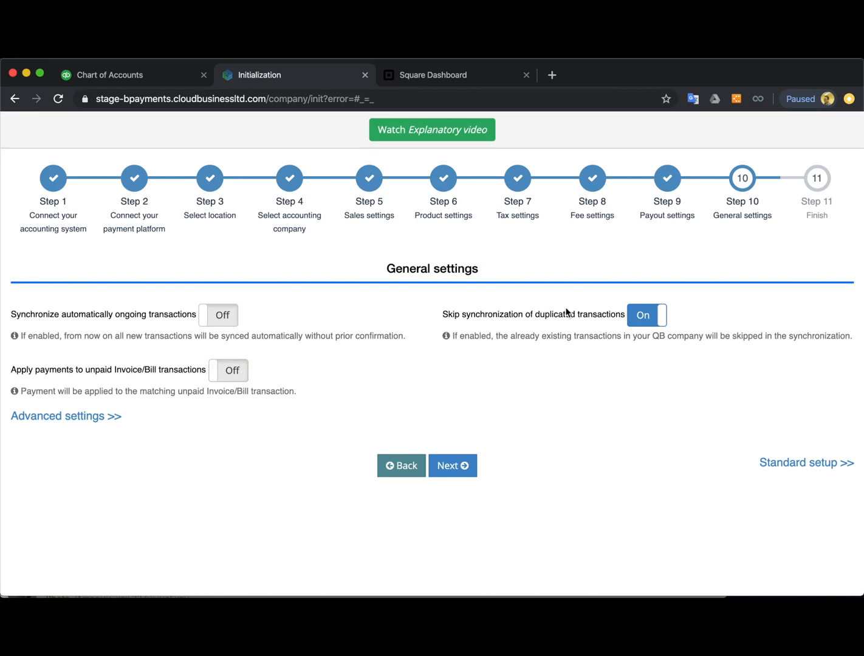
pyautogui.moveTo(577, 317)
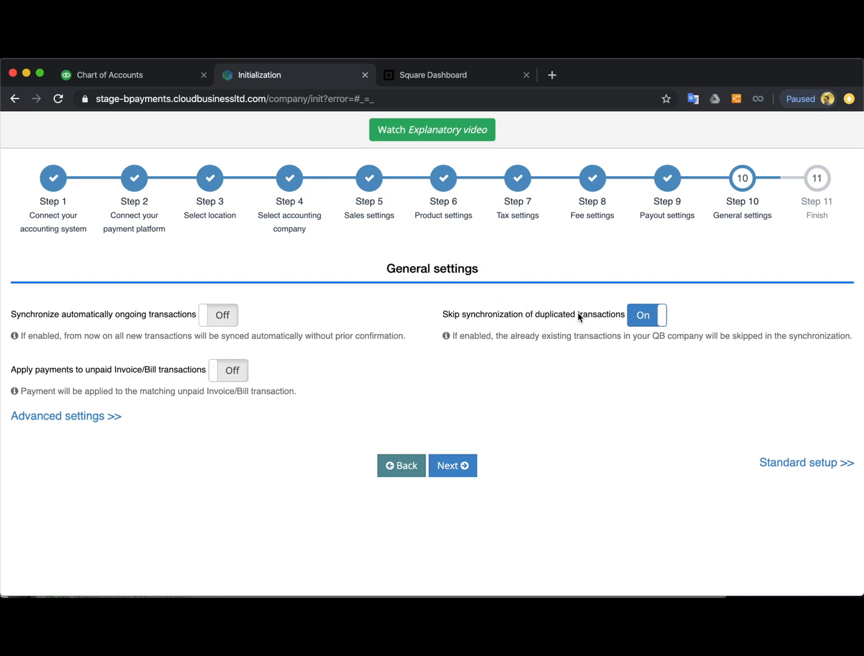
pyautogui.moveTo(576, 323)
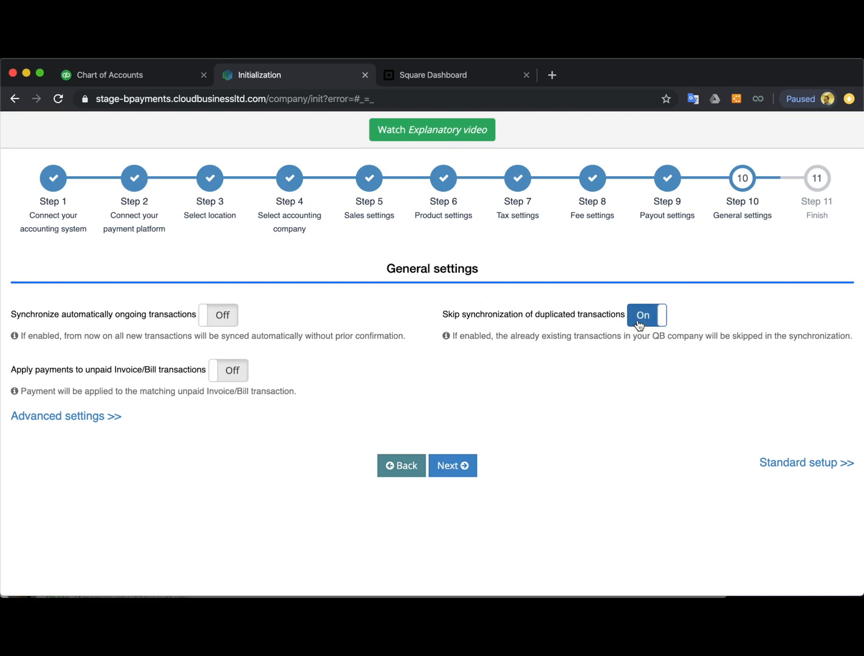
pyautogui.moveTo(492, 327)
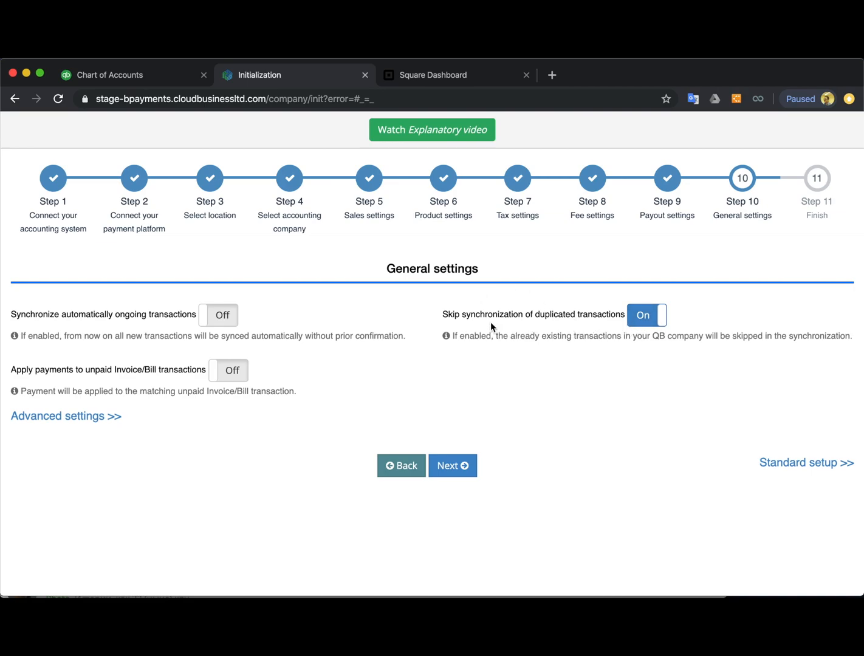
pyautogui.moveTo(546, 330)
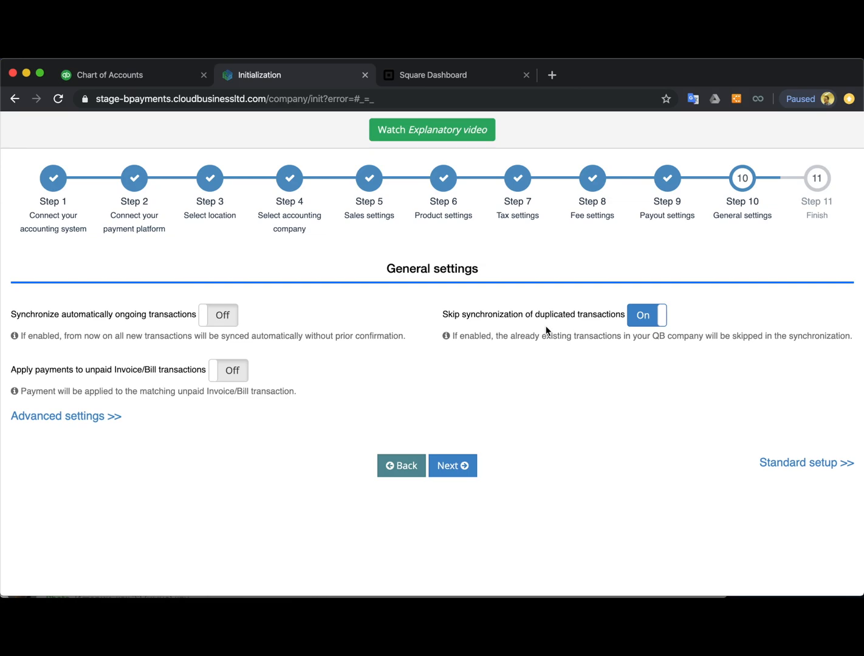
pyautogui.moveTo(476, 375)
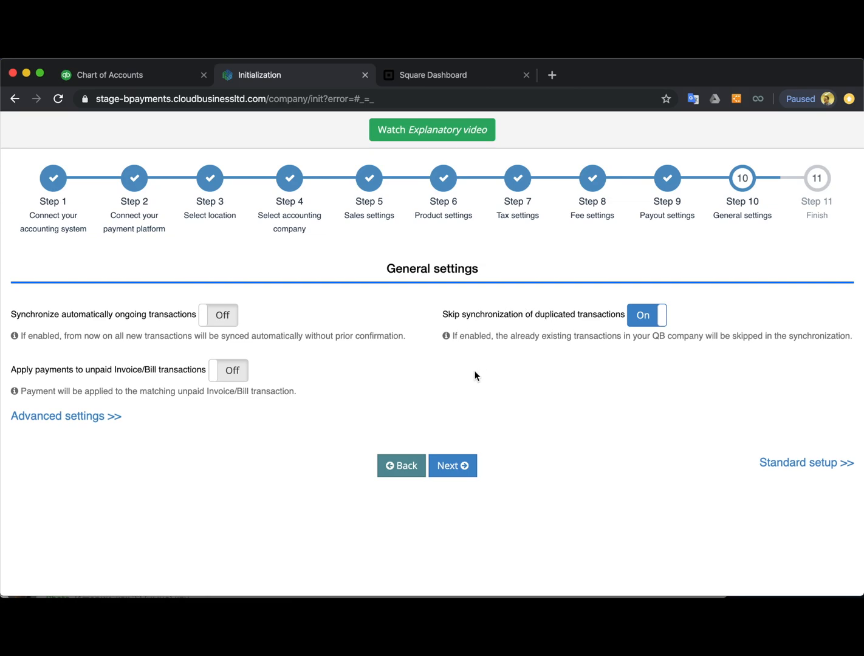
pyautogui.moveTo(486, 330)
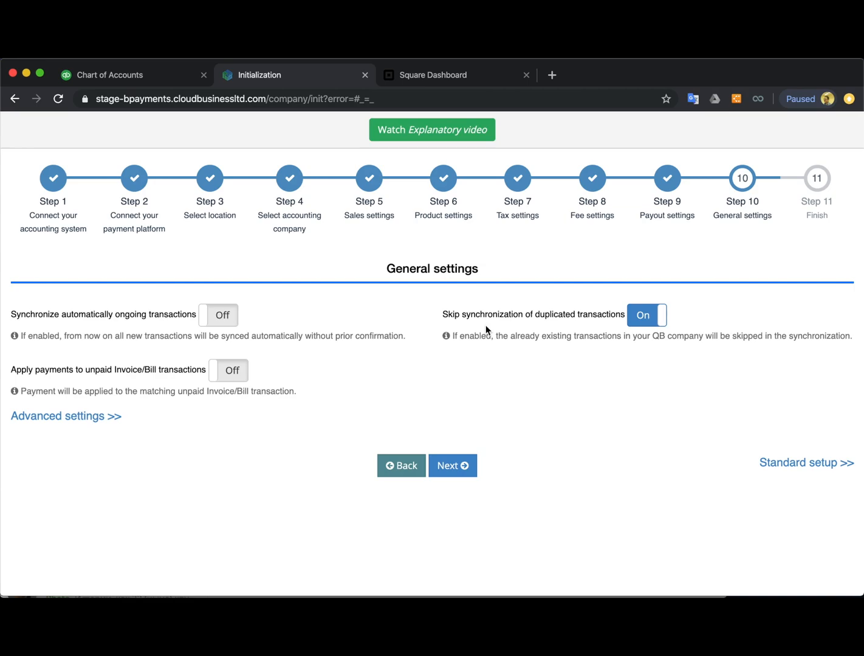
pyautogui.moveTo(499, 296)
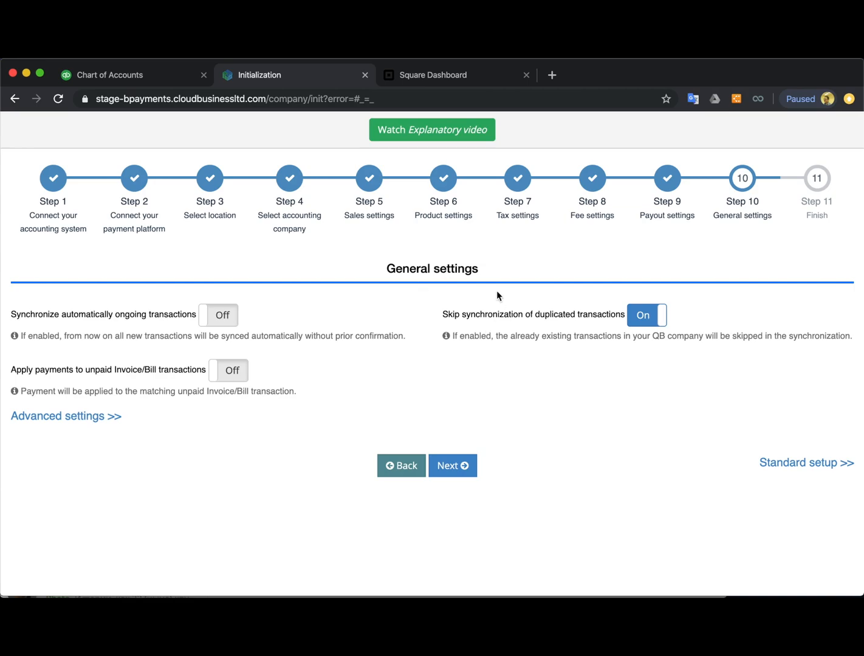
pyautogui.moveTo(460, 327)
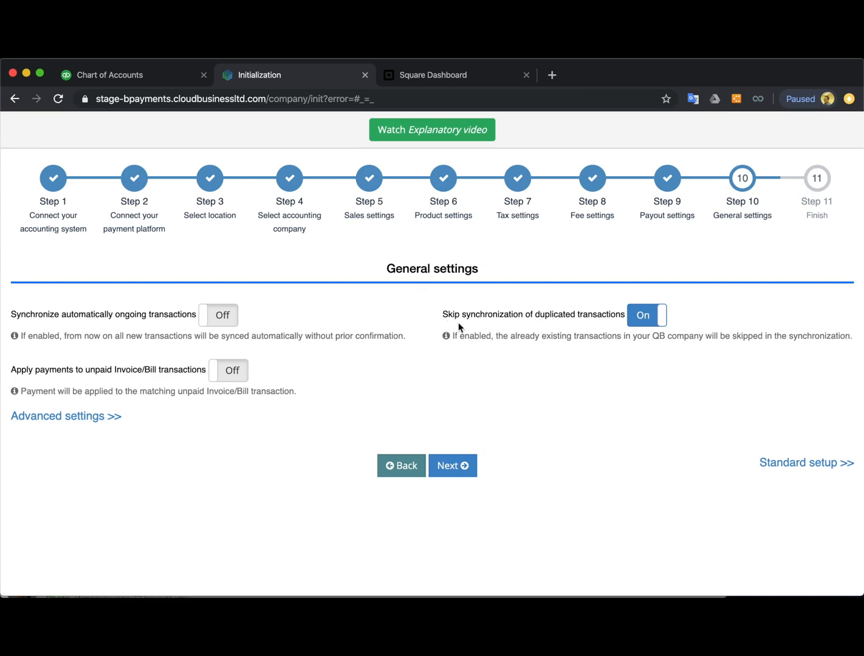
pyautogui.click(452, 466)
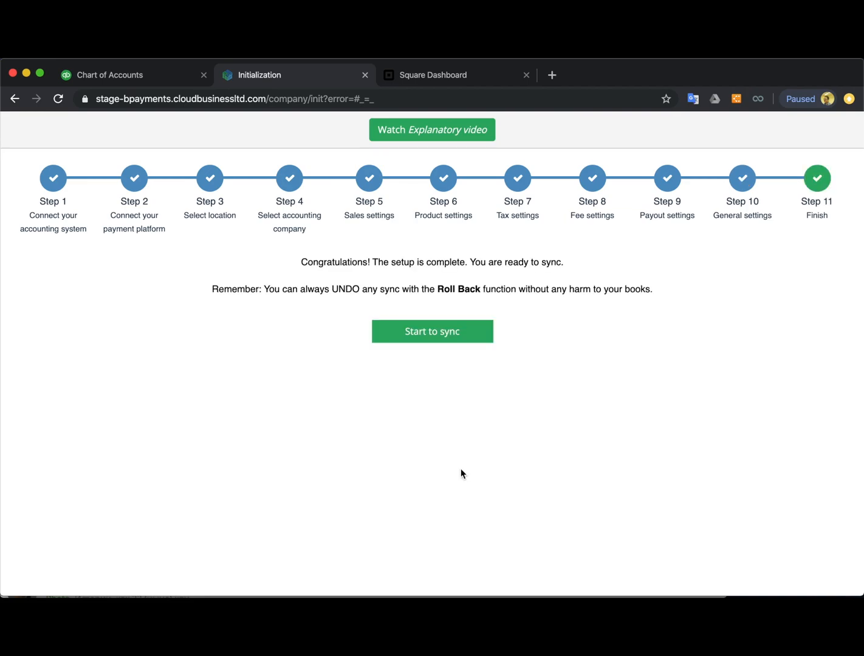
pyautogui.moveTo(399, 379)
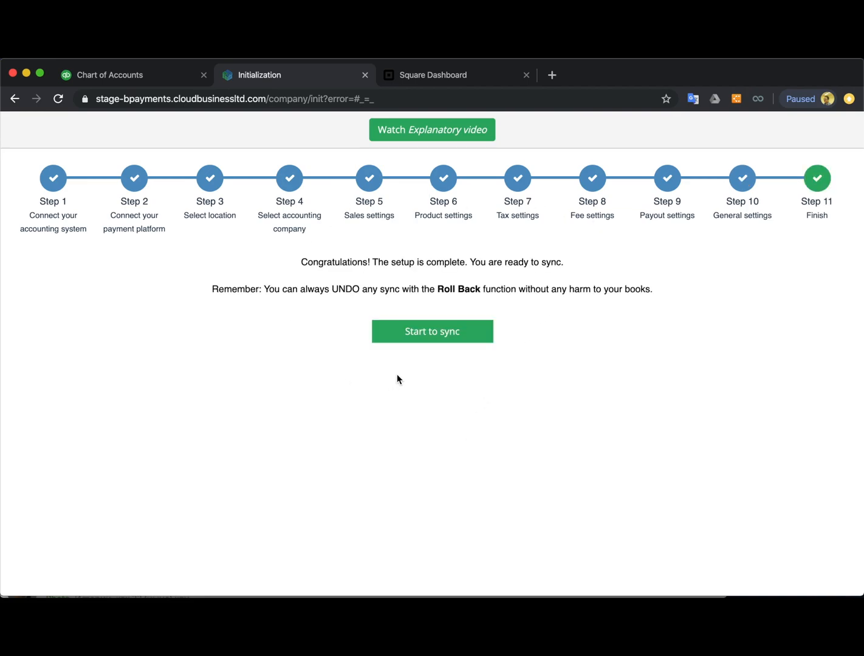
# Start syncing, then go to the Import old transactions page
pyautogui.click(432, 331)
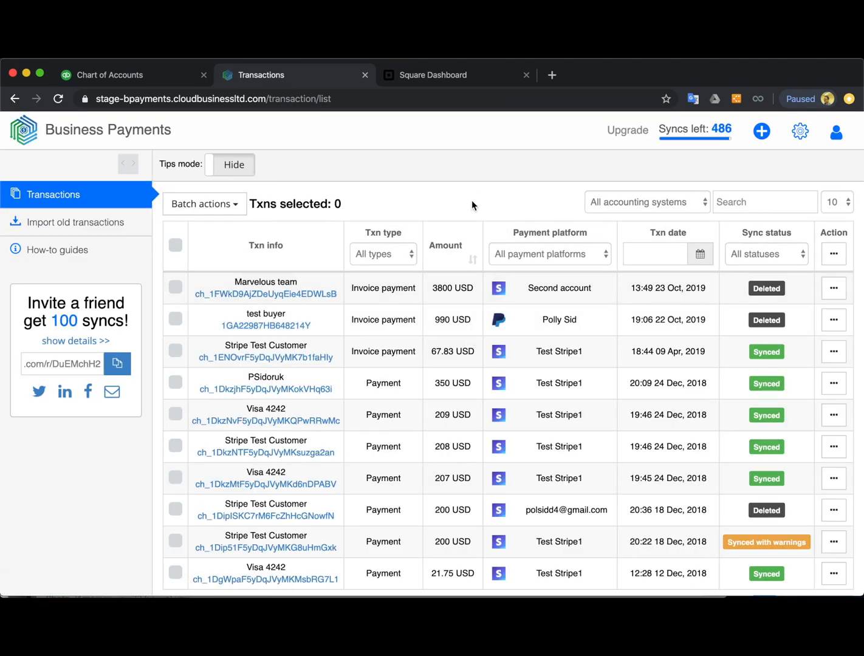
pyautogui.moveTo(73, 222)
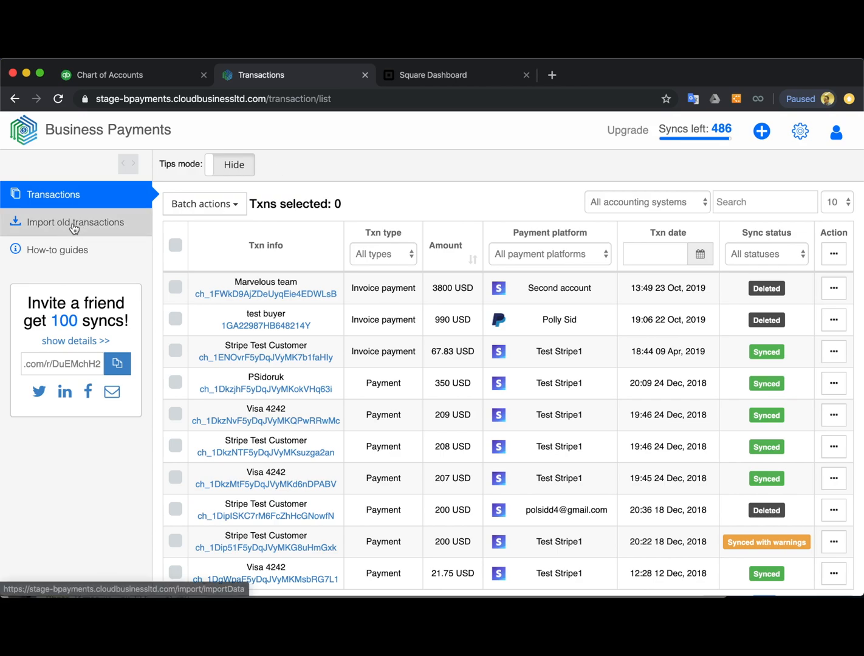
pyautogui.click(74, 222)
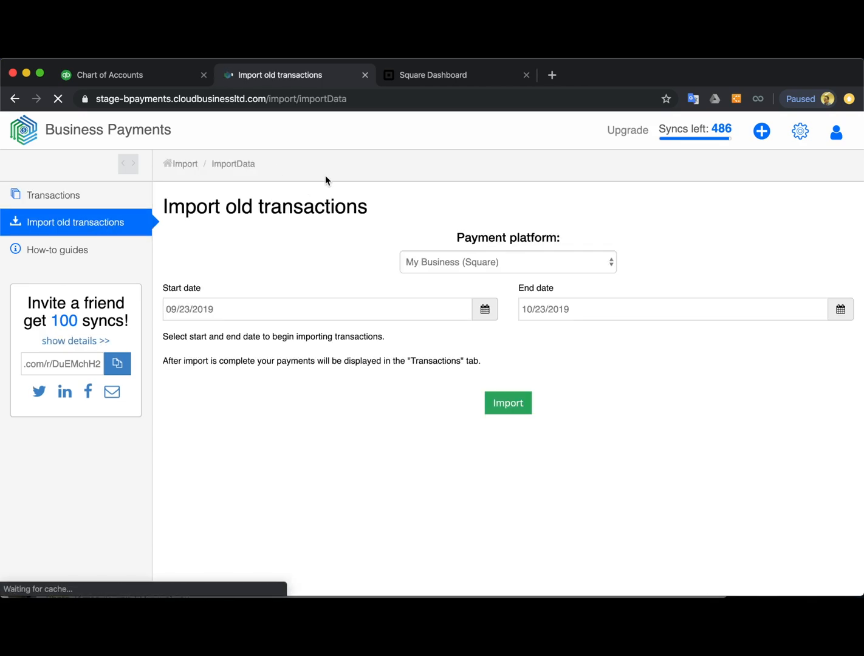
# Import My Business (Square) transactions for 10/20/2019–10/23/2019 and acknowledge the import started
pyautogui.click(508, 262)
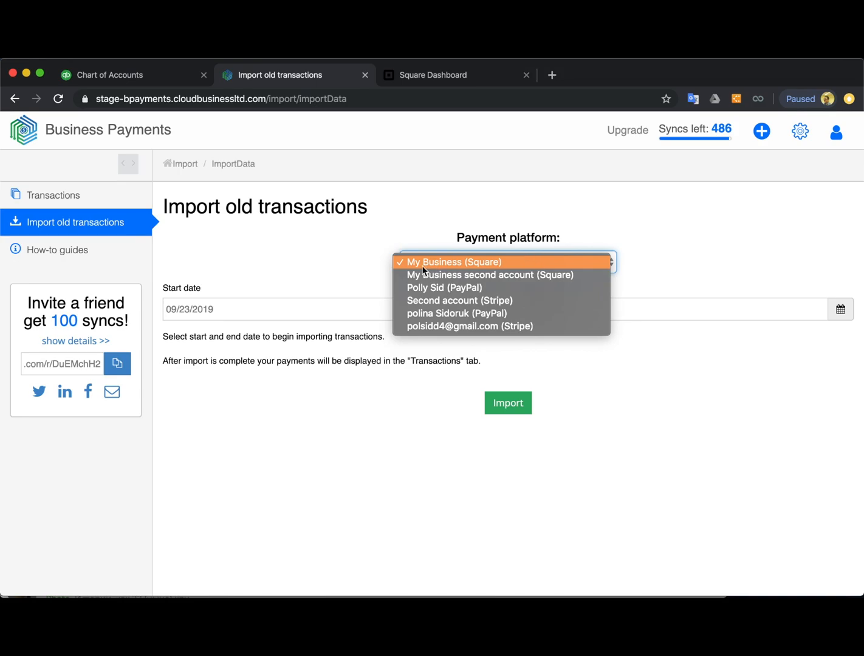
pyautogui.click(453, 262)
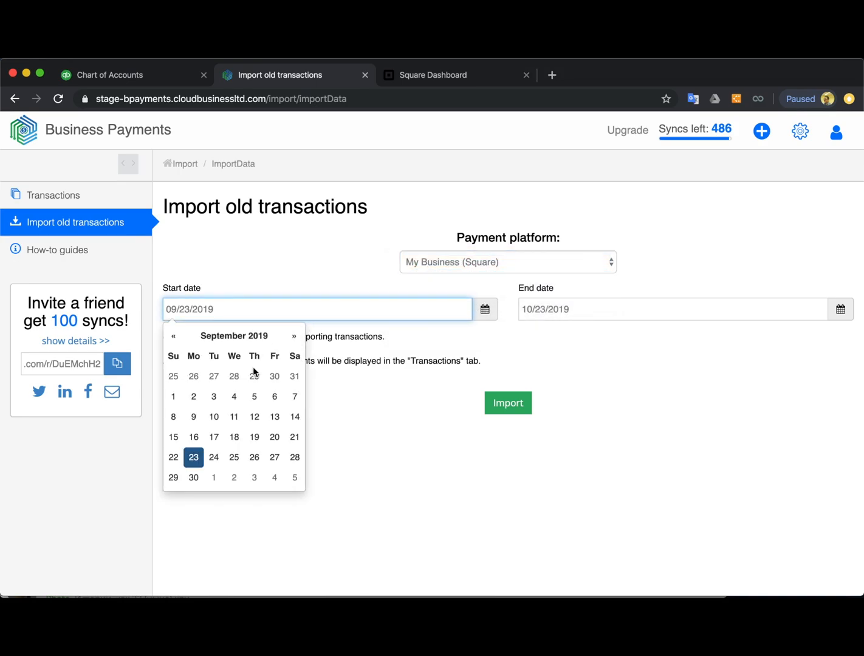
pyautogui.moveTo(612, 323)
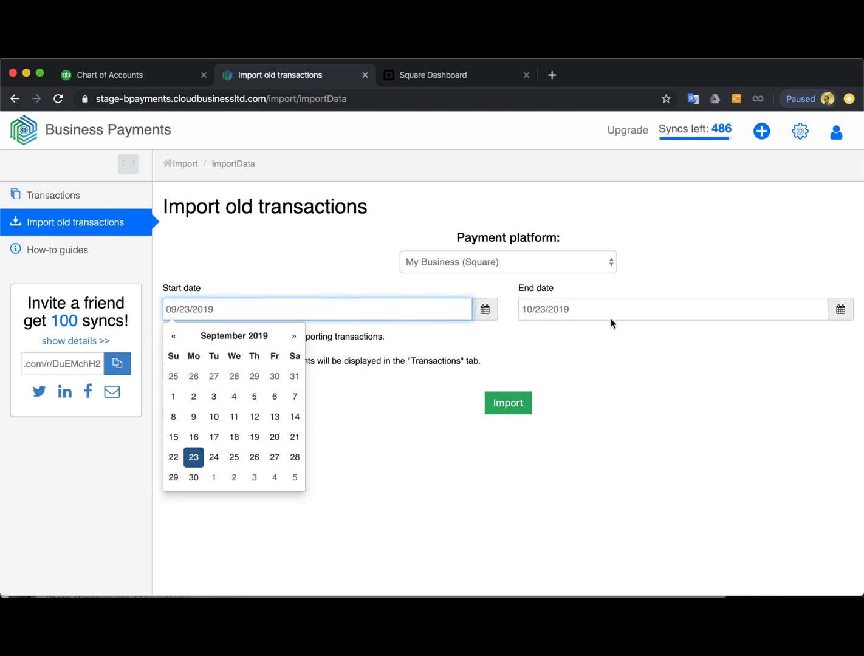
pyautogui.moveTo(511, 348)
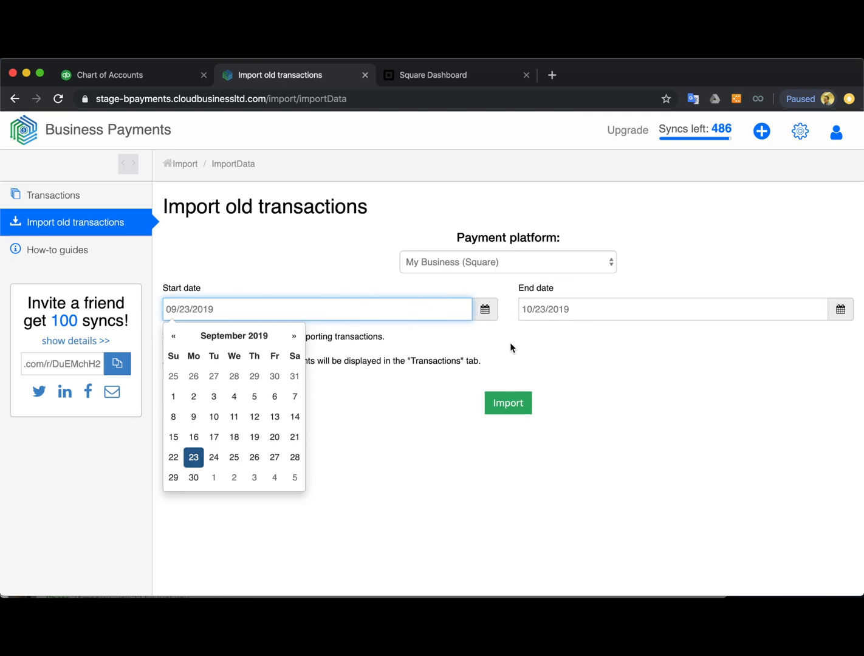
pyautogui.moveTo(391, 303)
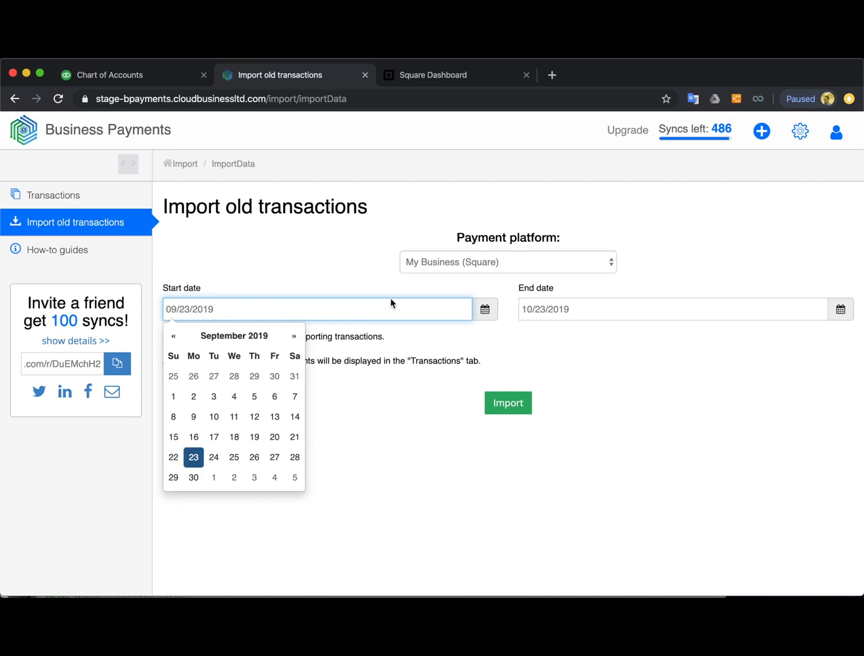
pyautogui.moveTo(254, 397)
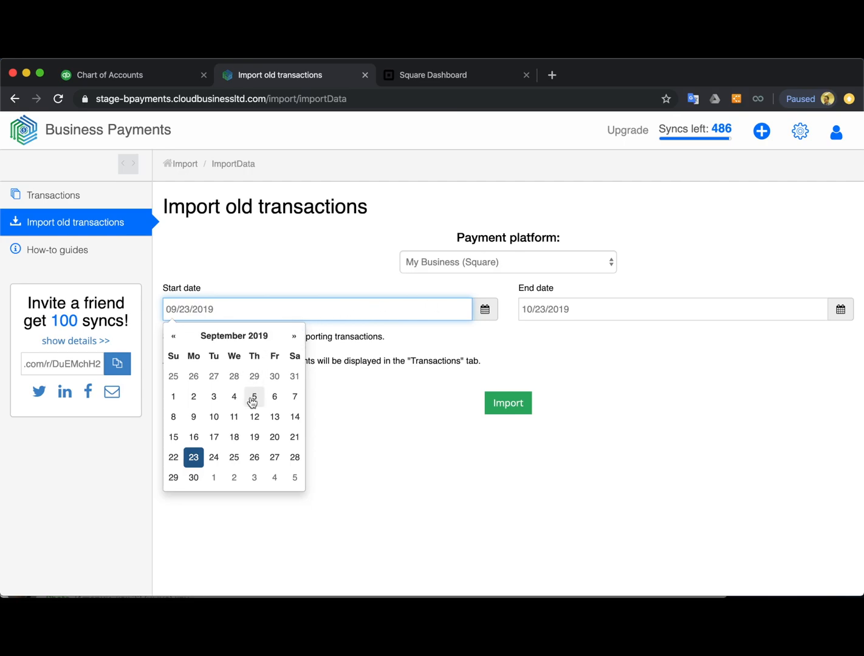
pyautogui.moveTo(295, 336)
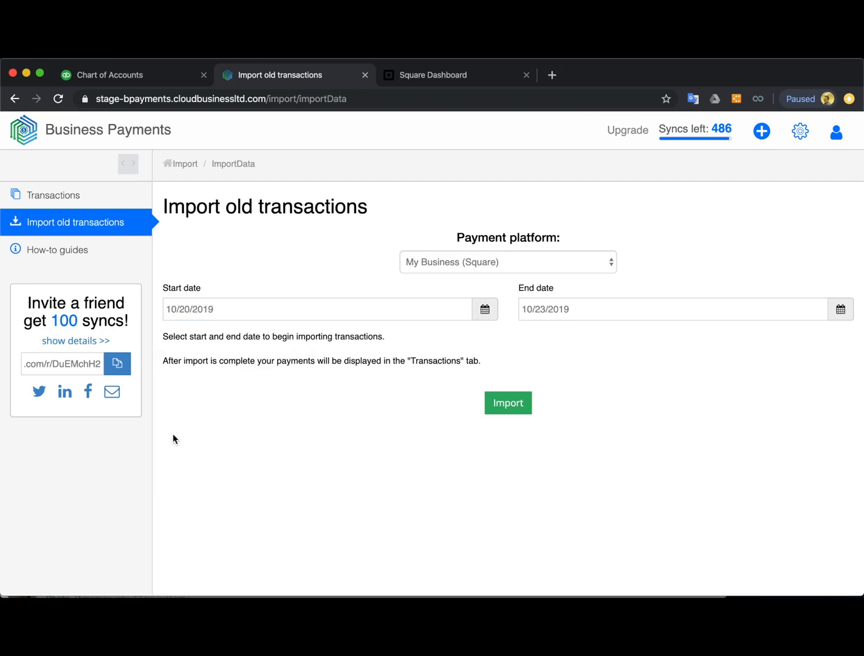
pyautogui.click(508, 403)
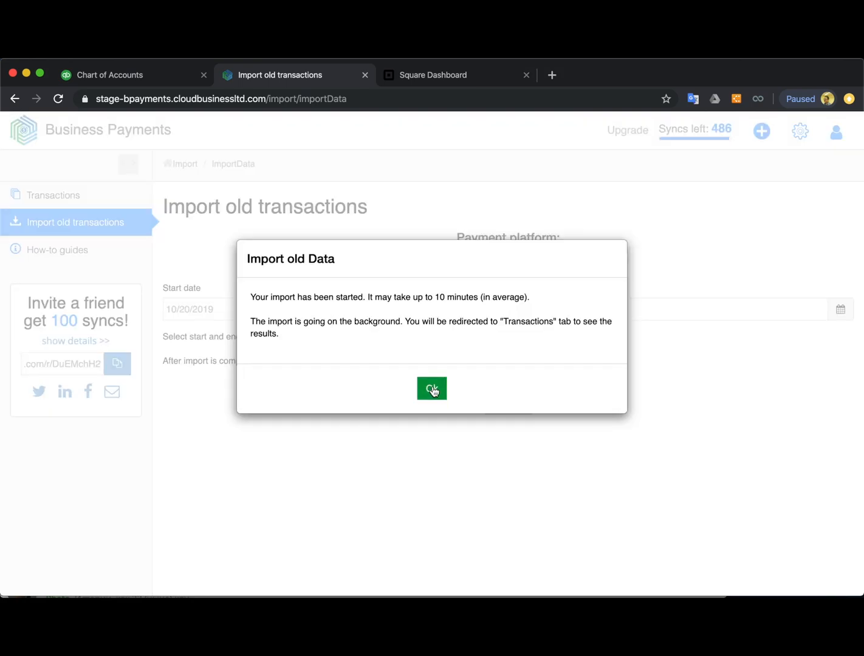
pyautogui.click(432, 389)
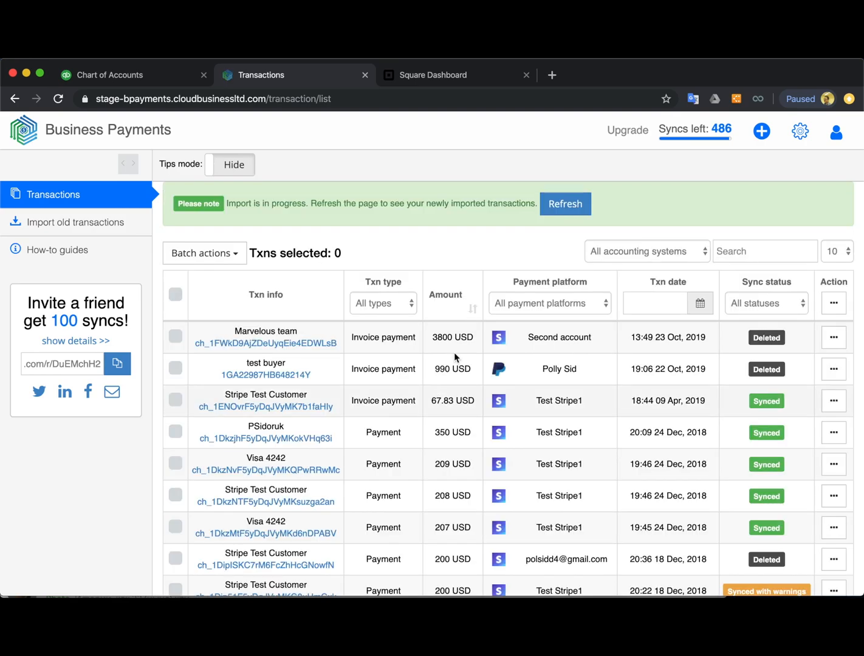
pyautogui.click(564, 204)
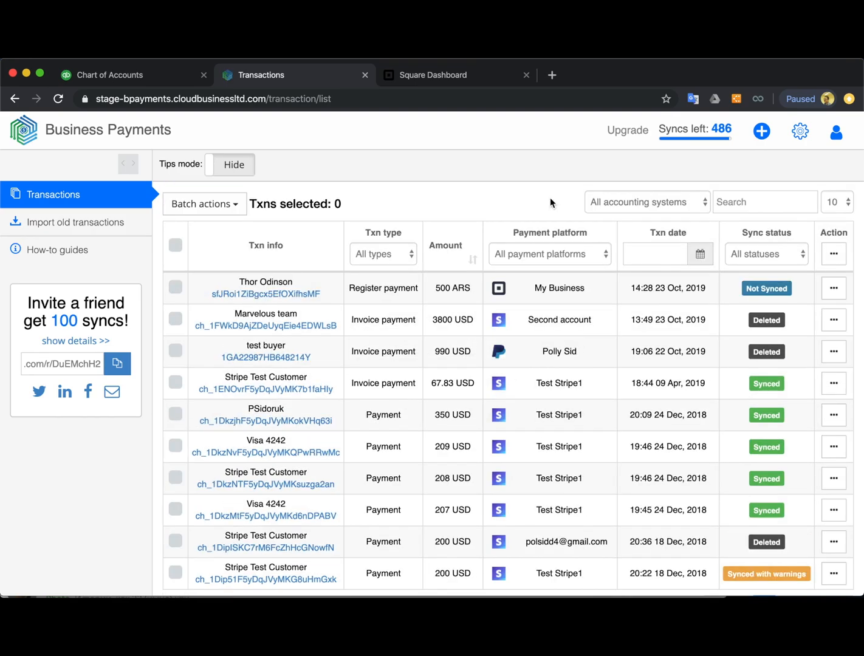
pyautogui.moveTo(612, 297)
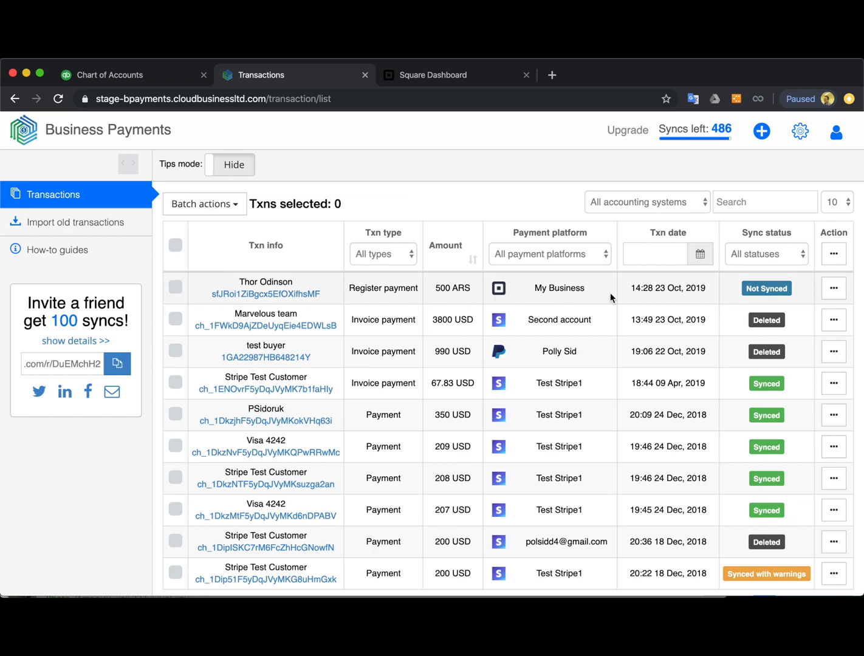
pyautogui.moveTo(514, 298)
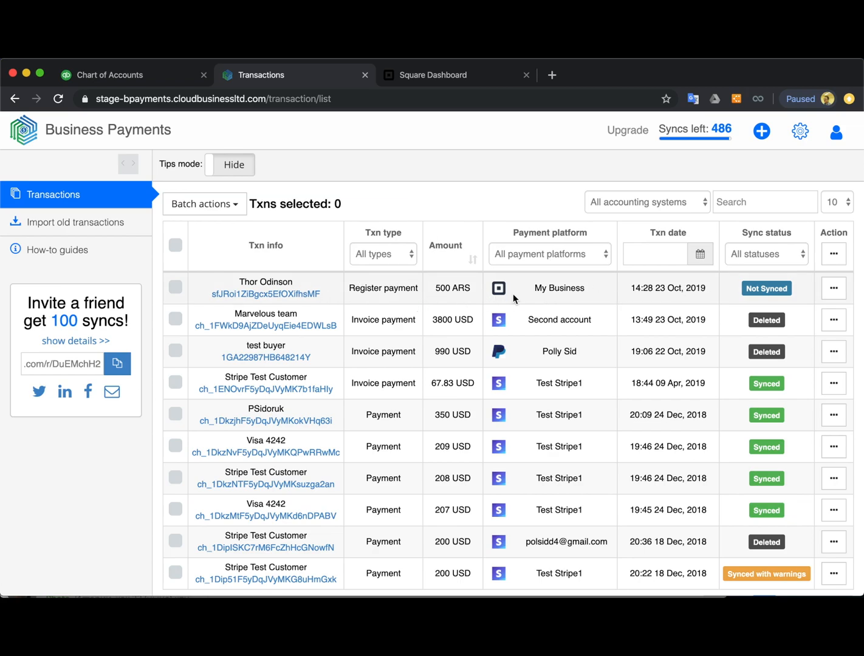
pyautogui.moveTo(454, 246)
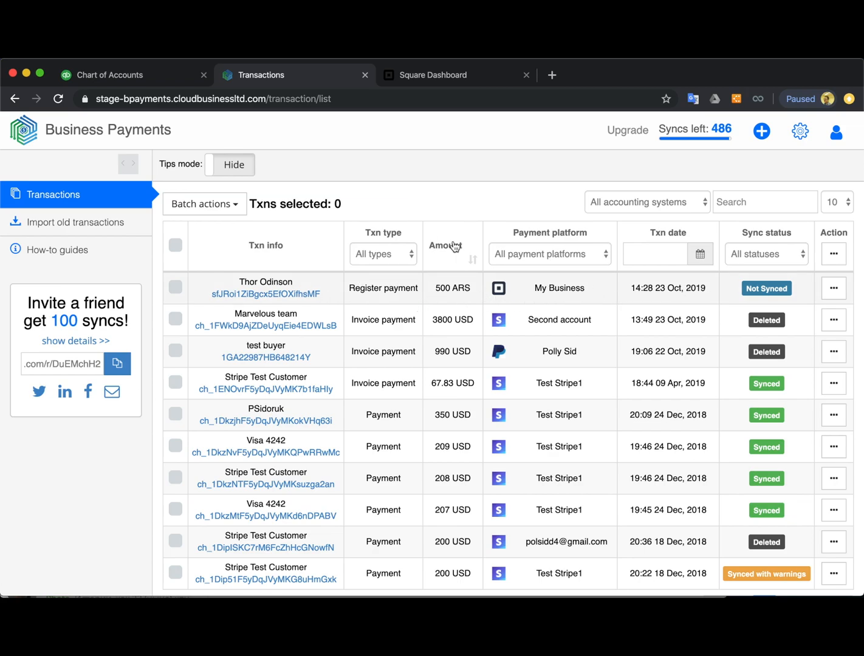
pyautogui.moveTo(767, 283)
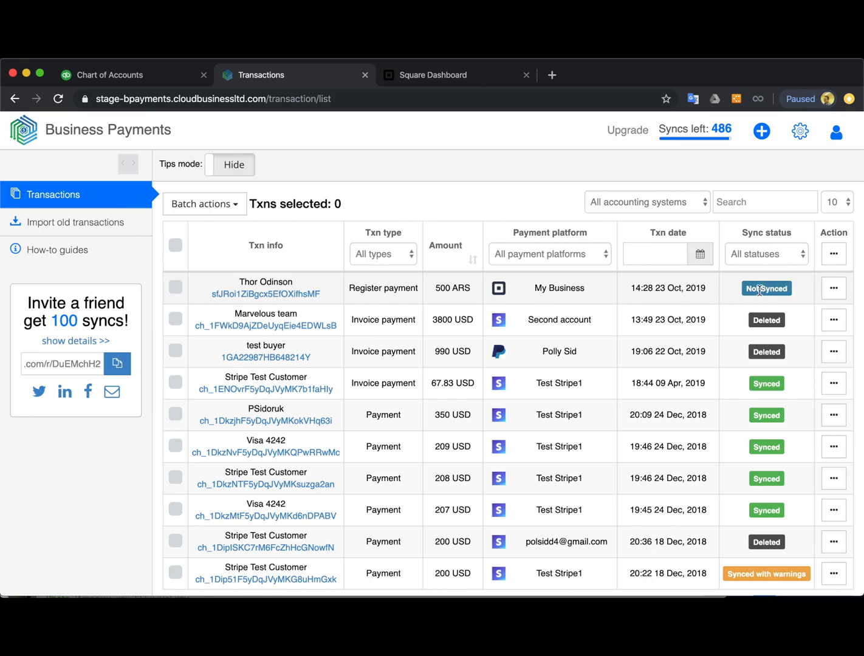
pyautogui.moveTo(476, 210)
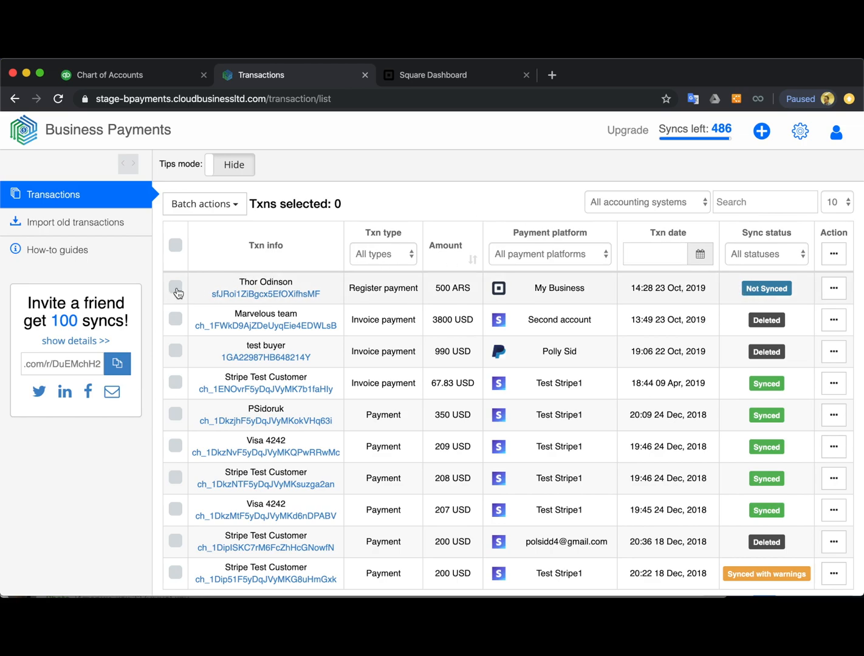
# Select only Thor Odinson's 500 ARS payment in the transactions list
pyautogui.click(175, 287)
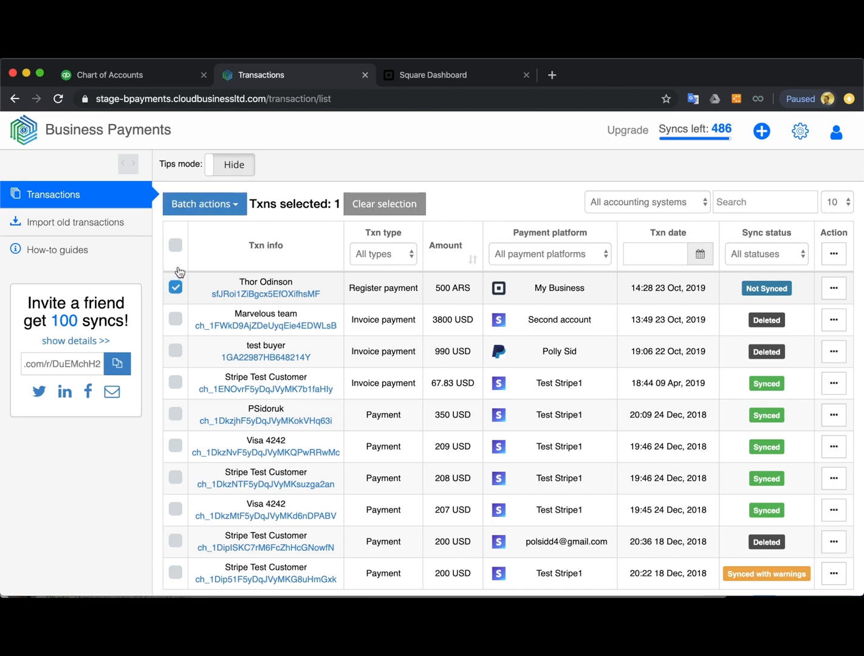
pyautogui.click(176, 245)
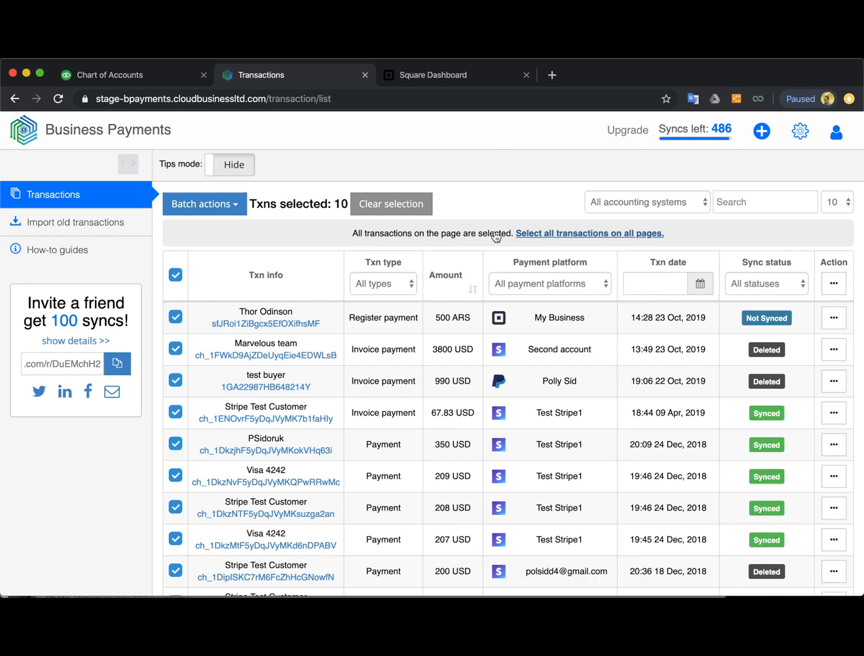
pyautogui.click(203, 203)
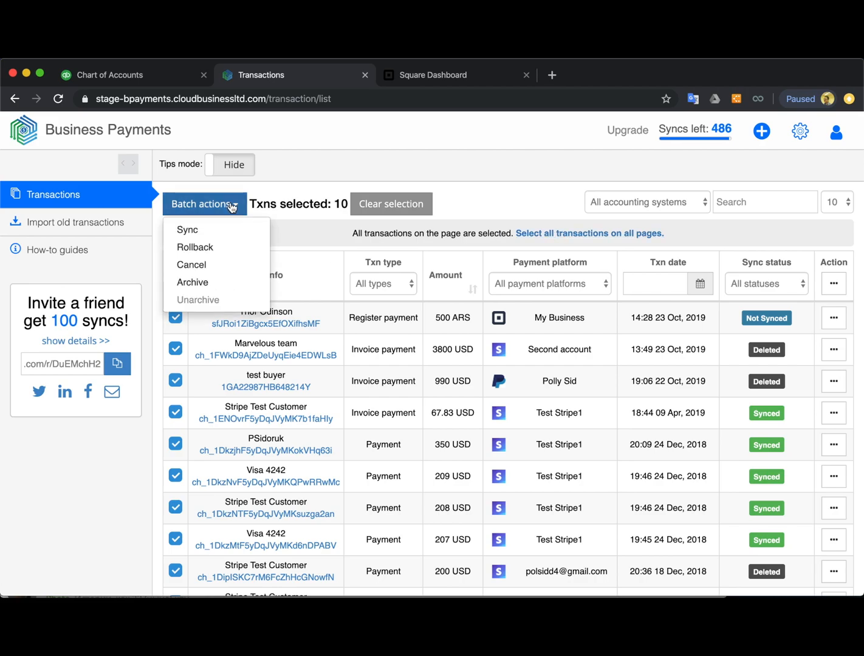
pyautogui.click(175, 275)
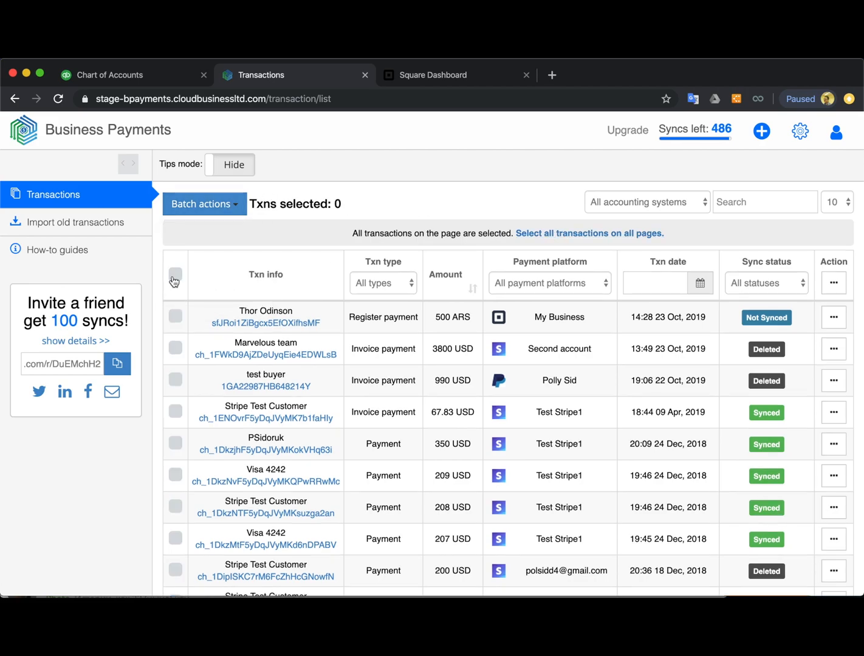
pyautogui.click(175, 288)
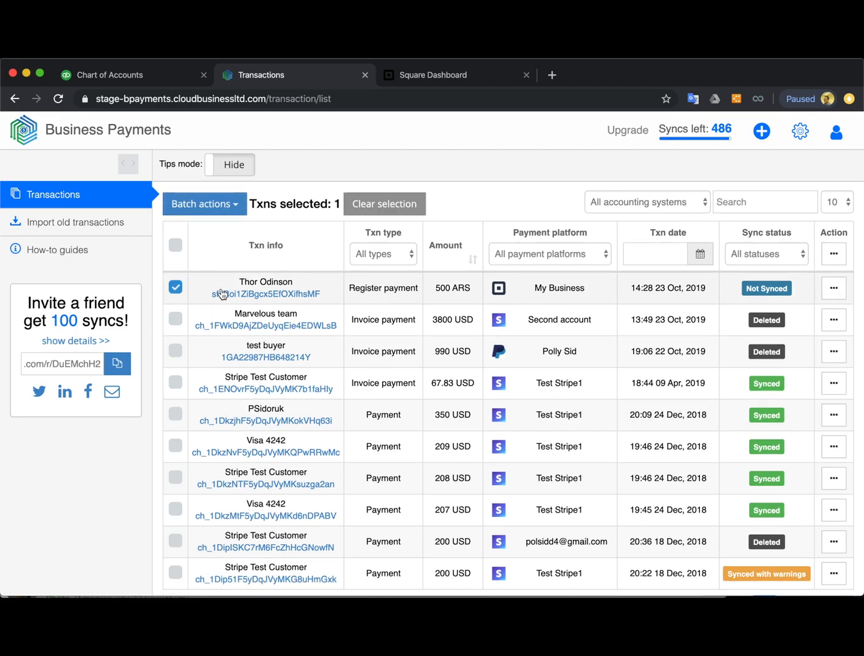
# Sync the selected payment through Batch actions, refresh to see Synced, and open its details
pyautogui.click(204, 204)
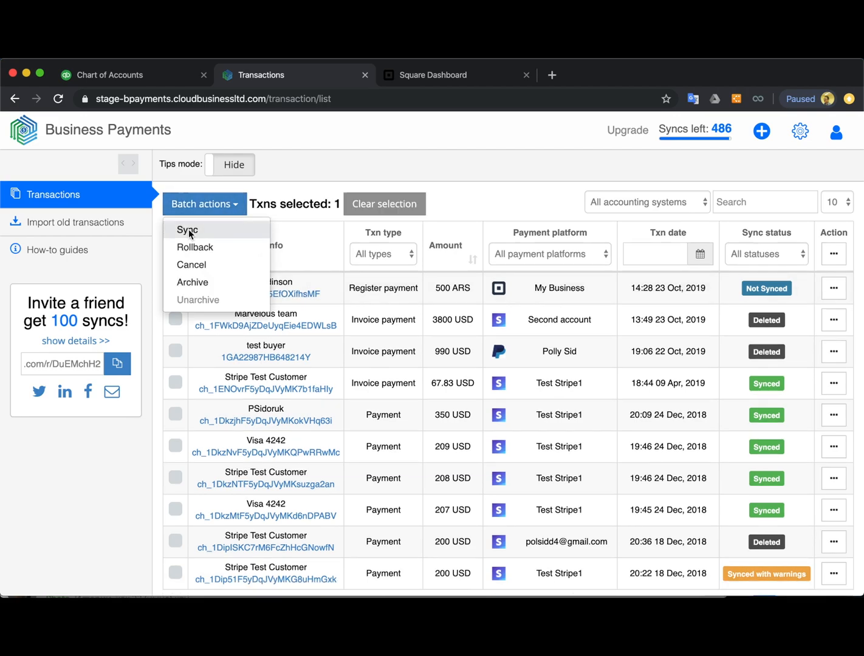
pyautogui.click(187, 230)
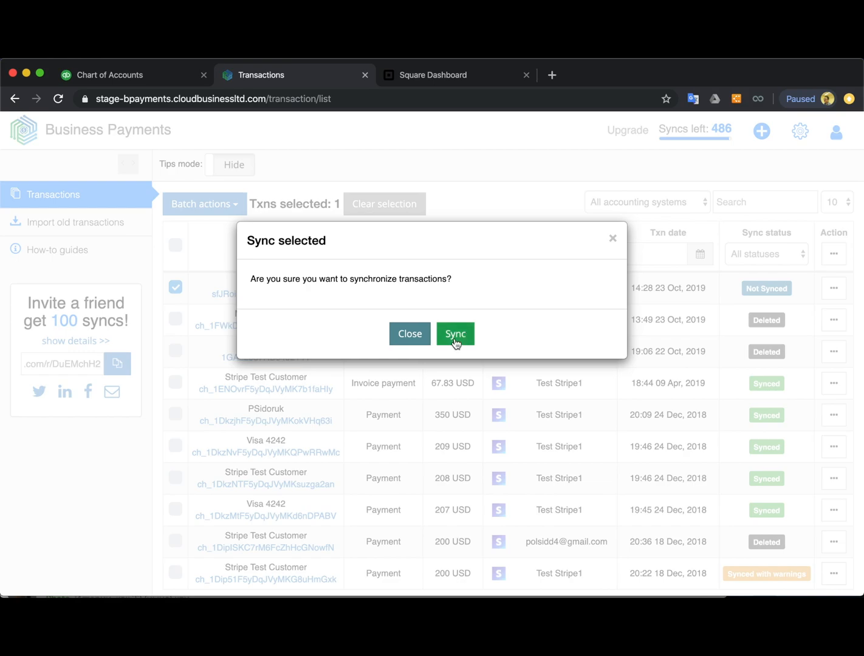
pyautogui.click(456, 334)
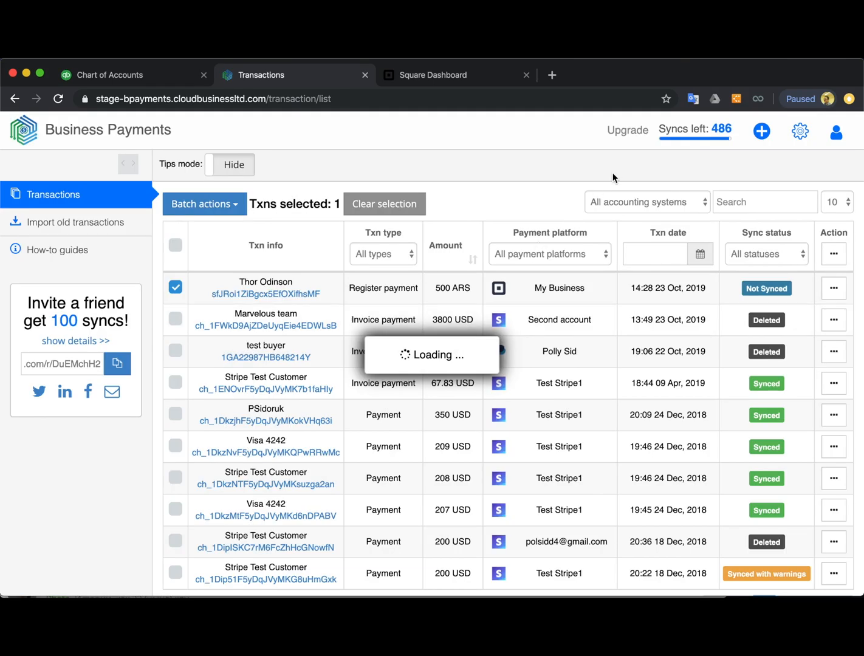
pyautogui.moveTo(526, 198)
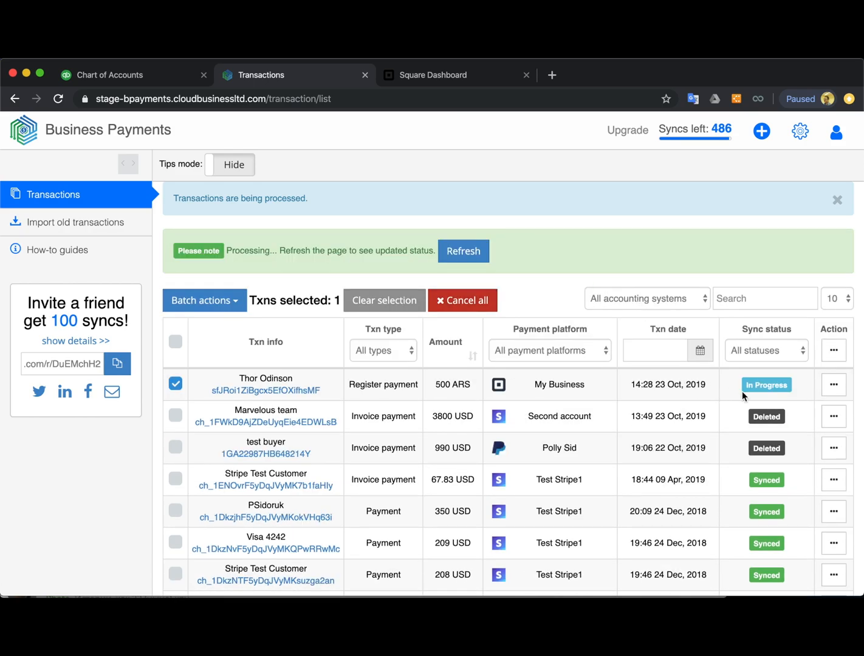
pyautogui.moveTo(776, 397)
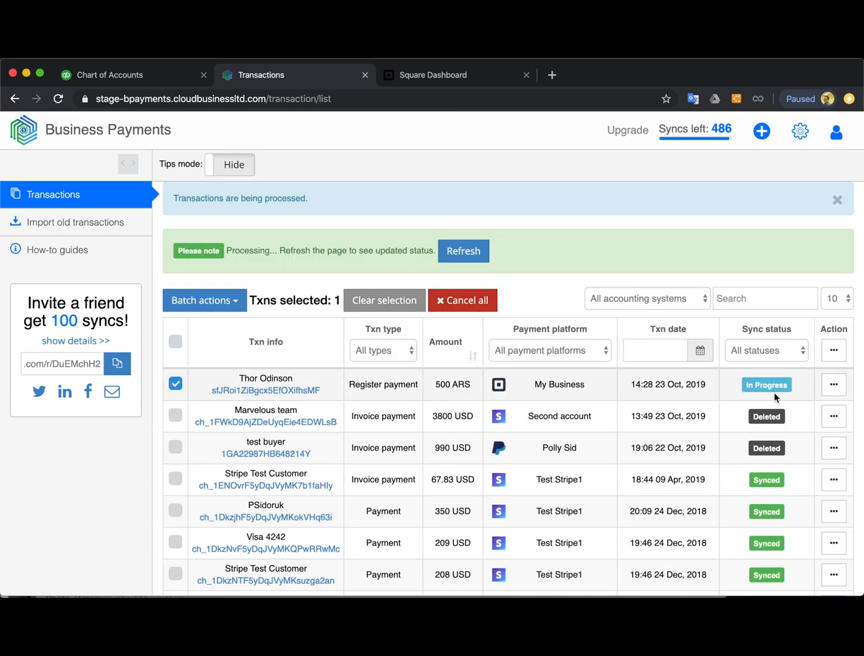
pyautogui.moveTo(609, 279)
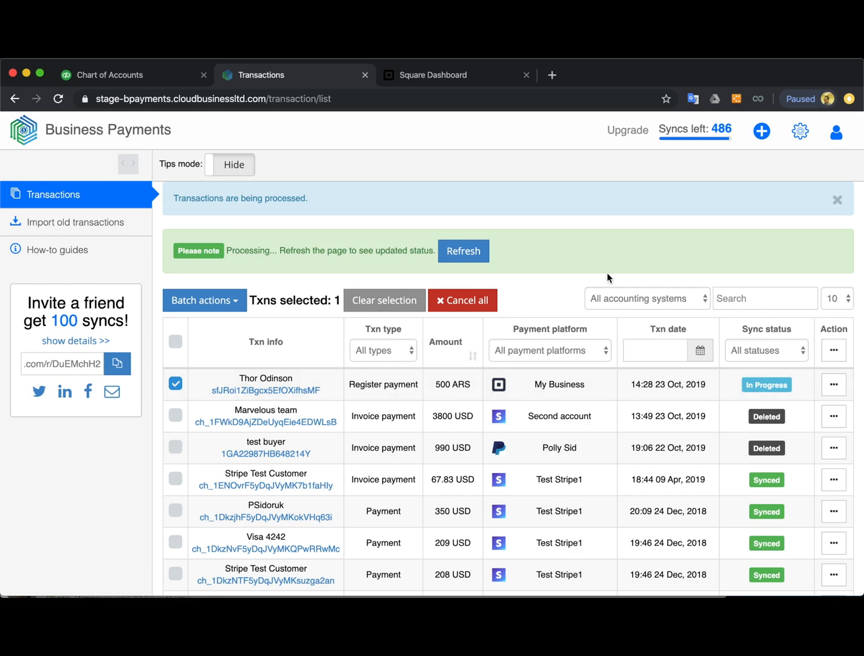
pyautogui.moveTo(463, 252)
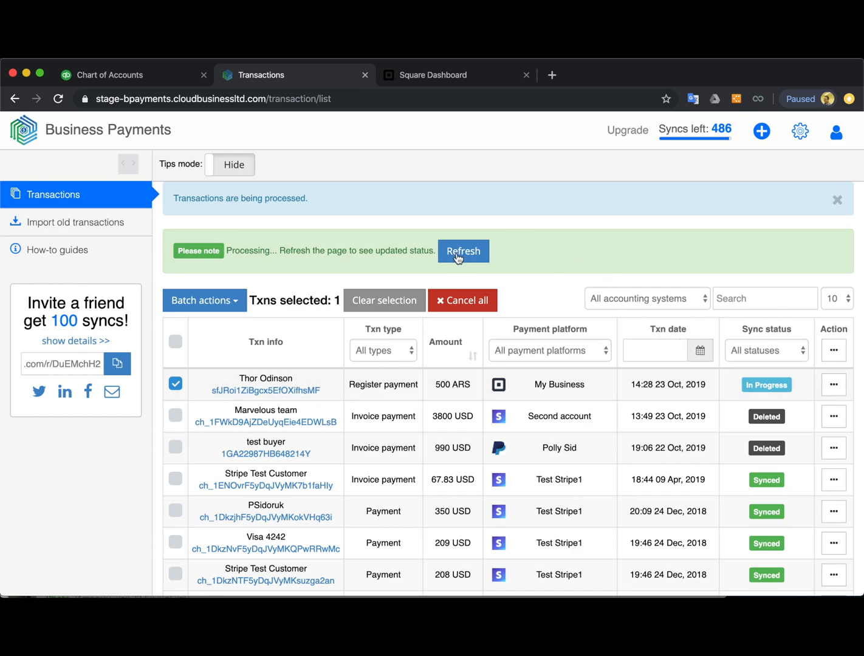
pyautogui.click(463, 251)
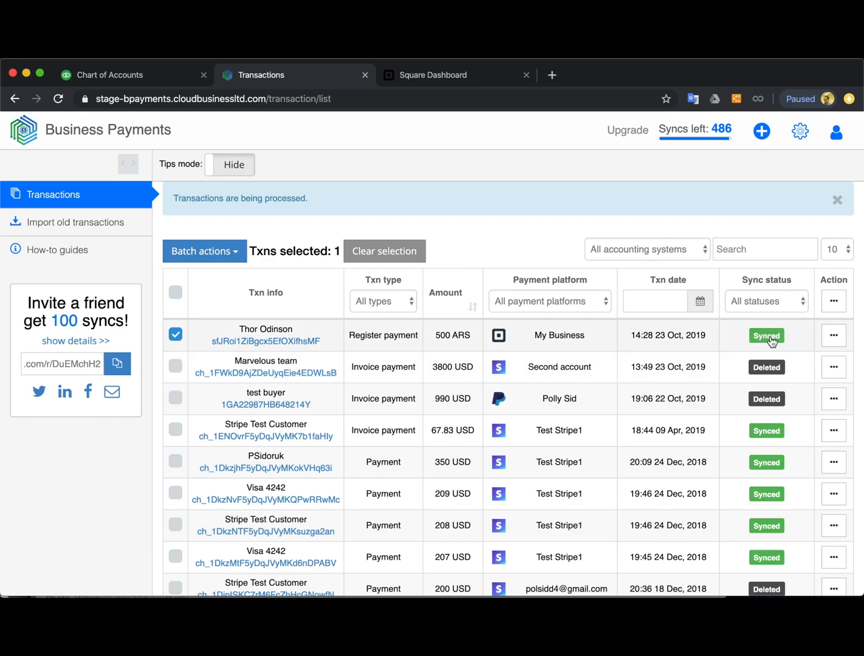
pyautogui.click(766, 336)
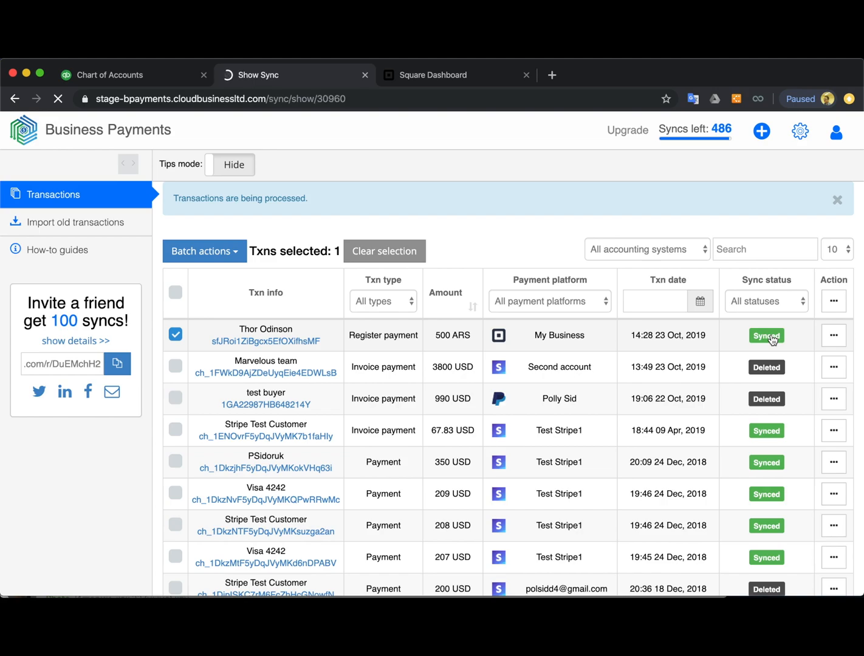
# Scroll down to the sync log and open the synced sales receipt in QuickBooks
pyautogui.click(766, 335)
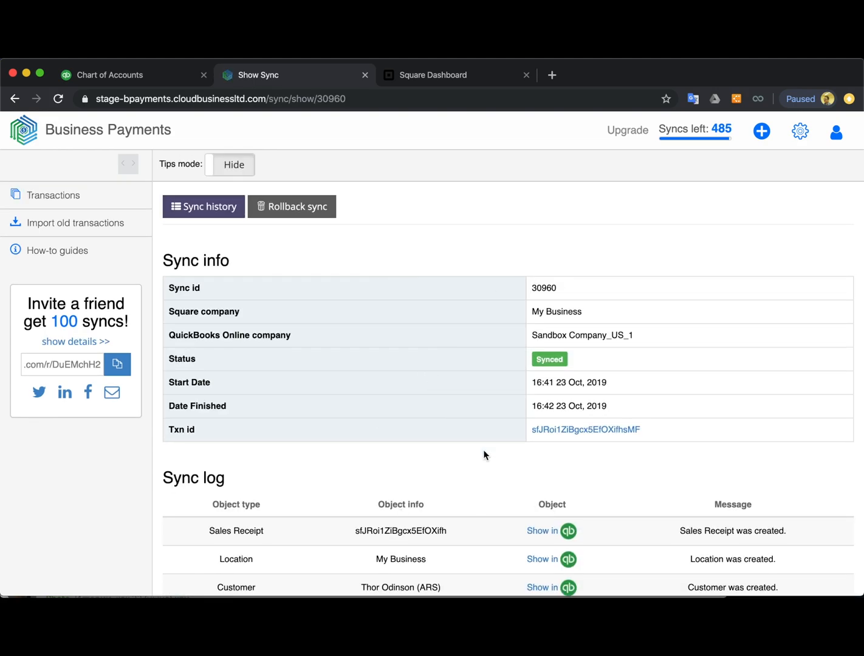
pyautogui.scroll(-3)
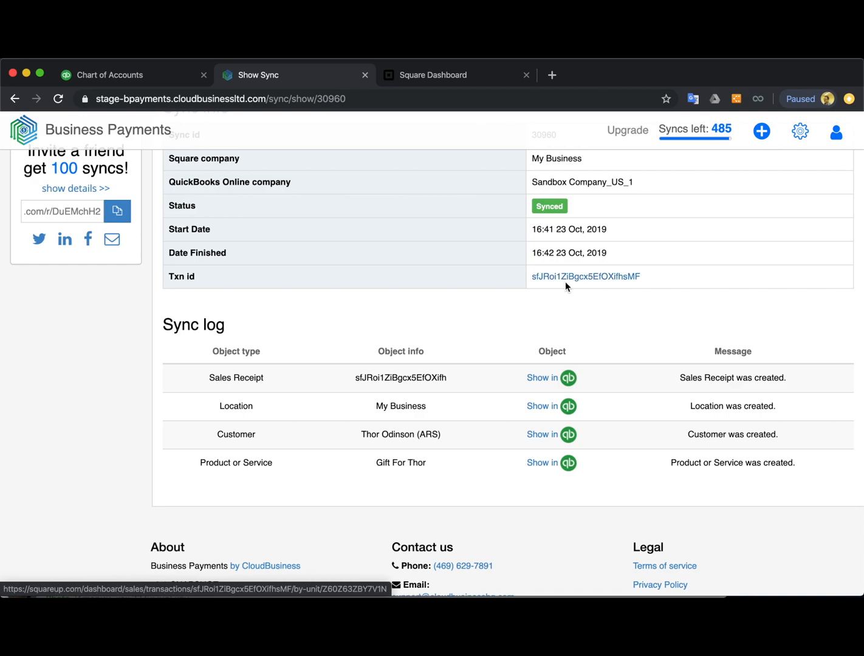
pyautogui.moveTo(586, 277)
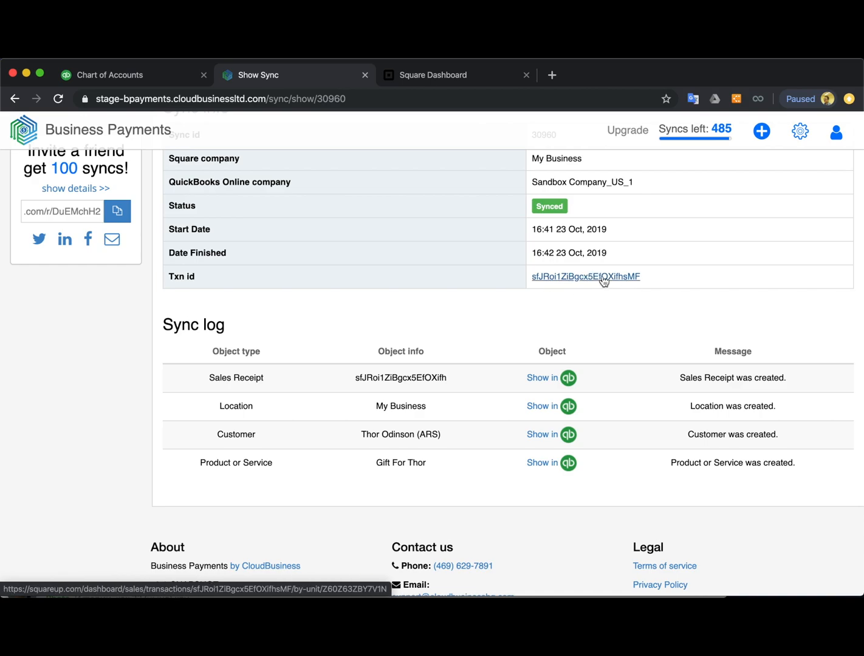
pyautogui.scroll(-3)
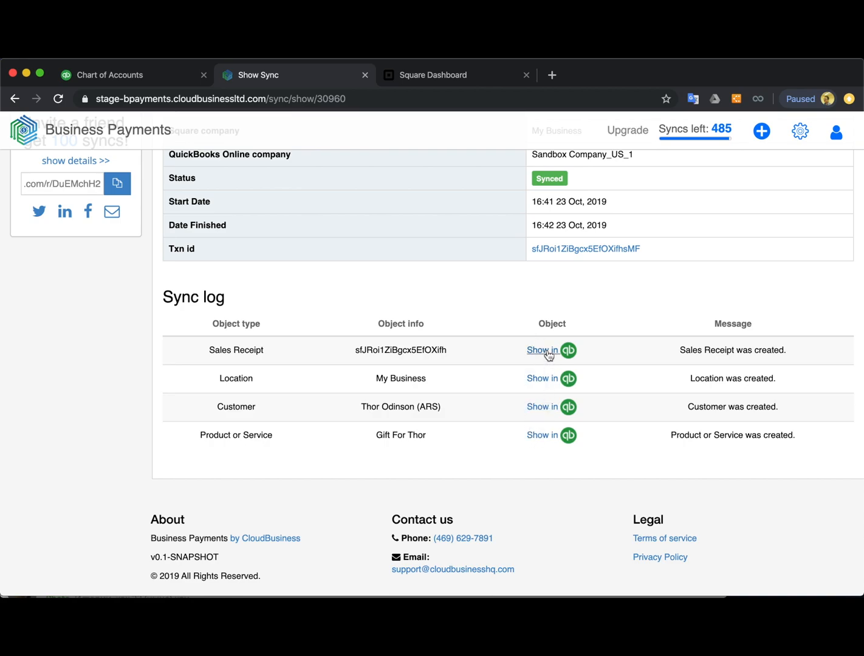
pyautogui.moveTo(390, 324)
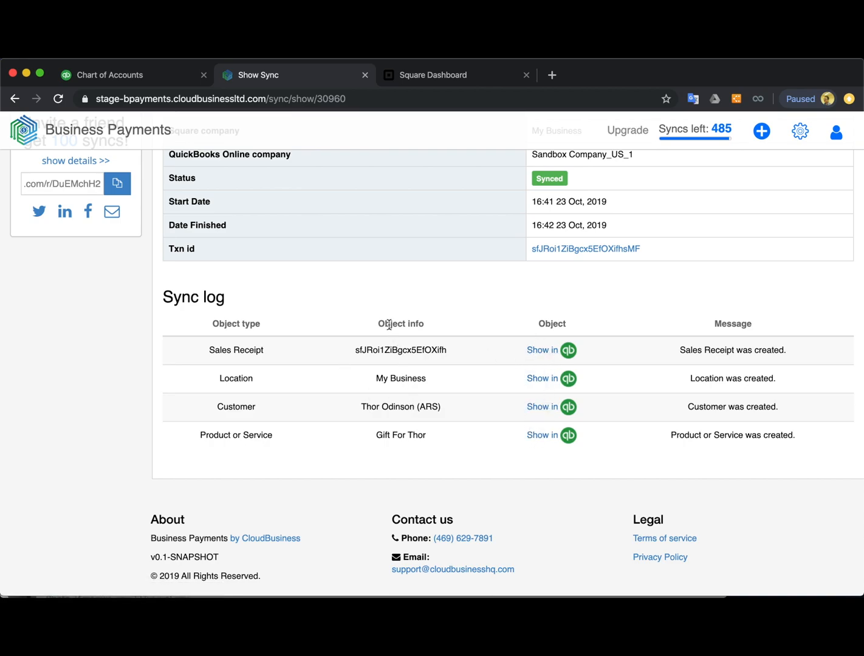
pyautogui.moveTo(275, 401)
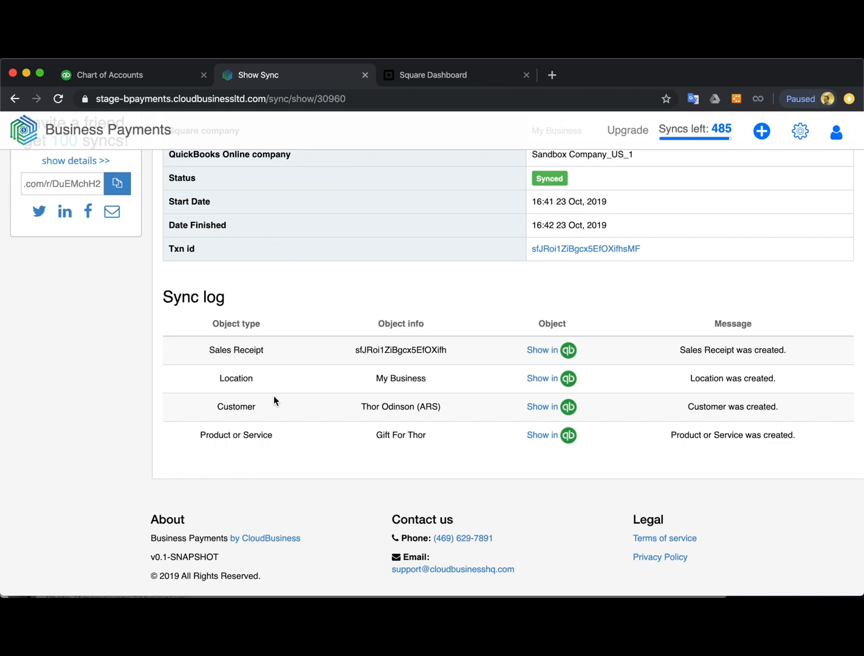
pyautogui.moveTo(268, 350)
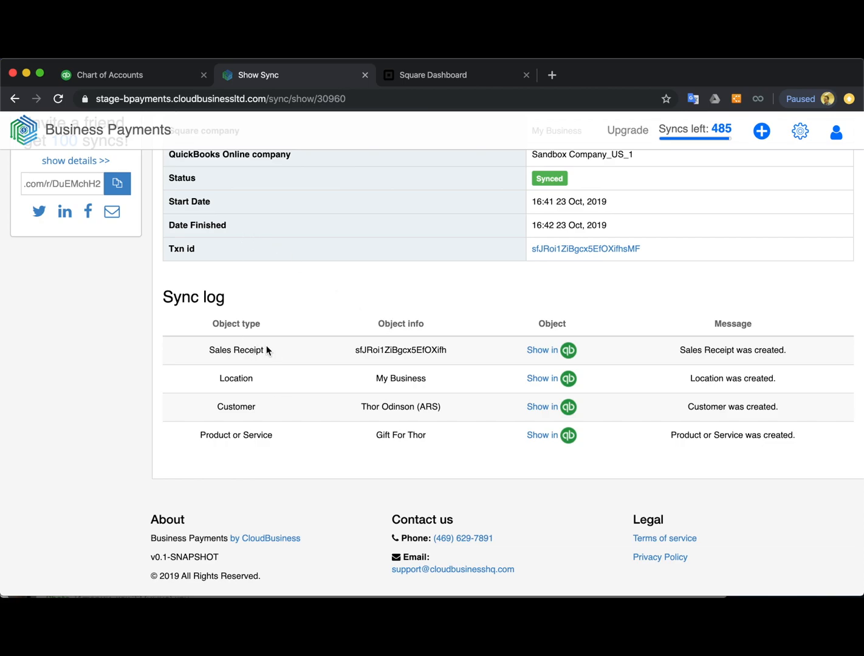
pyautogui.moveTo(273, 399)
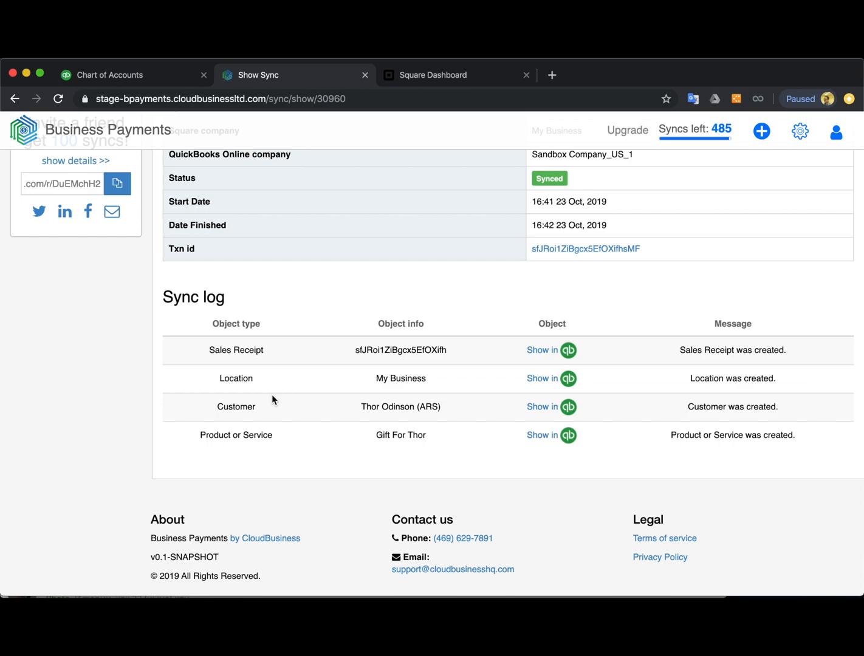
pyautogui.moveTo(218, 408)
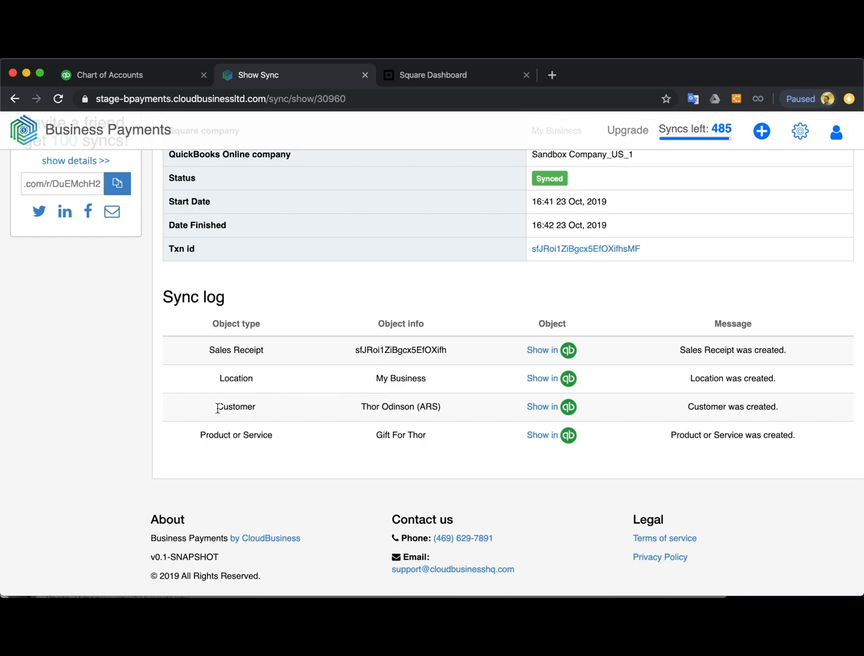
pyautogui.moveTo(400, 435)
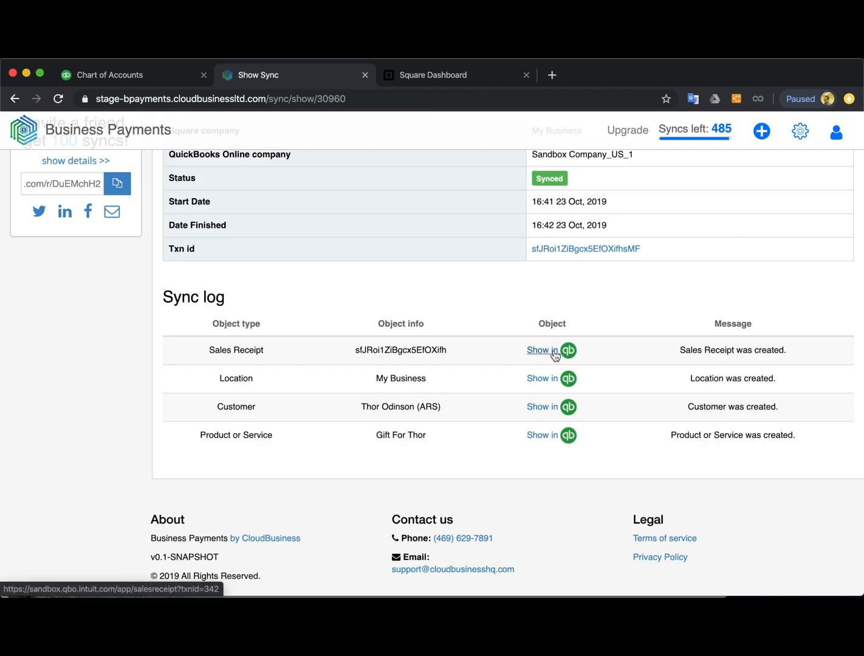
pyautogui.click(551, 350)
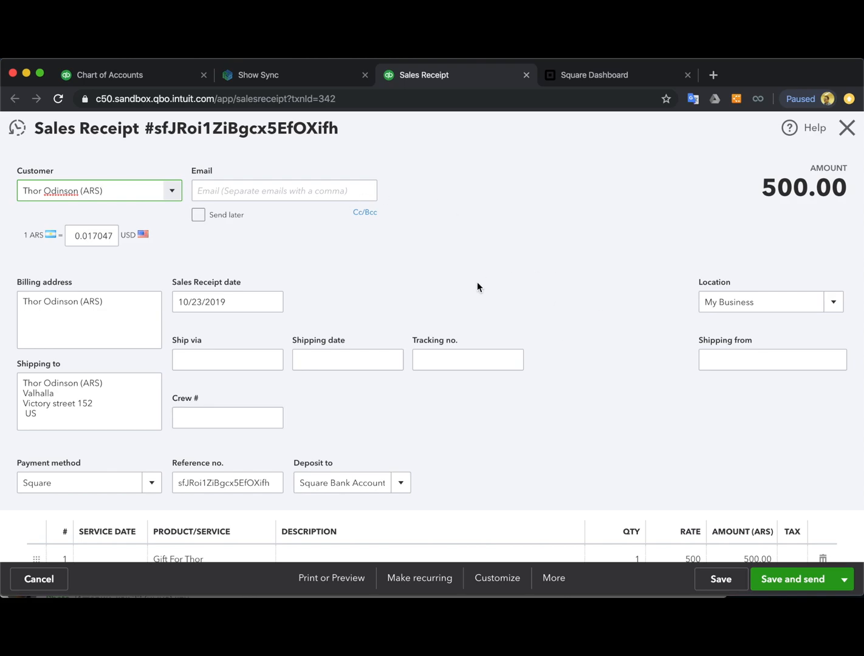
pyautogui.moveTo(364, 268)
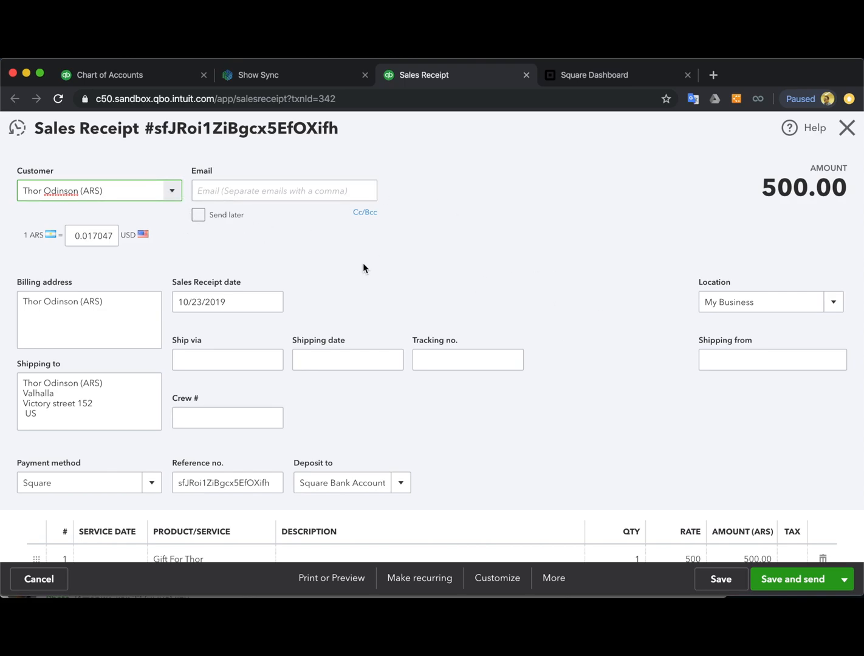
# Review the 500.00 Gift For Thor sales receipt, then close it
pyautogui.scroll(-3)
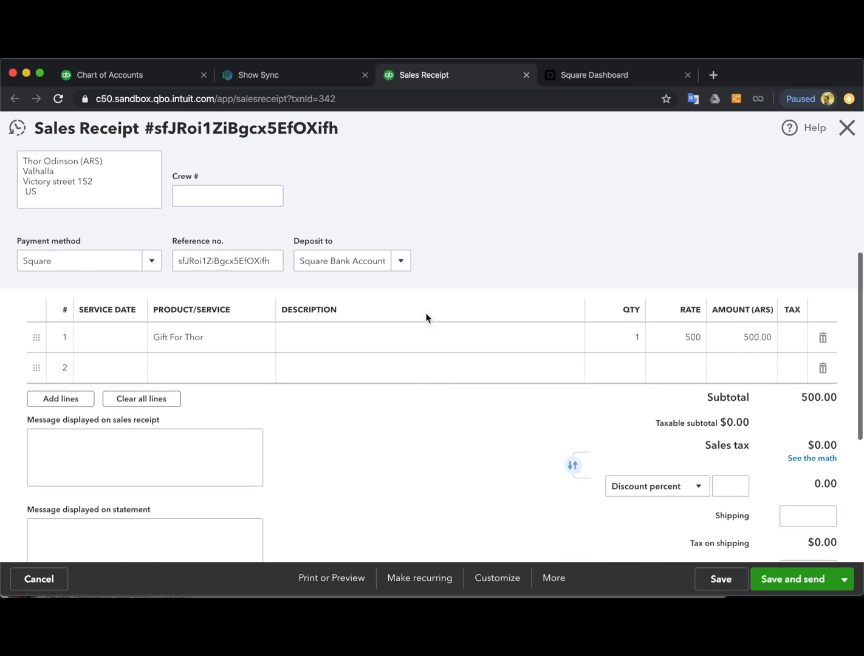
pyautogui.scroll(3)
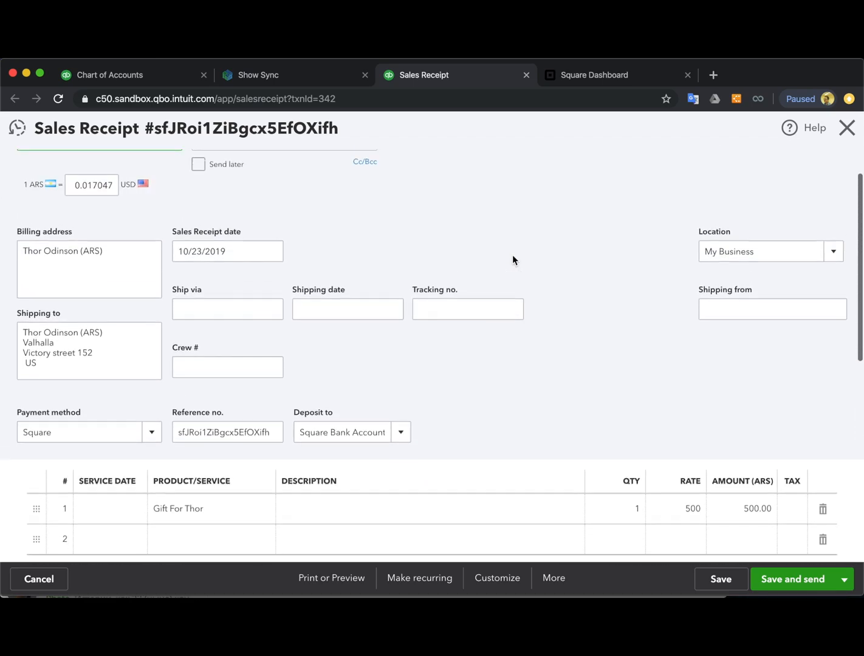
pyautogui.scroll(3)
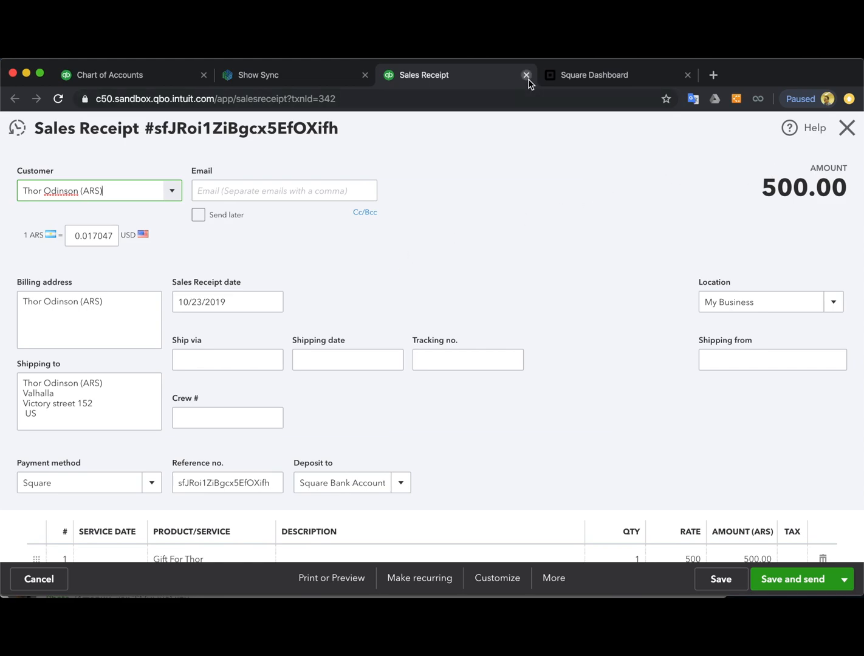
pyautogui.click(526, 75)
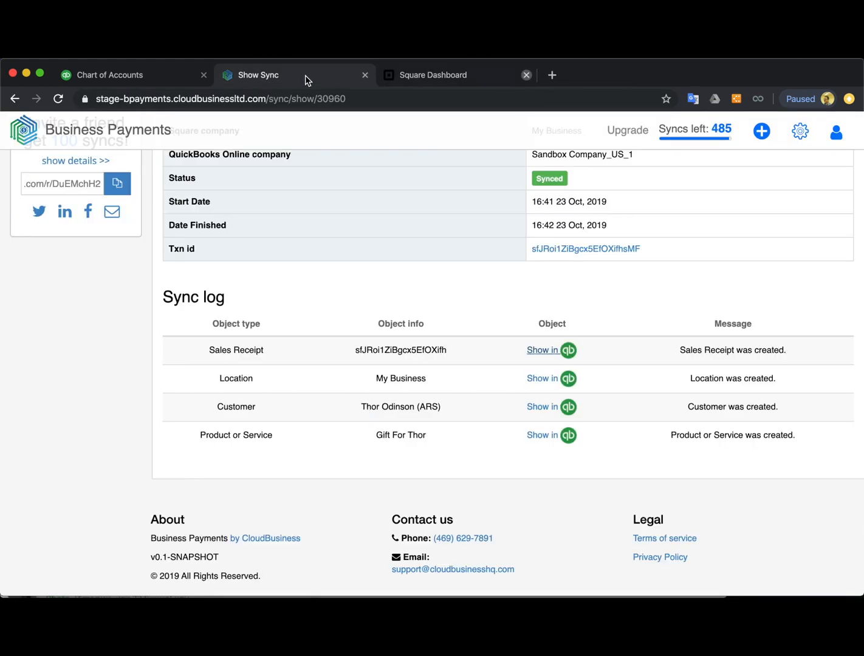
# Scroll to the top of the sync details and open the Transactions list
pyautogui.scroll(3)
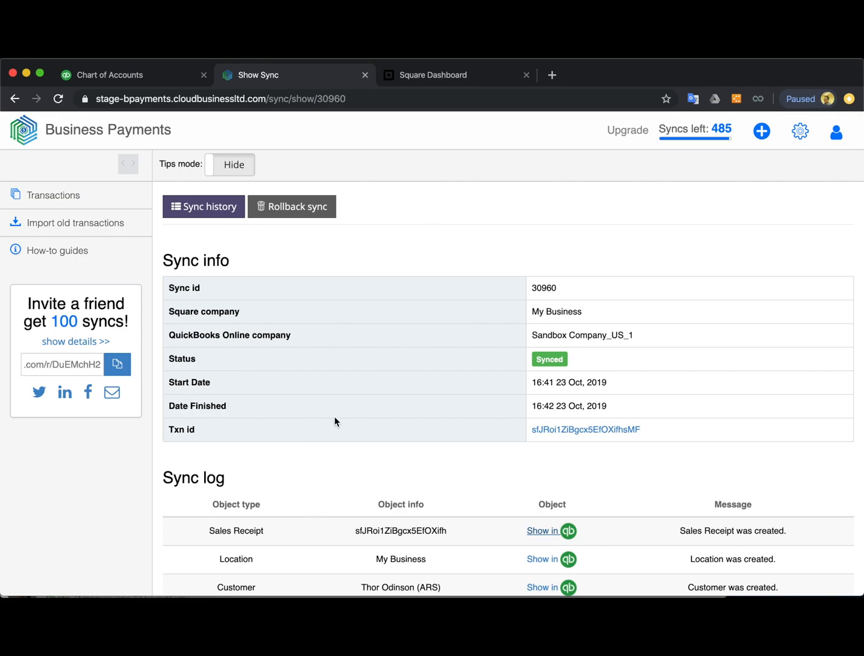
pyautogui.moveTo(484, 369)
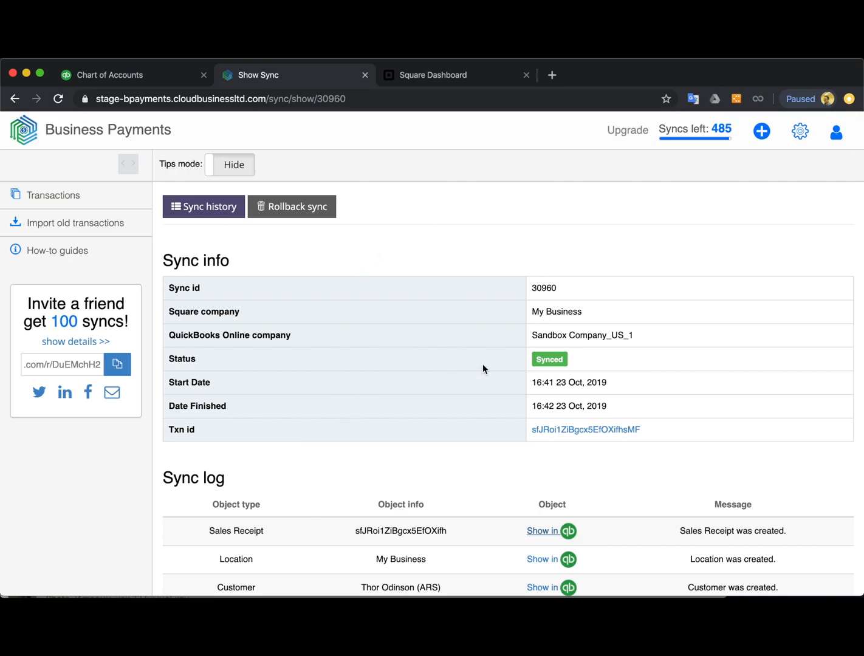
pyautogui.moveTo(292, 207)
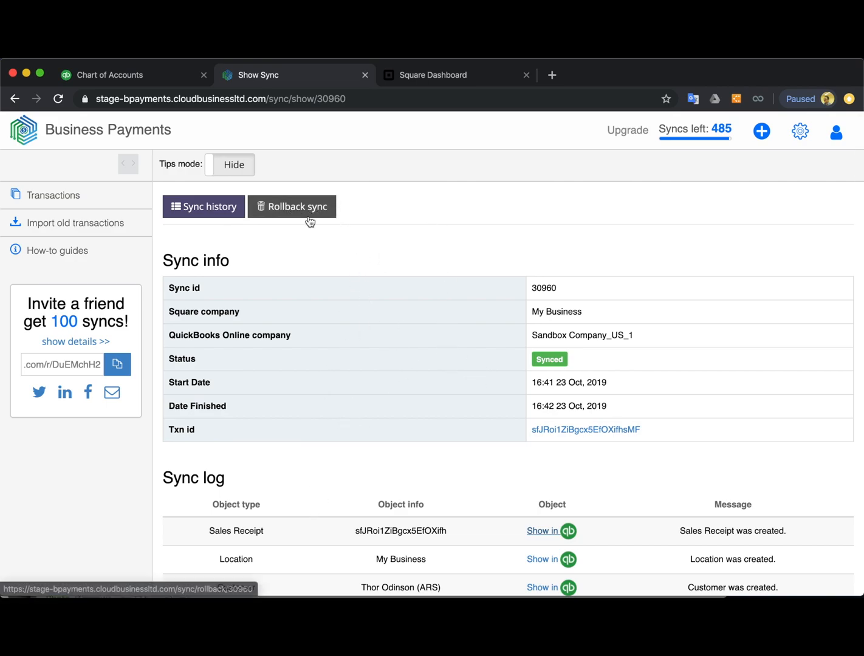
pyautogui.click(53, 195)
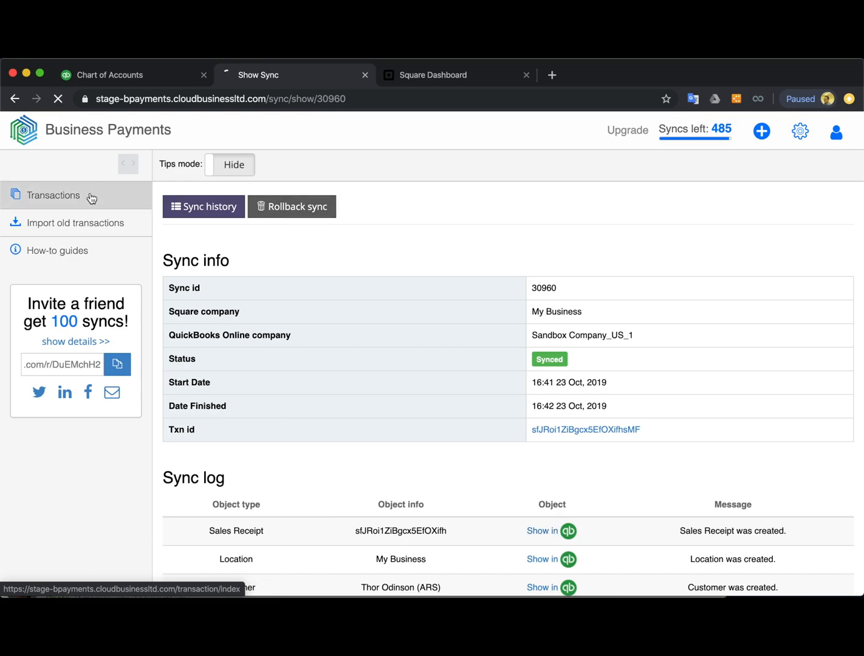
pyautogui.click(53, 194)
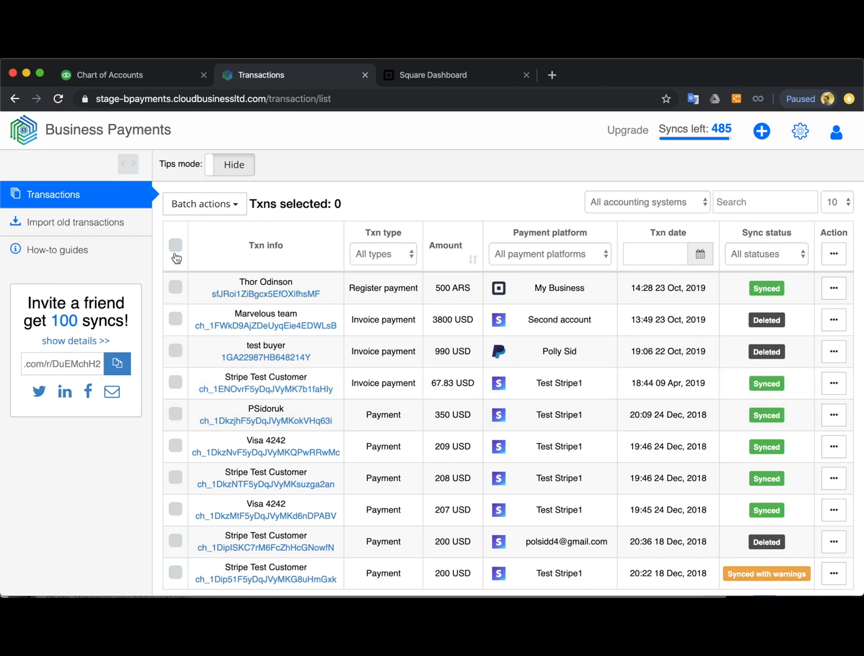
# Roll back the 500 ARS payment's sync, refresh to see Deleted, and open its details
pyautogui.click(176, 287)
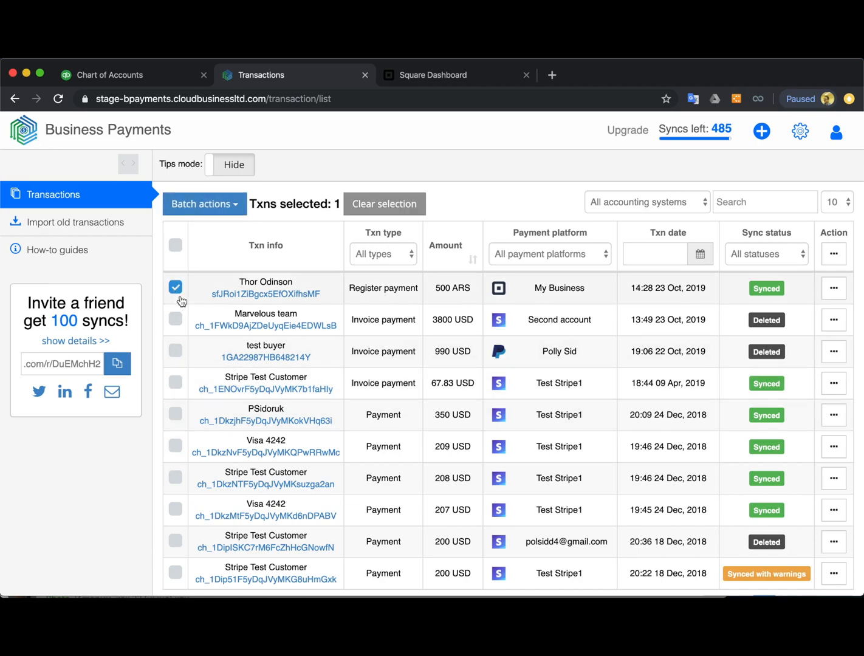
pyautogui.click(204, 203)
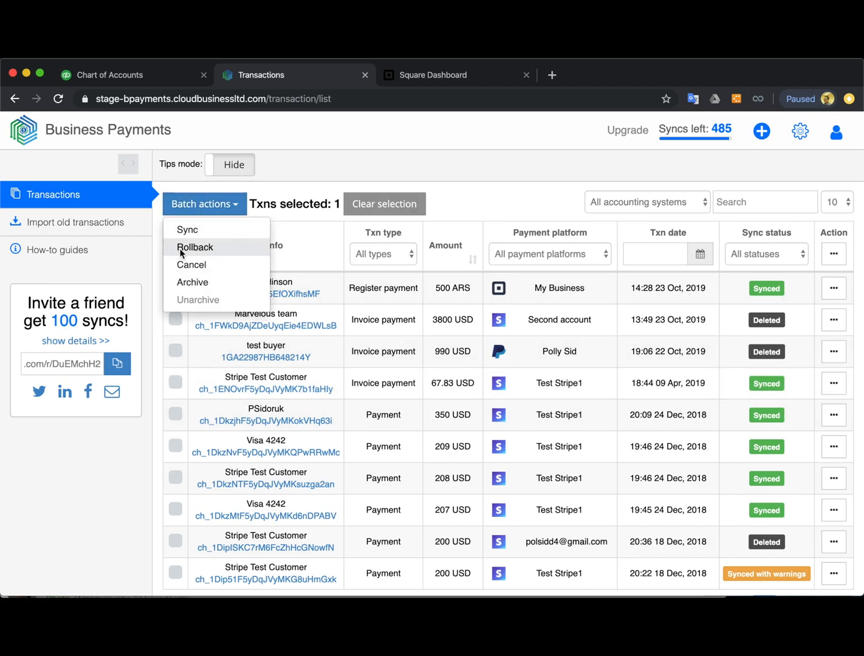
pyautogui.click(195, 247)
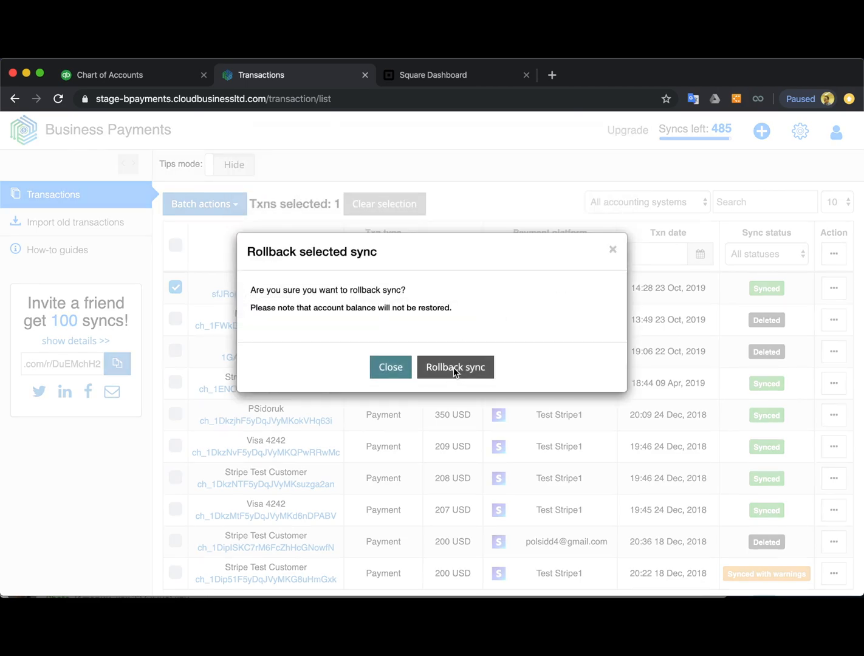
pyautogui.click(456, 367)
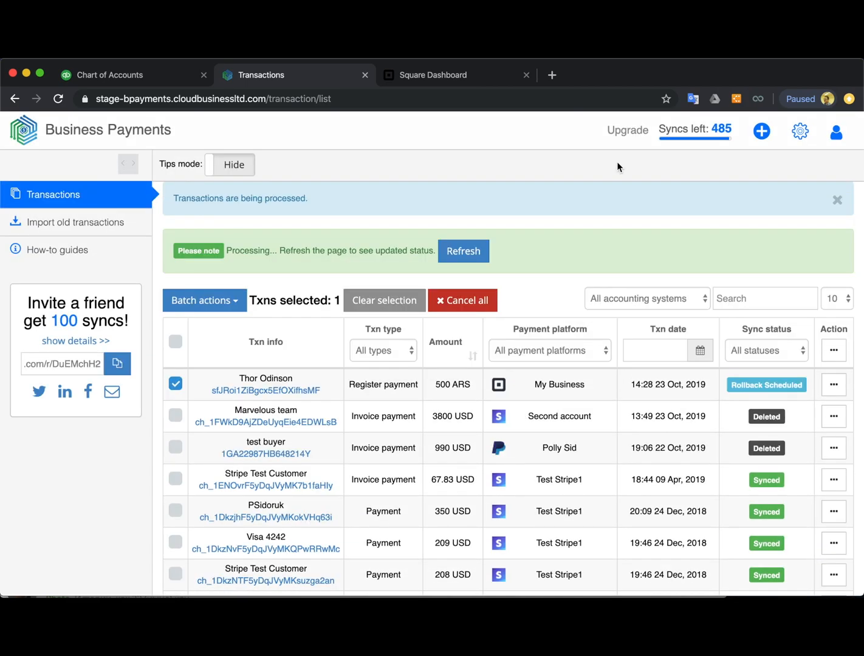
pyautogui.moveTo(463, 251)
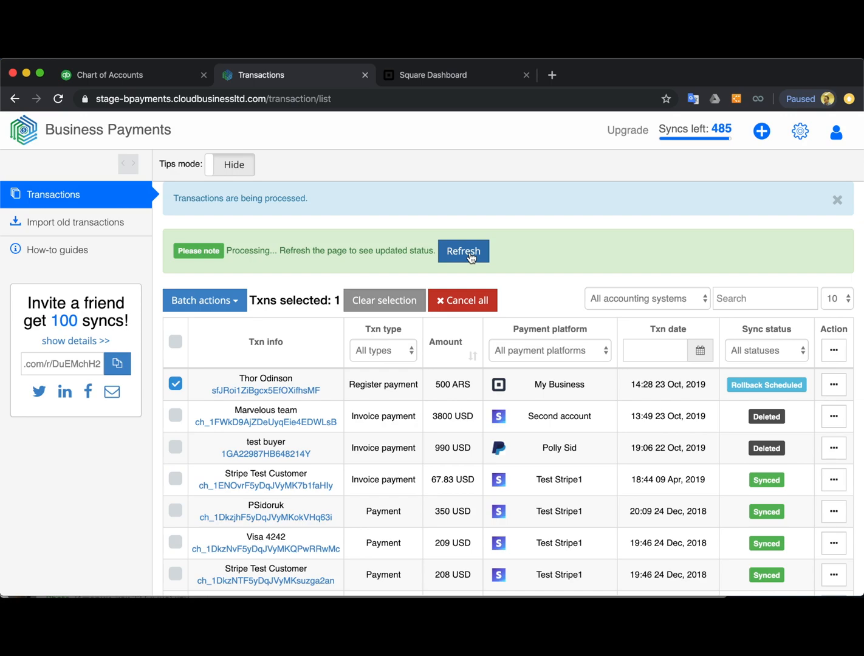
pyautogui.click(463, 251)
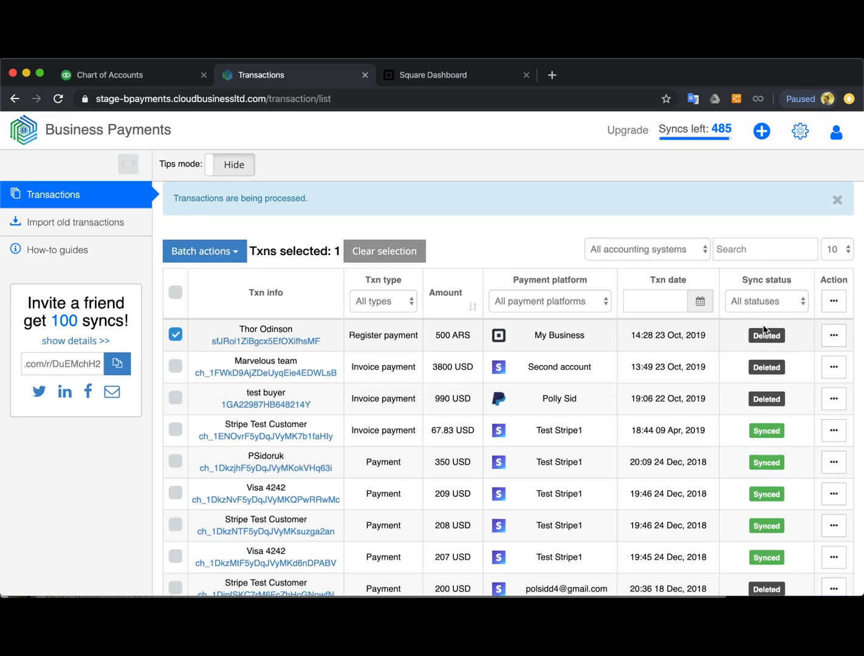
pyautogui.moveTo(767, 335)
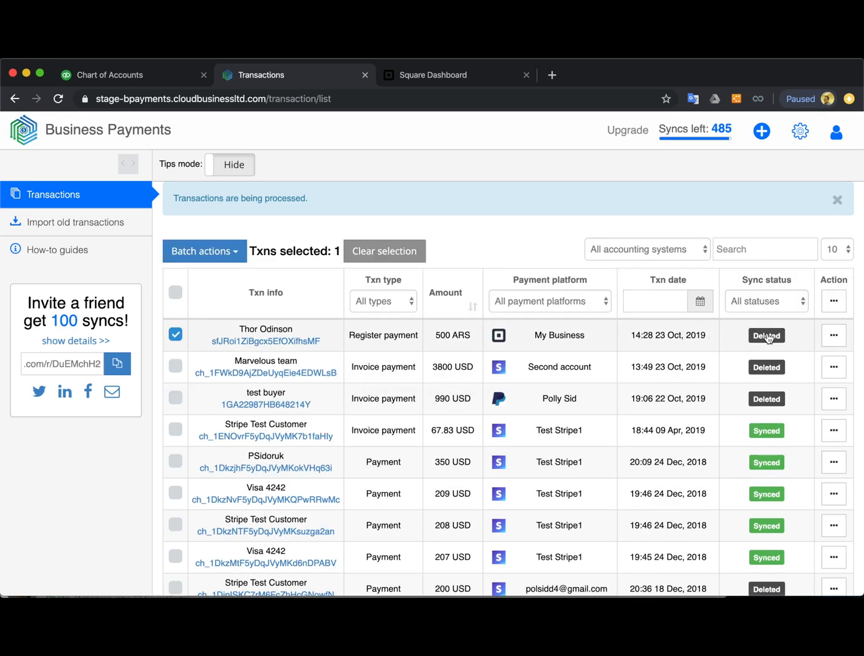
pyautogui.click(767, 335)
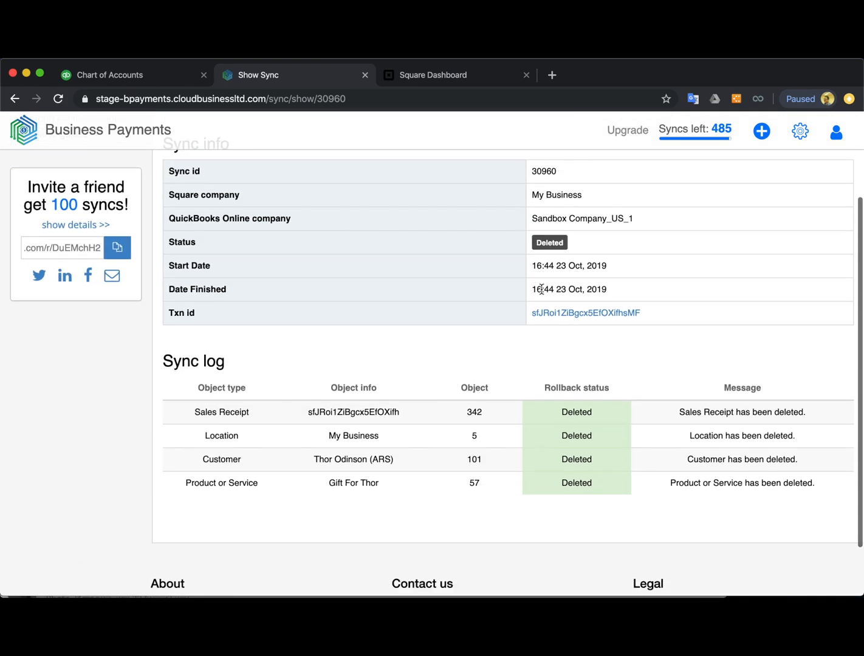
# Scroll through sync 30960's log showing receipt, location, customer and product deleted
pyautogui.scroll(3)
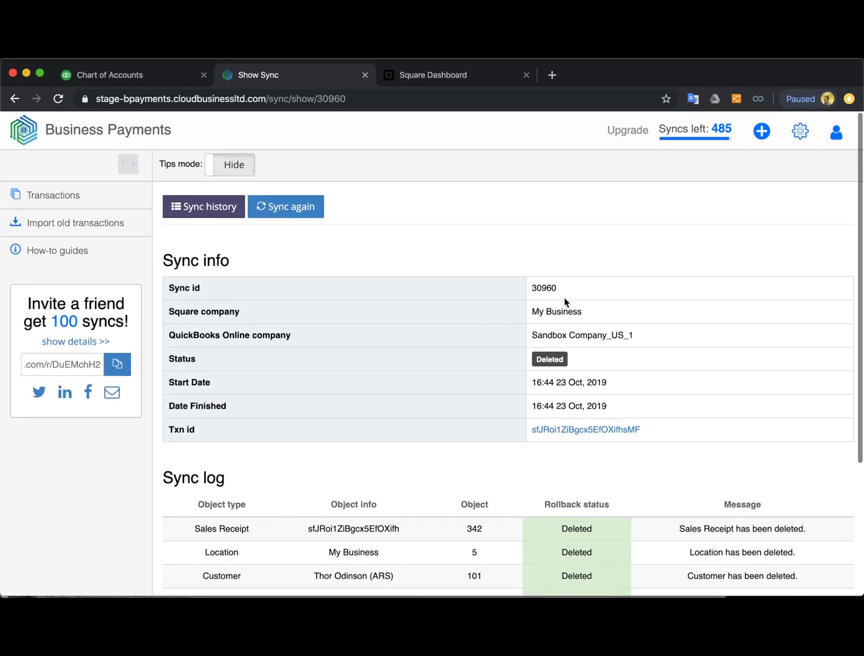
pyautogui.moveTo(470, 386)
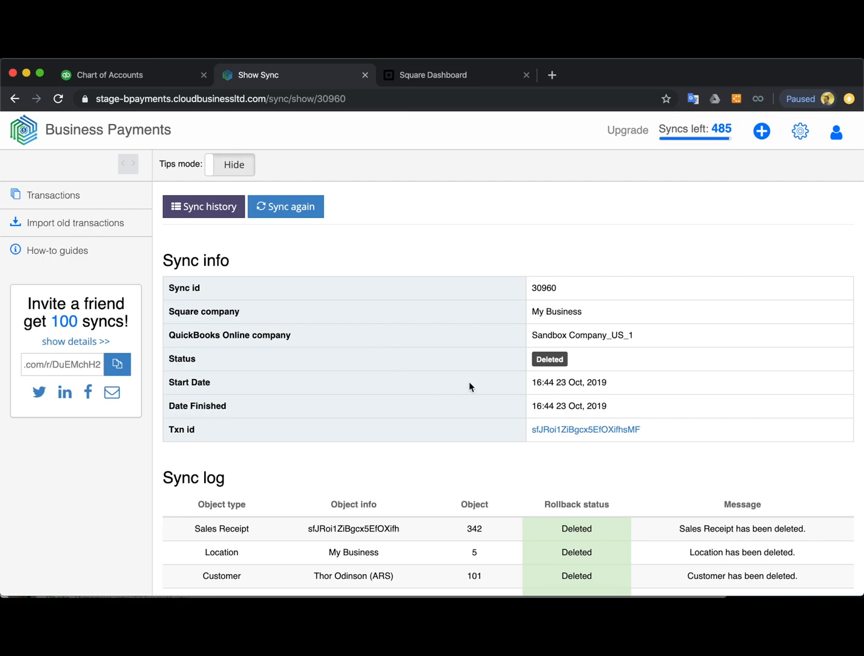
pyautogui.scroll(-3)
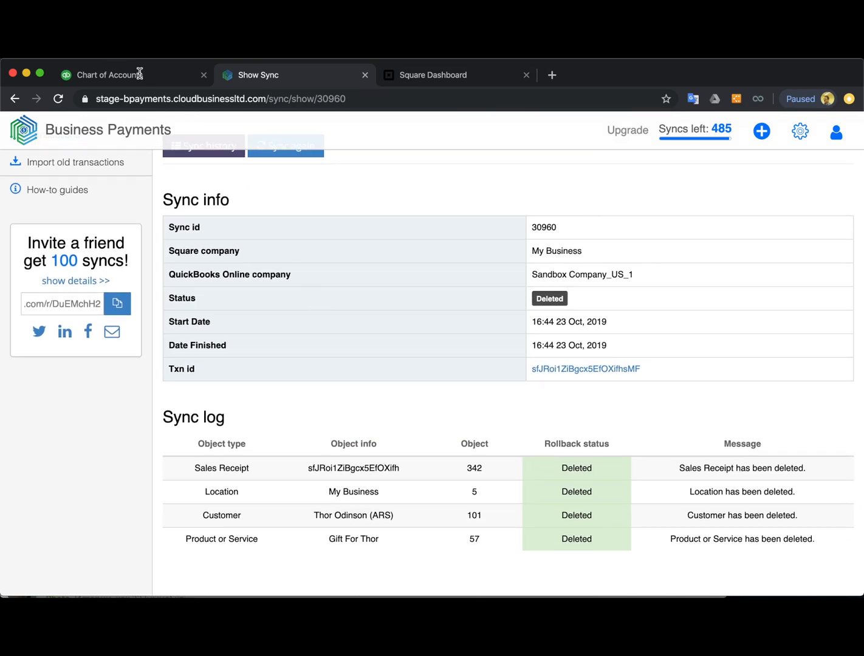
pyautogui.scroll(3)
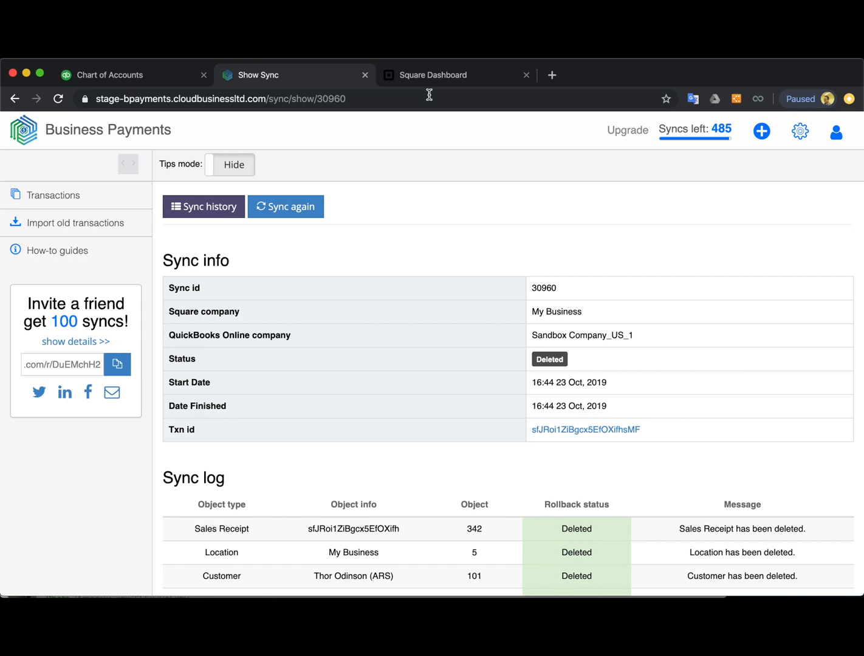
pyautogui.moveTo(358, 201)
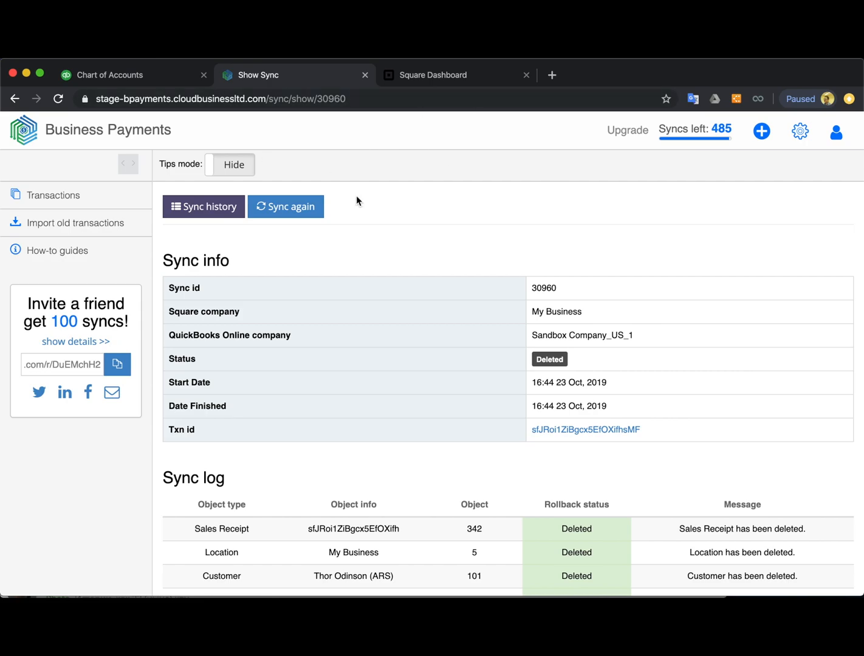